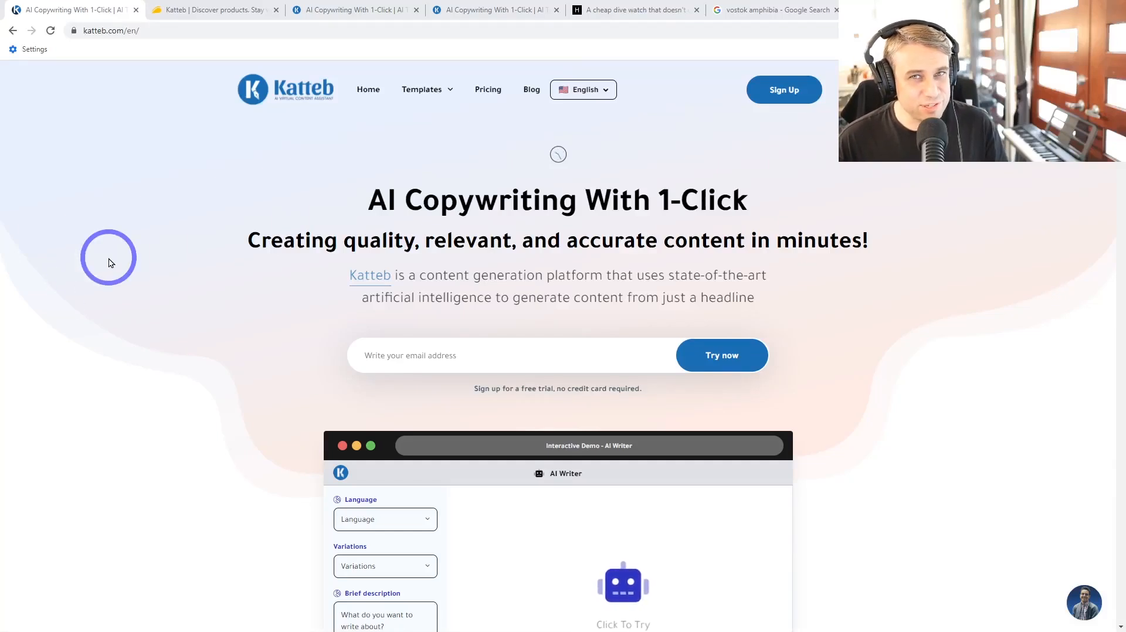
{"action": "mouse_move", "coordinate": [155, 267]}
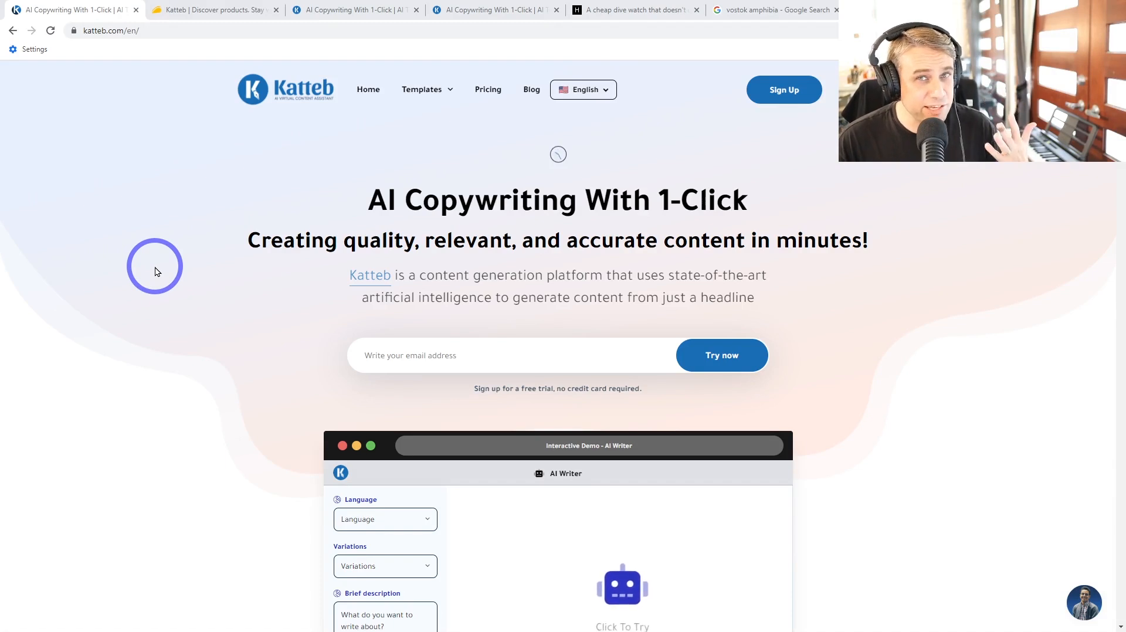
Look over the $29 Katteb lifetime deal on AppSumo, then bring up the Katteb dashboard
{"action": "left_click", "coordinate": [216, 10]}
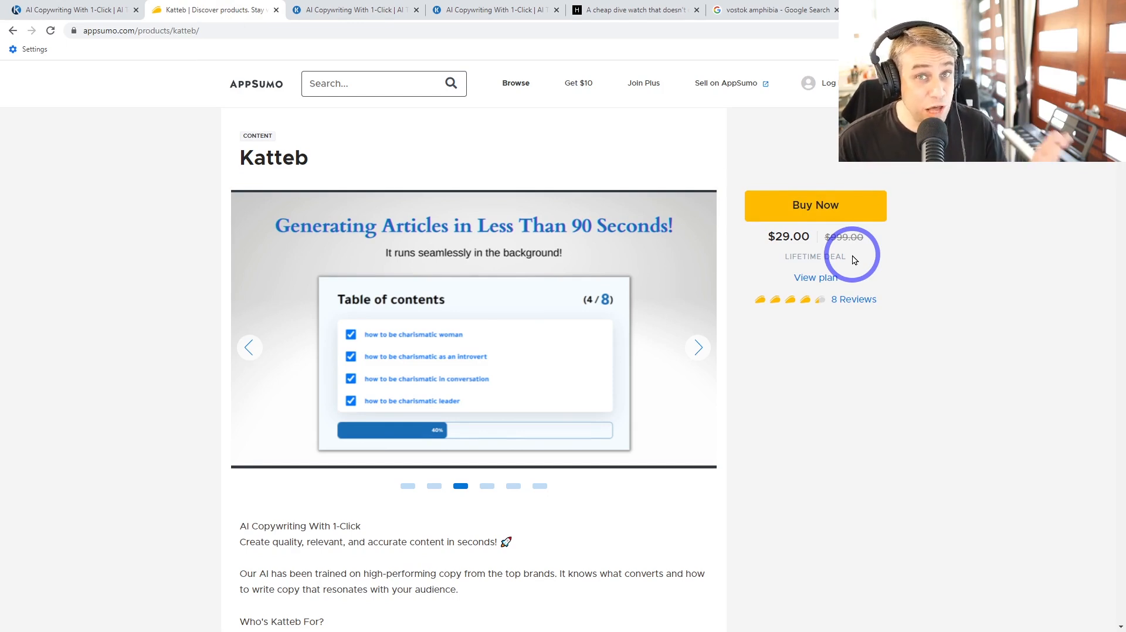
{"action": "mouse_move", "coordinate": [897, 279]}
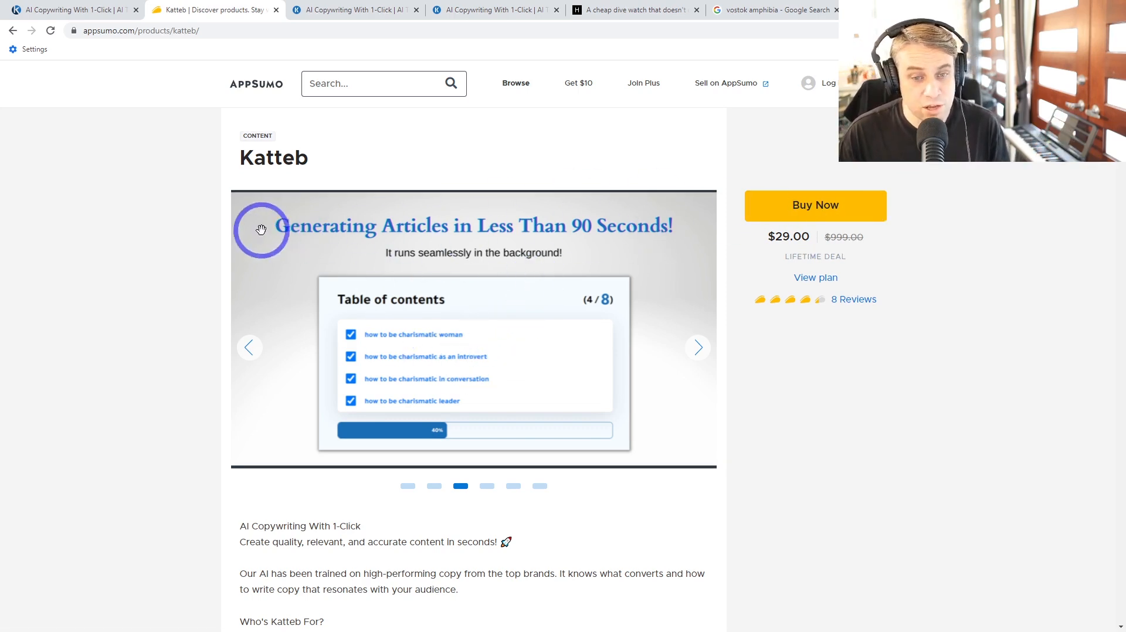
{"action": "mouse_move", "coordinate": [608, 223]}
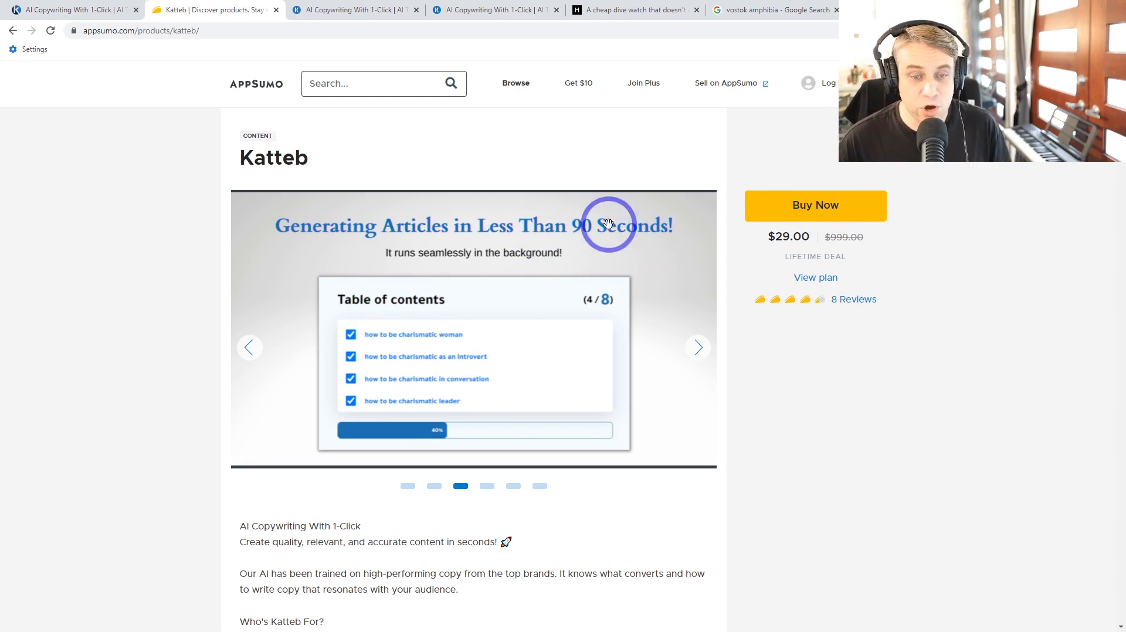
{"action": "mouse_move", "coordinate": [394, 379]}
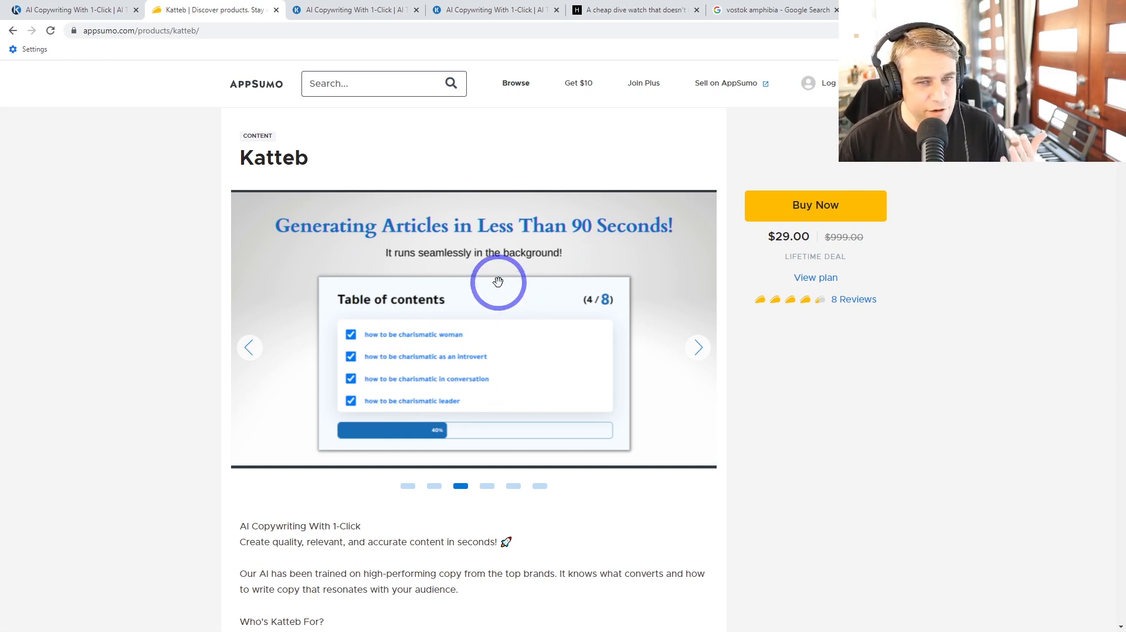
{"action": "left_click", "coordinate": [352, 9]}
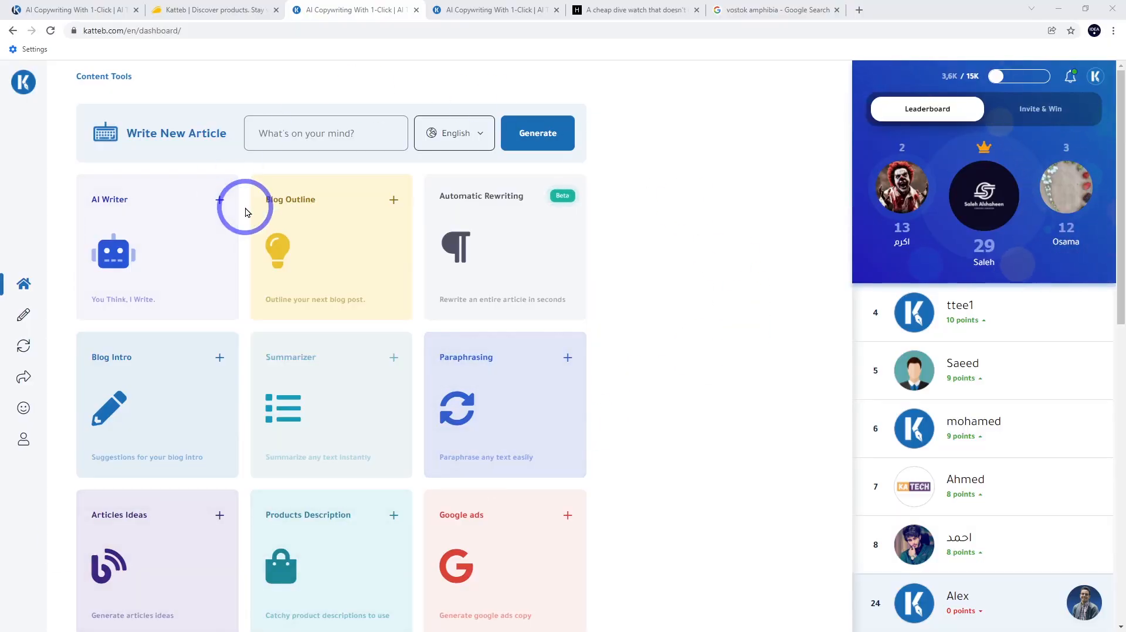
{"action": "mouse_move", "coordinate": [621, 369]}
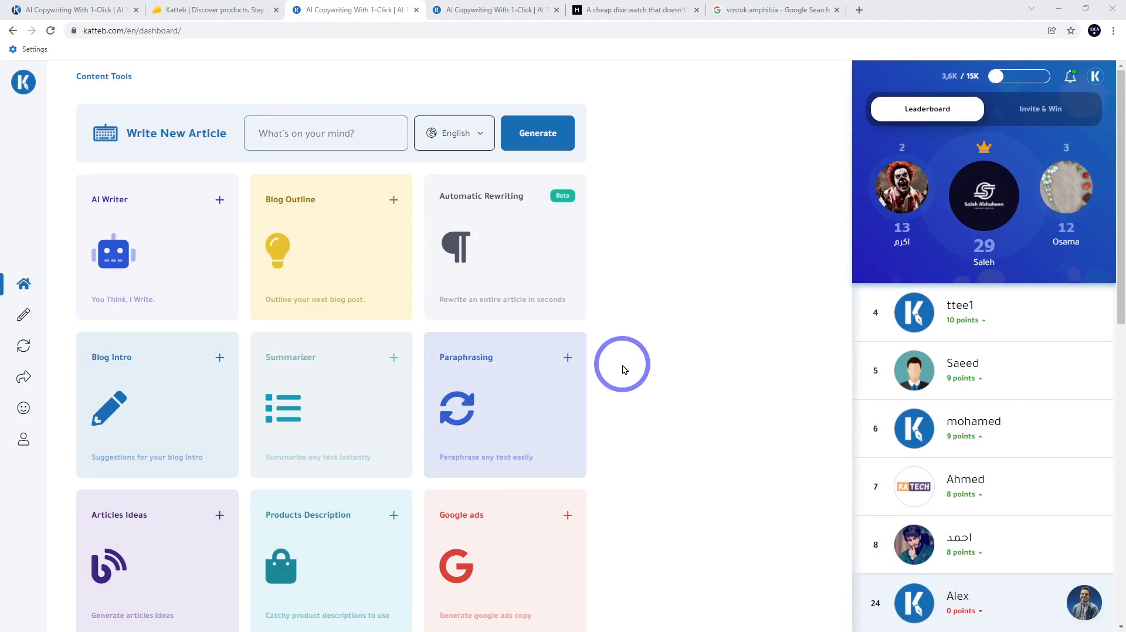
{"action": "left_click", "coordinate": [634, 10]}
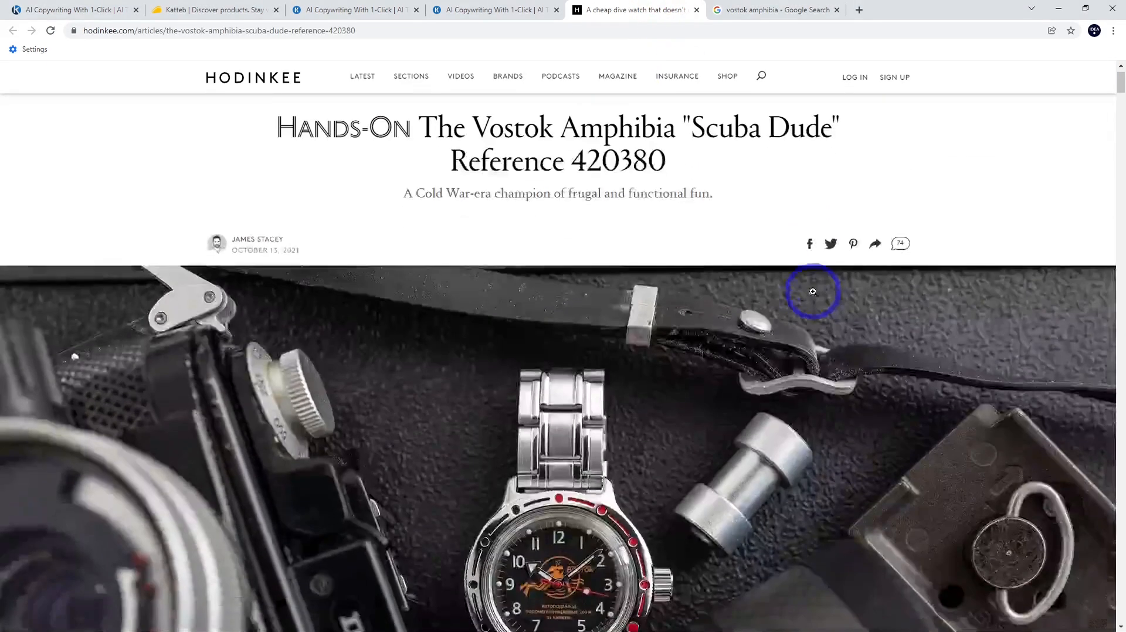
{"action": "scroll", "scroll_direction": "down", "scroll_amount": 3}
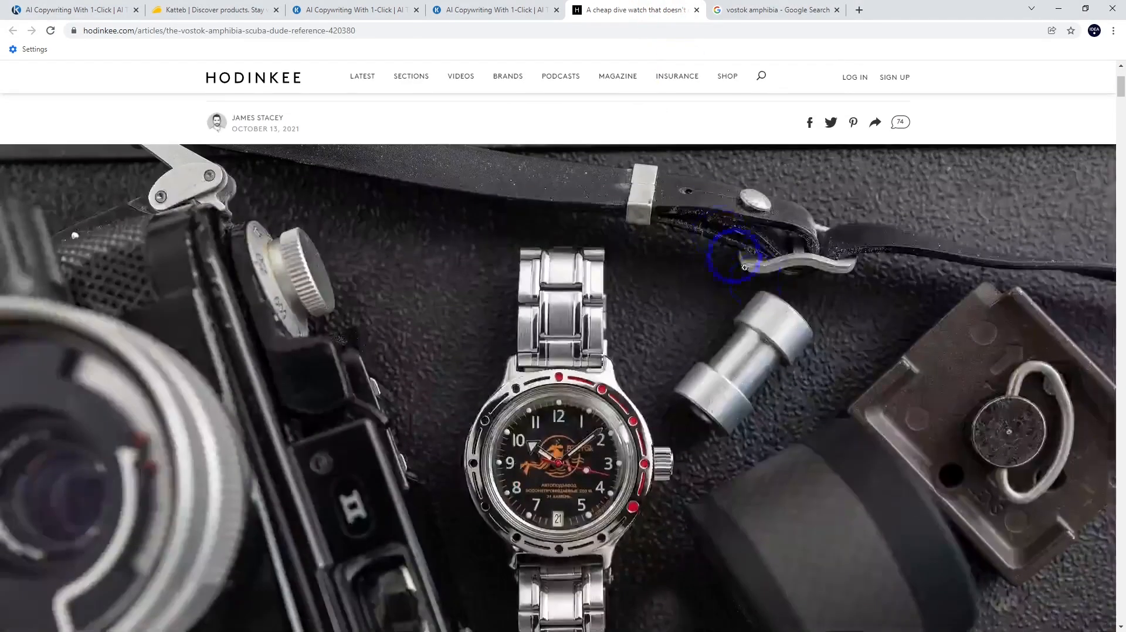
{"action": "scroll", "scroll_direction": "down", "scroll_amount": 3}
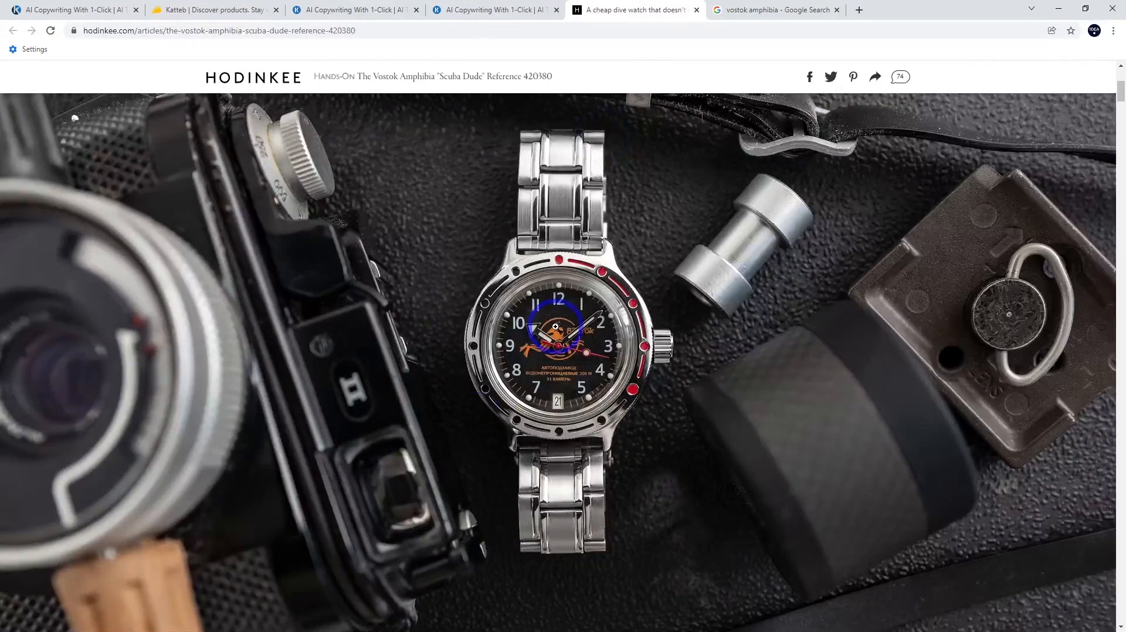
{"action": "mouse_move", "coordinate": [718, 274]}
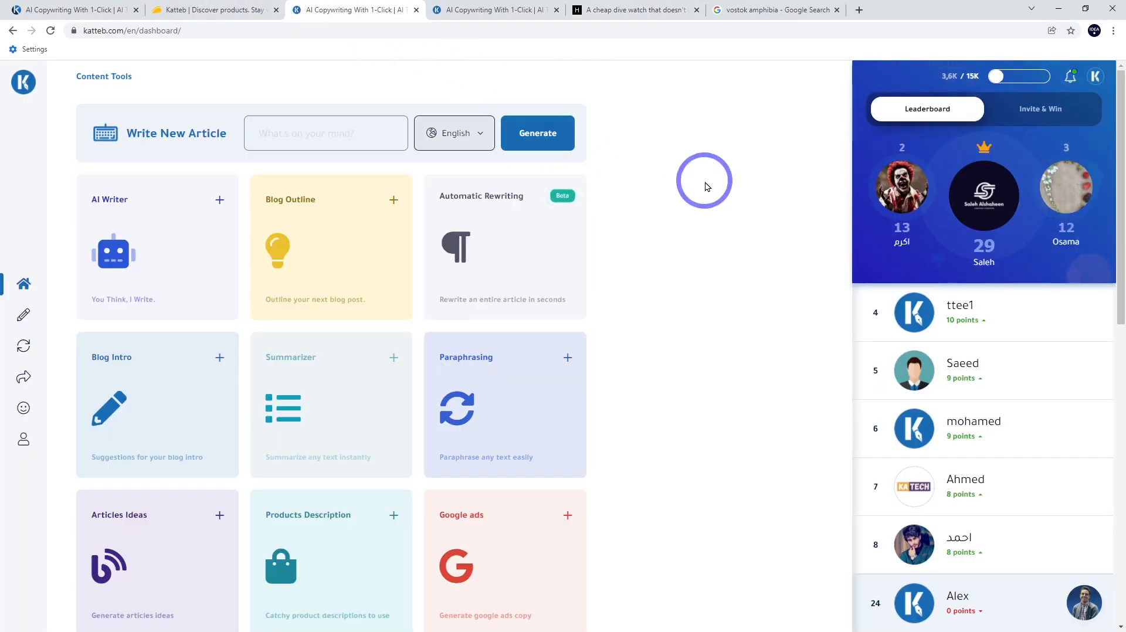
{"action": "mouse_move", "coordinate": [679, 164]}
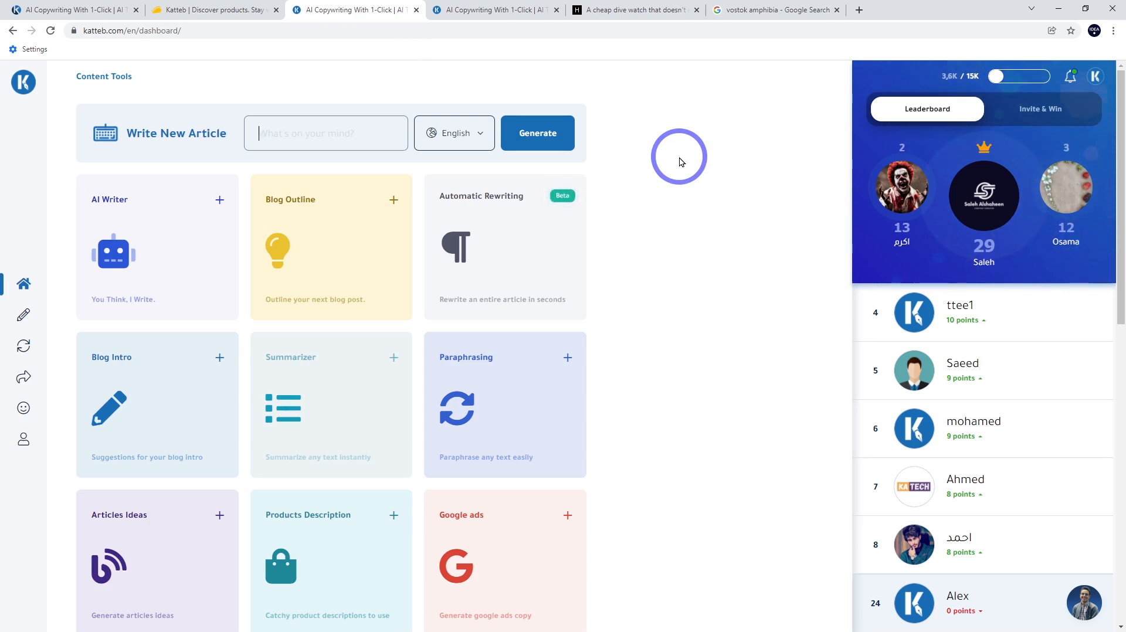
{"action": "mouse_move", "coordinate": [572, 115]}
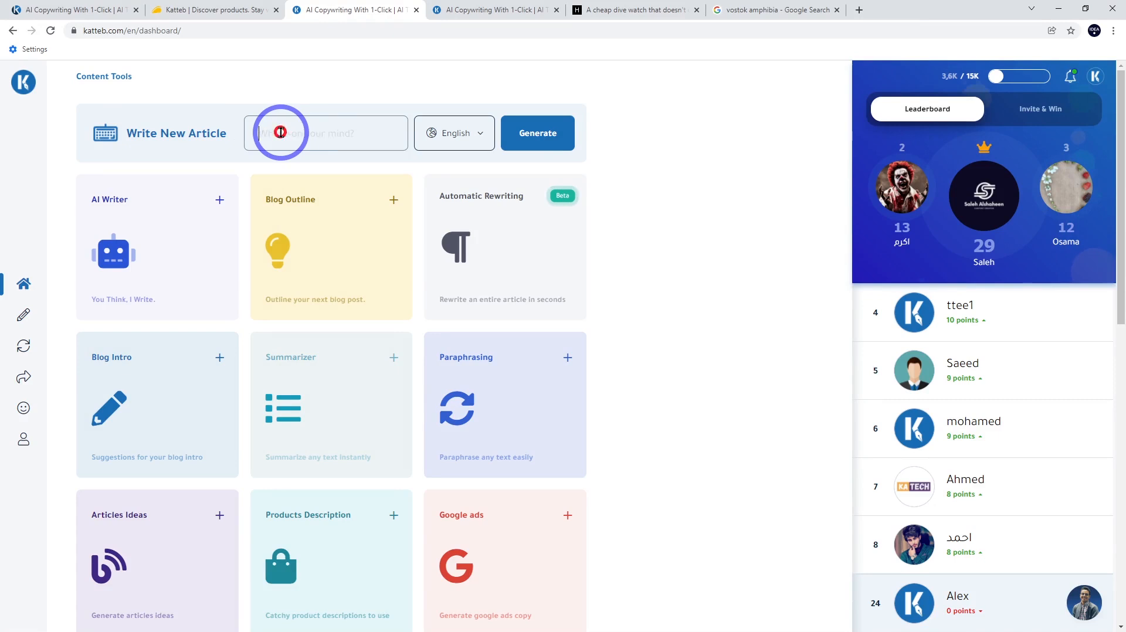
Set the topic to 'Vostok Amphibia Dive Watch Review' and keep English after browsing the language list
{"action": "type", "text": "Amphibia Dive Watch Review"}
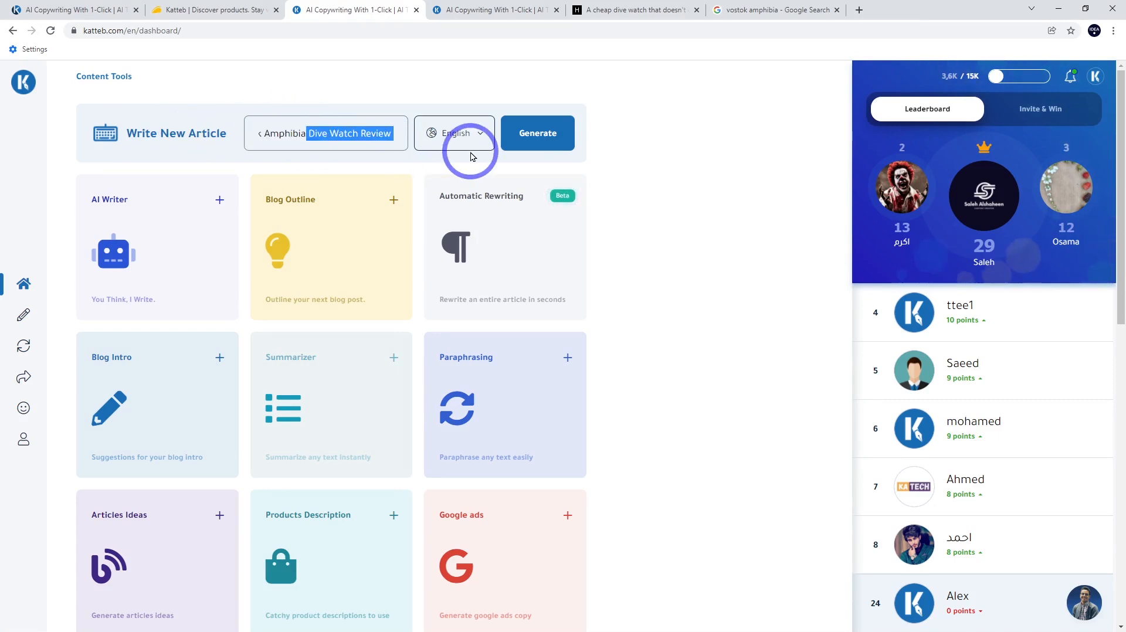
{"action": "left_click", "coordinate": [454, 132]}
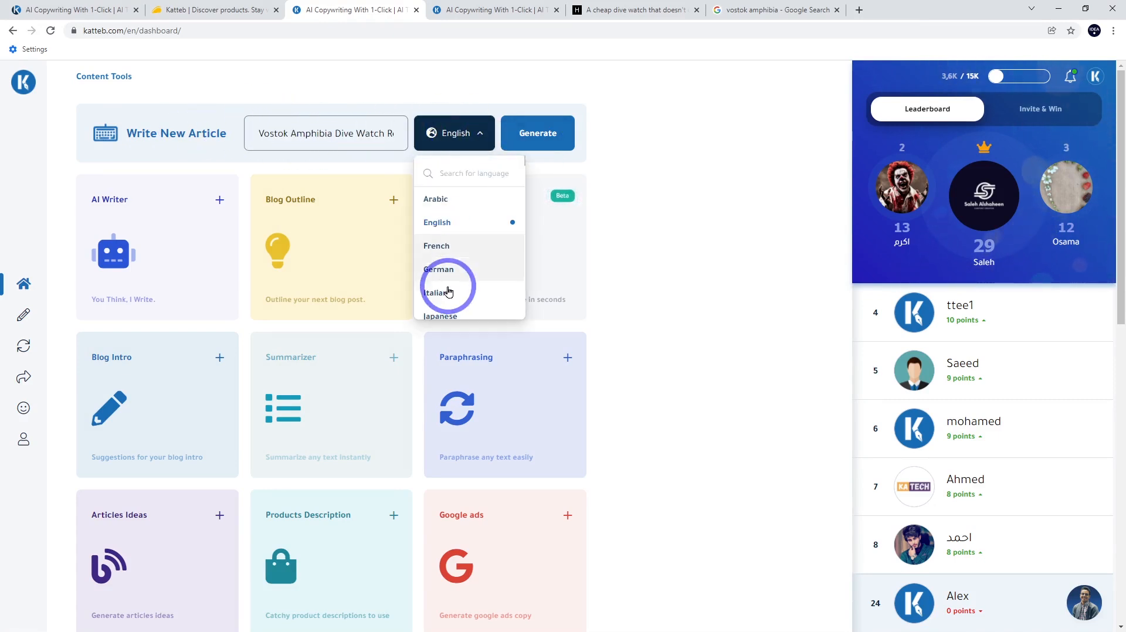
{"action": "scroll", "scroll_direction": "down", "scroll_amount": 3}
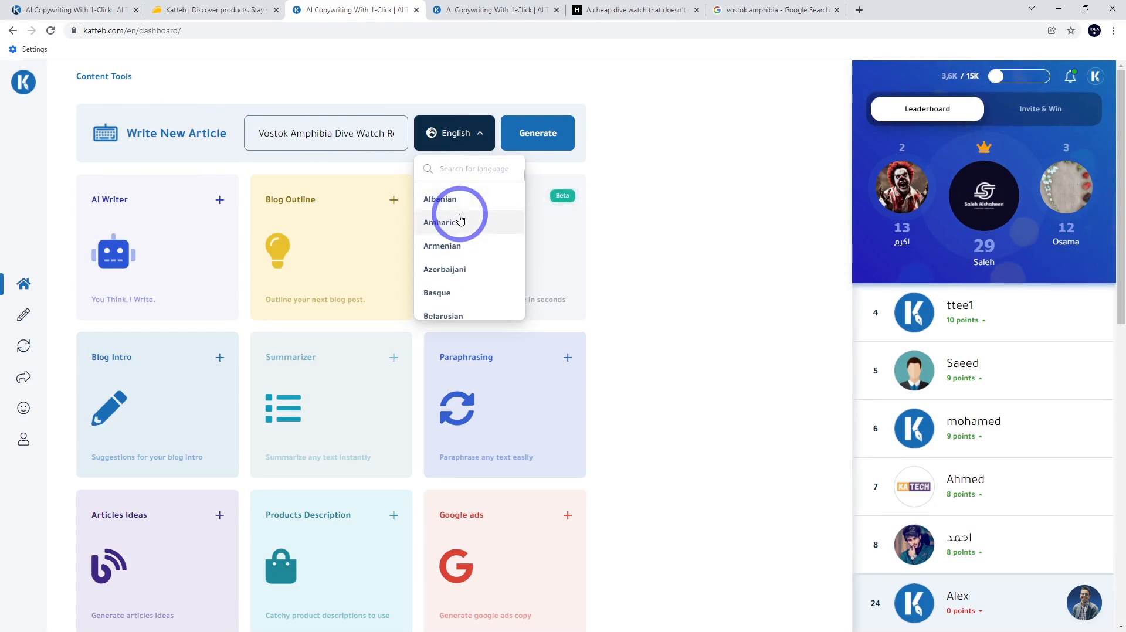
{"action": "scroll", "scroll_direction": "down", "scroll_amount": 3}
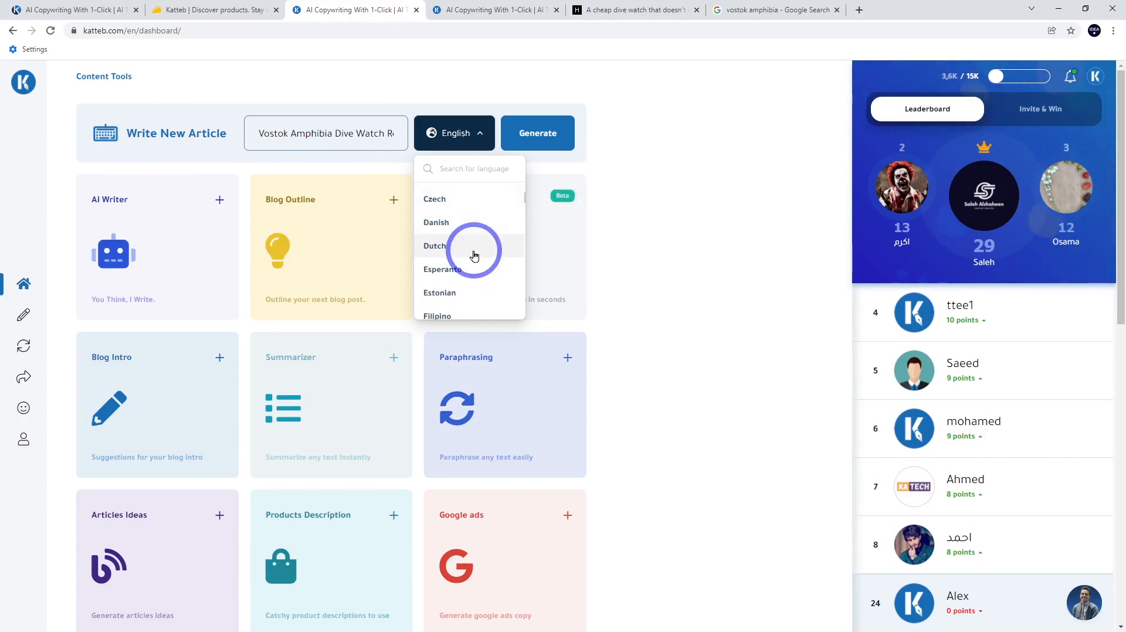
{"action": "scroll", "scroll_direction": "down", "scroll_amount": 3}
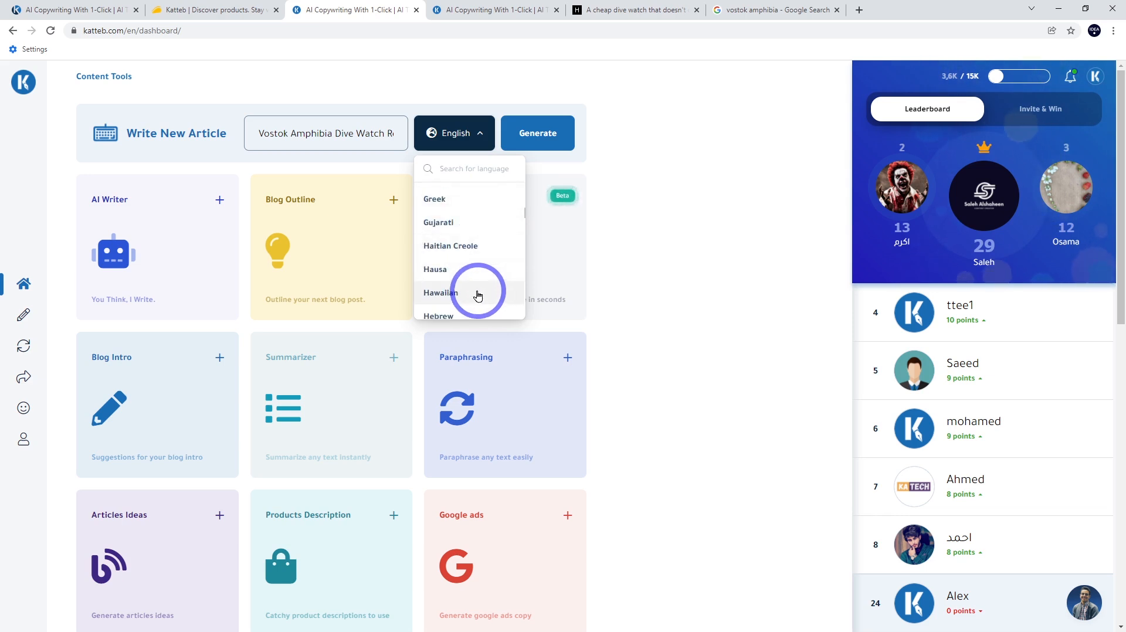
{"action": "scroll", "scroll_direction": "down", "scroll_amount": 3}
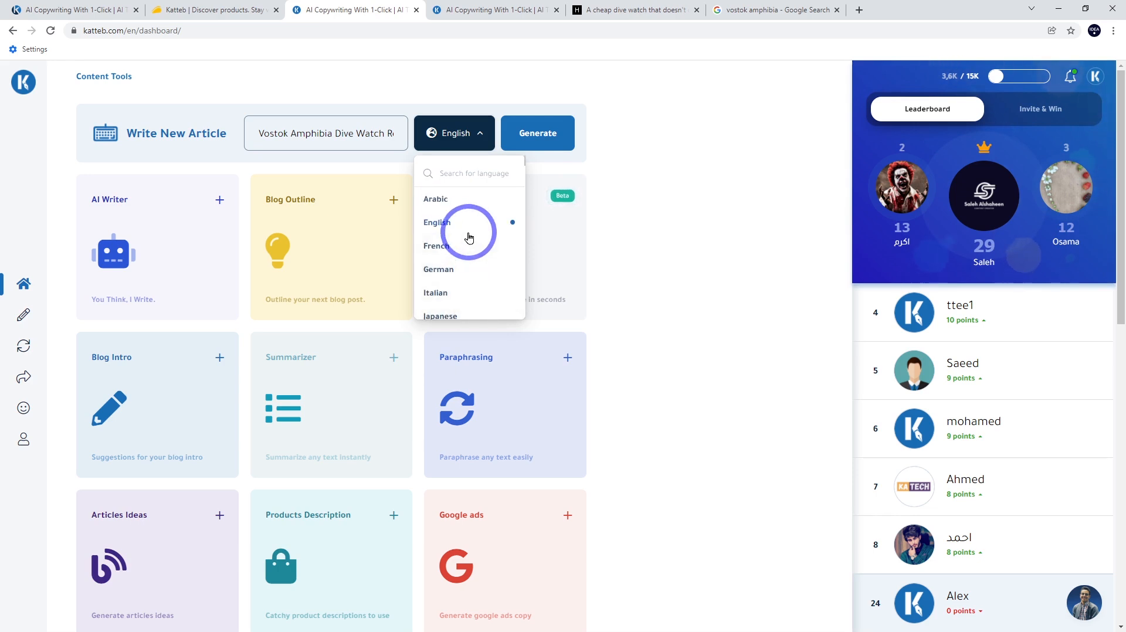
{"action": "left_click", "coordinate": [537, 133]}
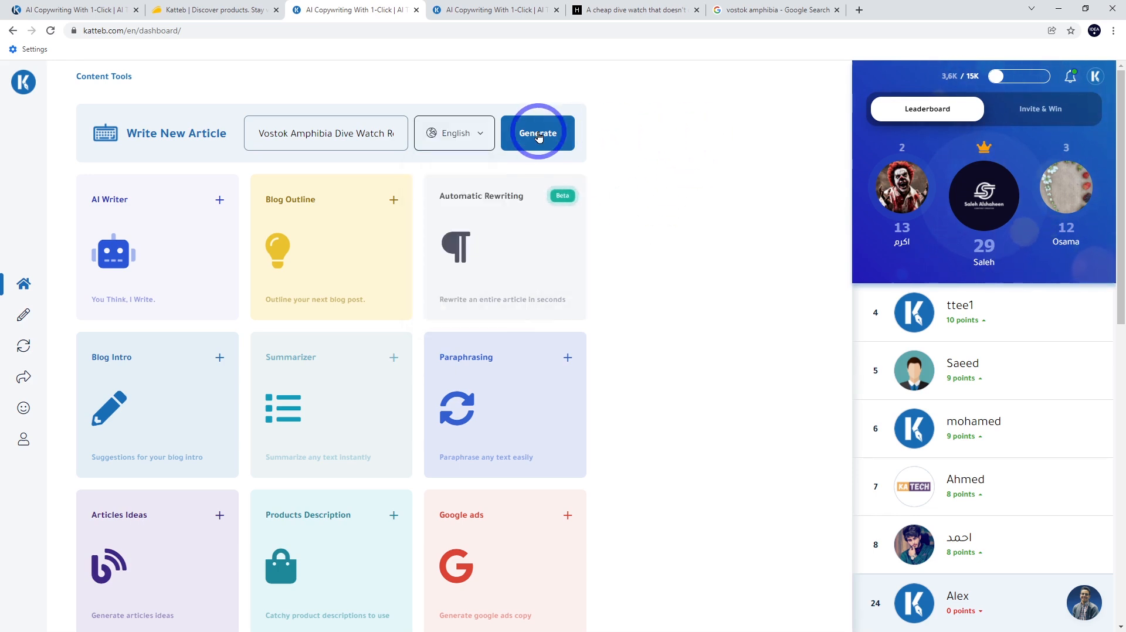
{"action": "mouse_move", "coordinate": [455, 132]}
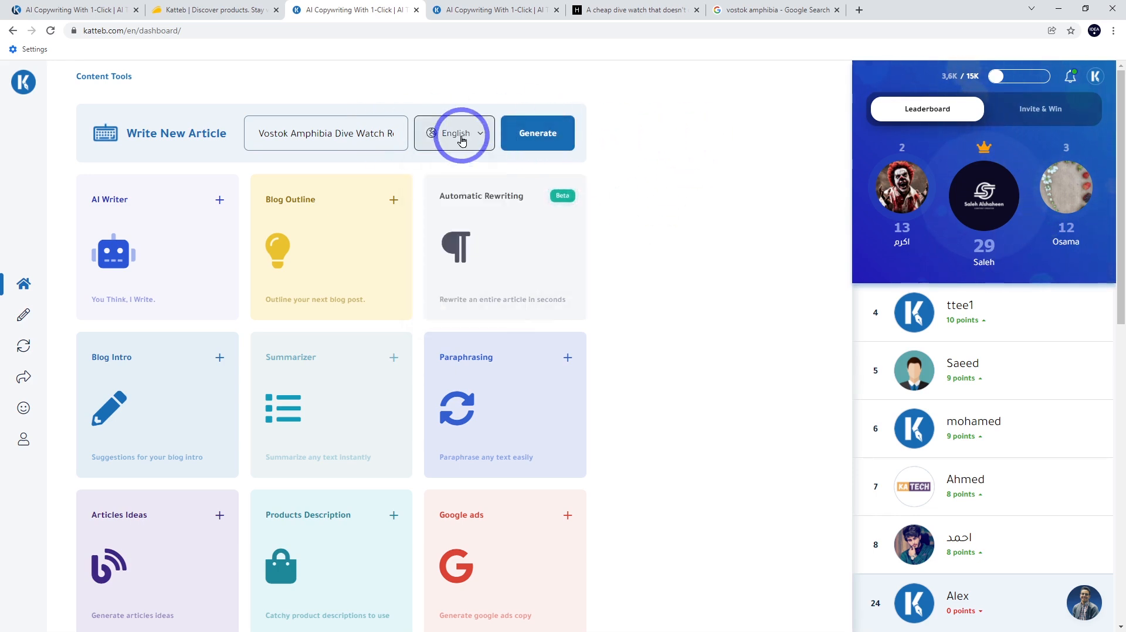
Add a 'History of The Vostok Amphibia Dive Watch' section to the table of contents and edit the Features title
{"action": "left_click", "coordinate": [537, 133]}
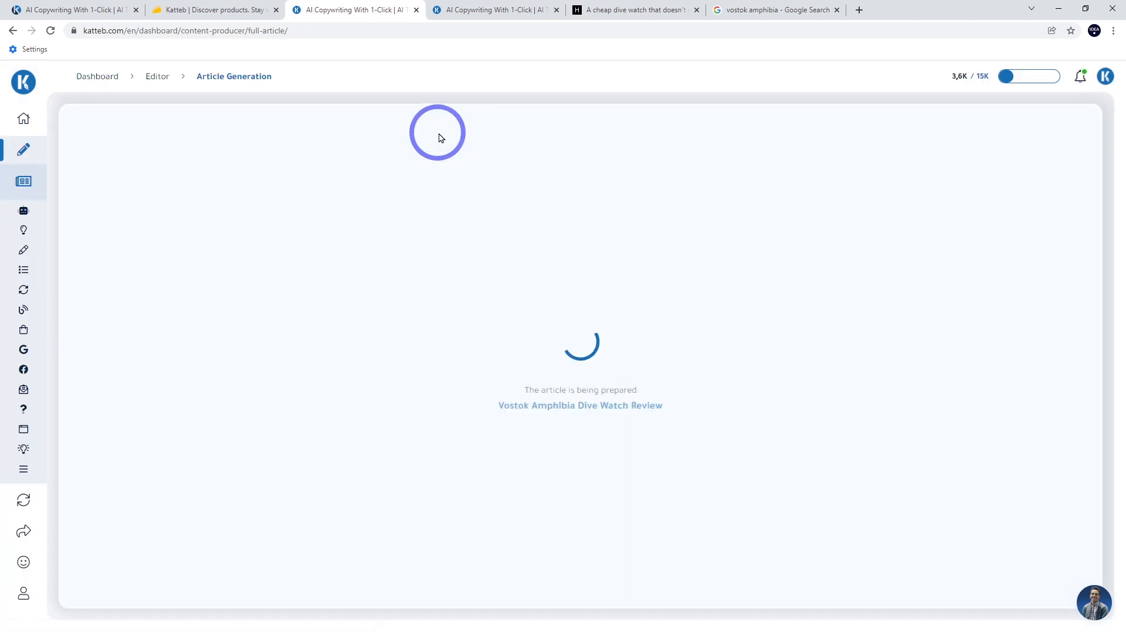
{"action": "mouse_move", "coordinate": [689, 423]}
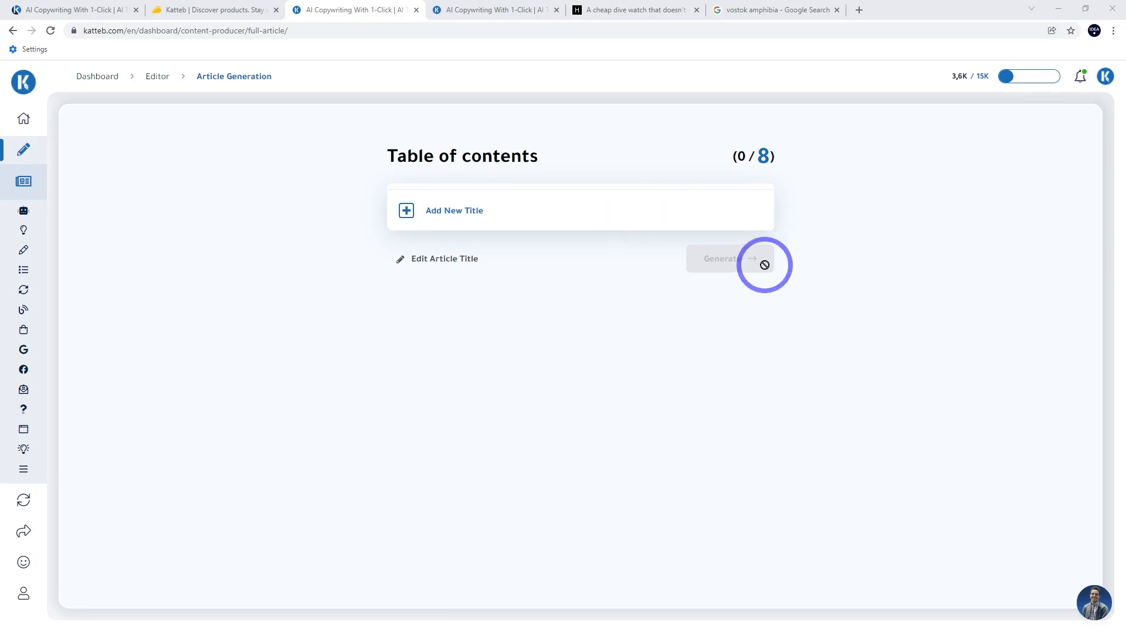
{"action": "mouse_move", "coordinate": [778, 160]}
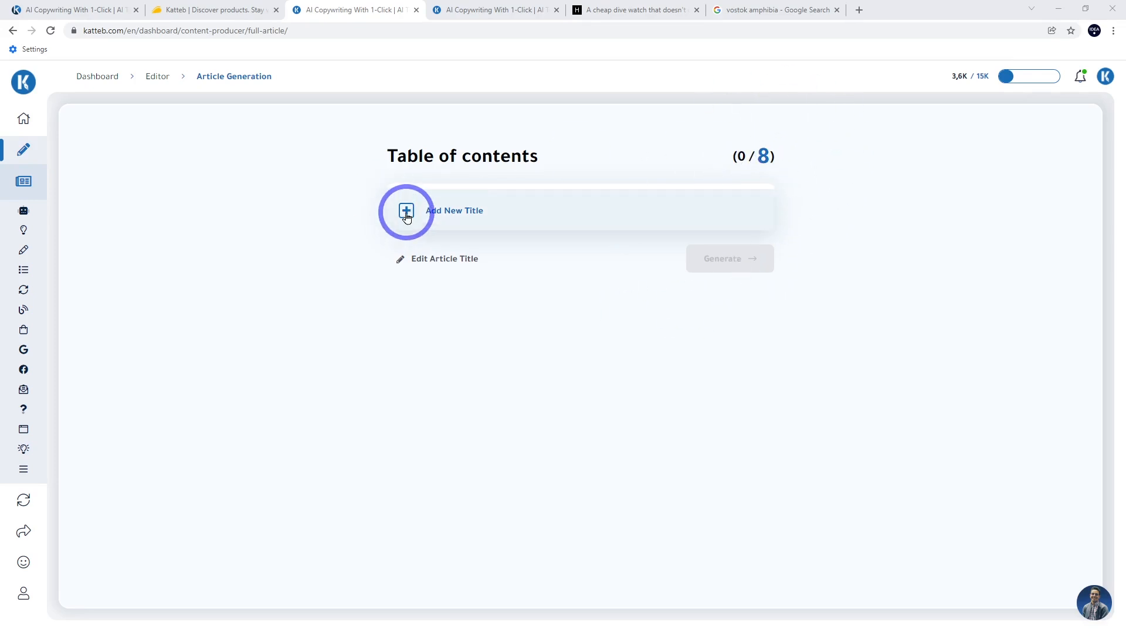
{"action": "left_click", "coordinate": [406, 210]}
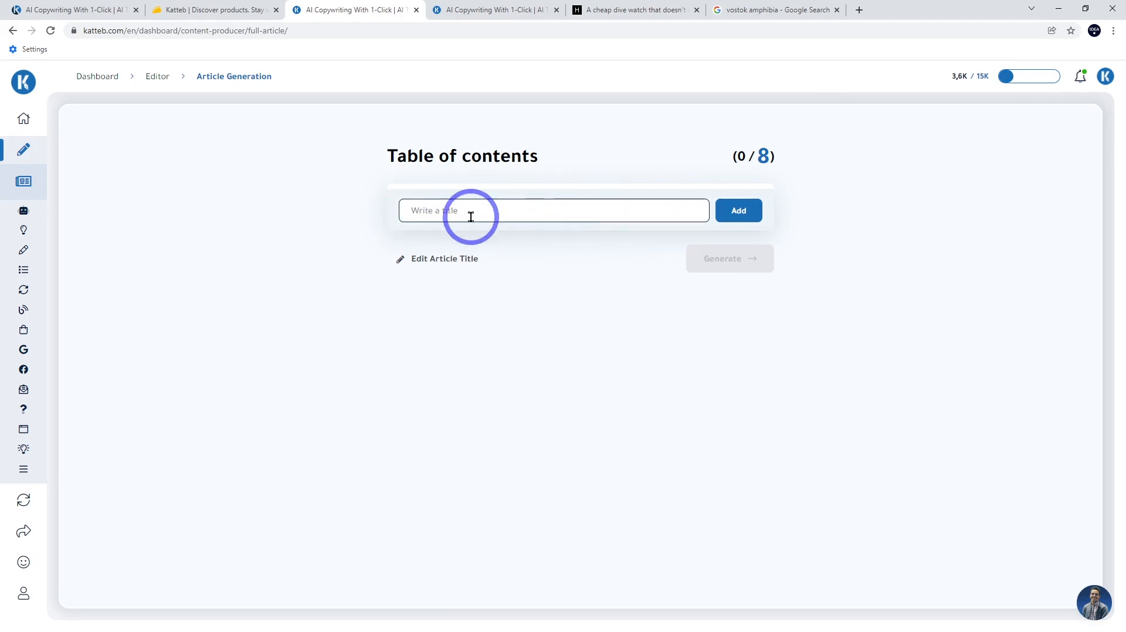
{"action": "left_click", "coordinate": [503, 210]}
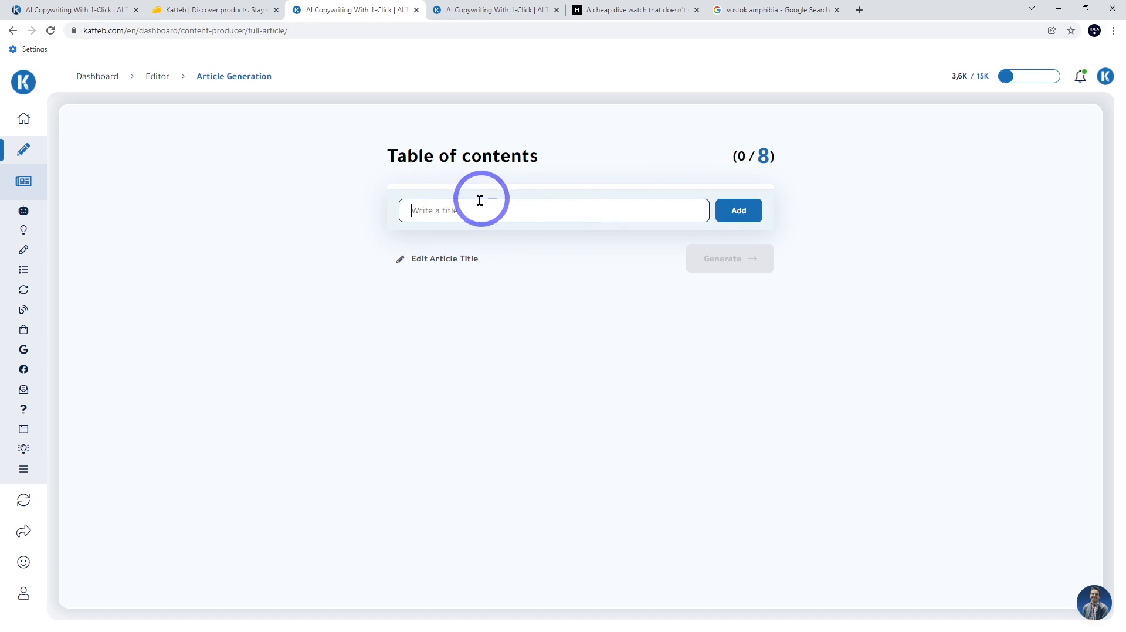
{"action": "type", "text": "History of The Vostok Amphibia Dive Watch"}
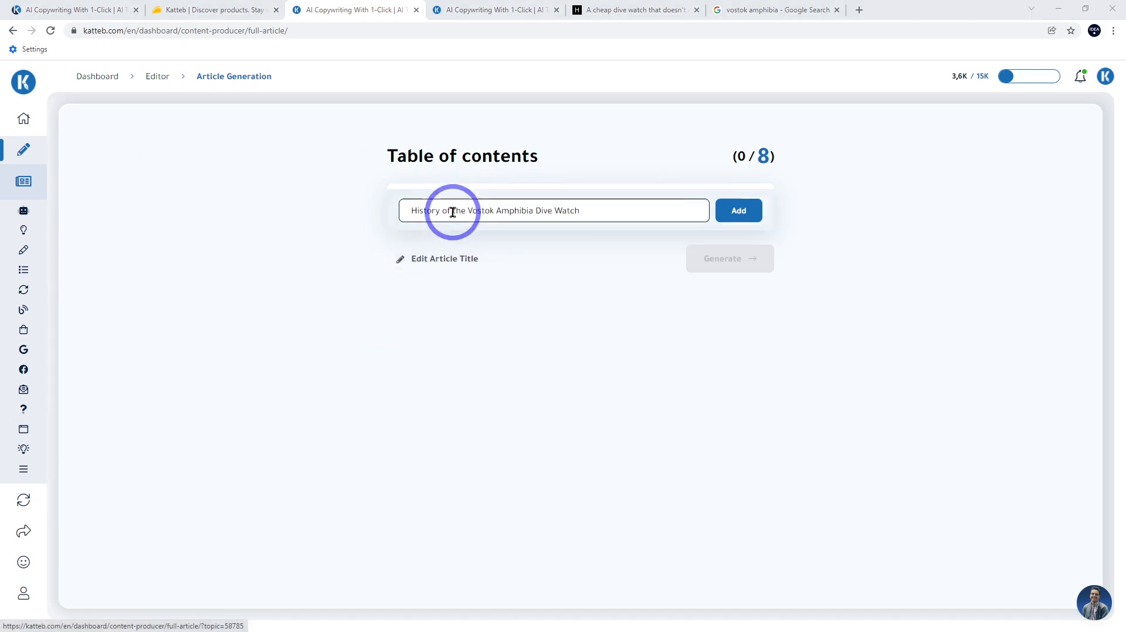
{"action": "mouse_move", "coordinate": [419, 231]}
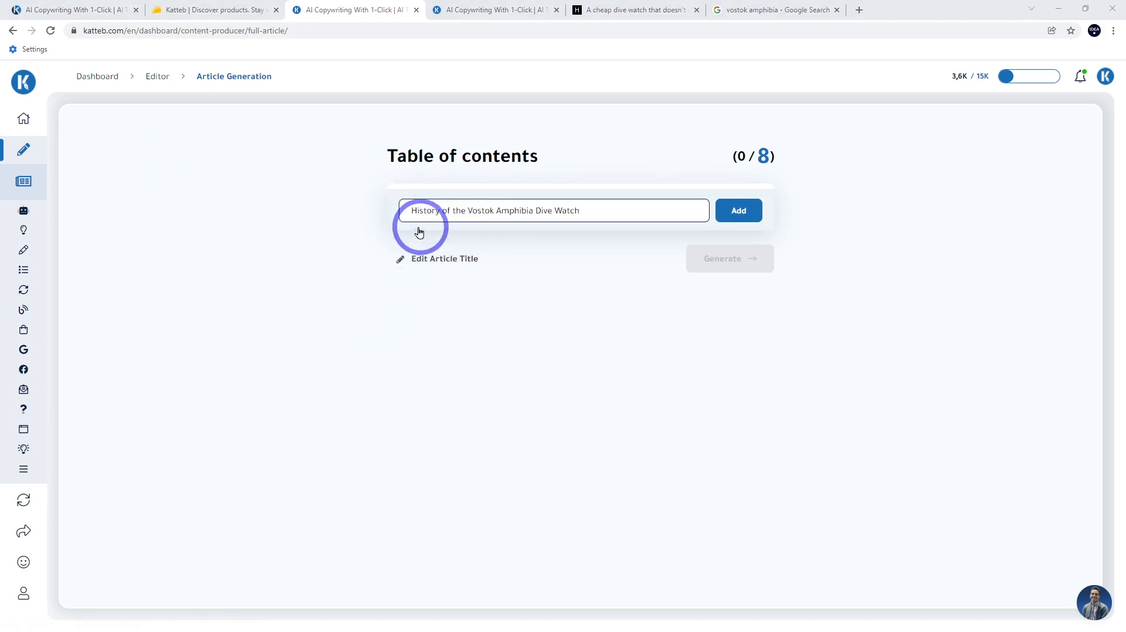
{"action": "mouse_move", "coordinate": [501, 229]}
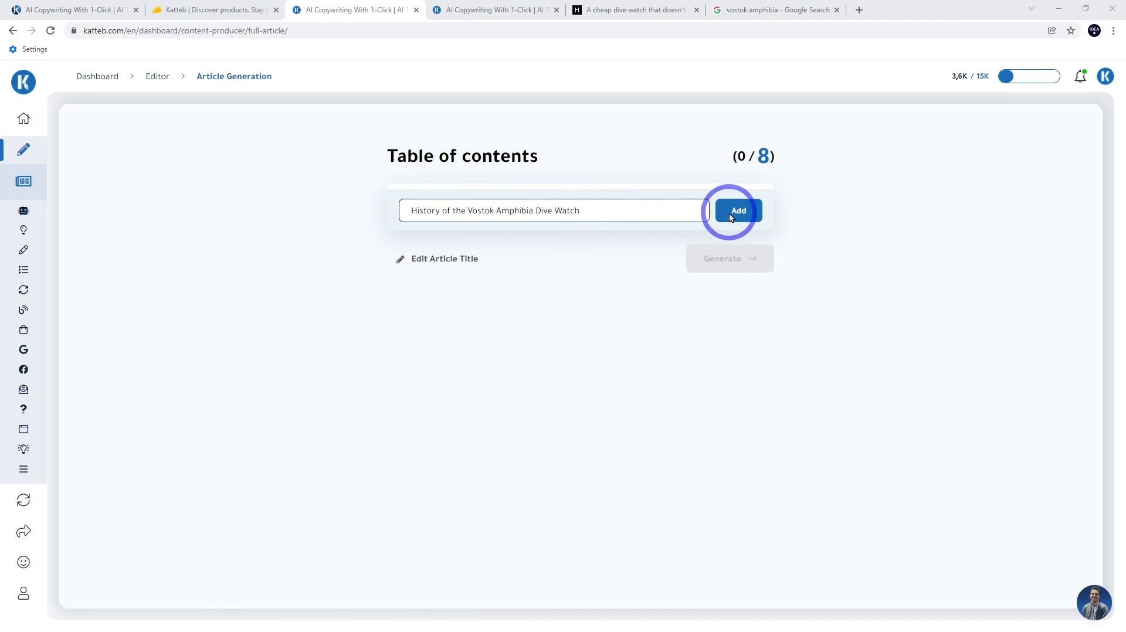
{"action": "left_click", "coordinate": [738, 210]}
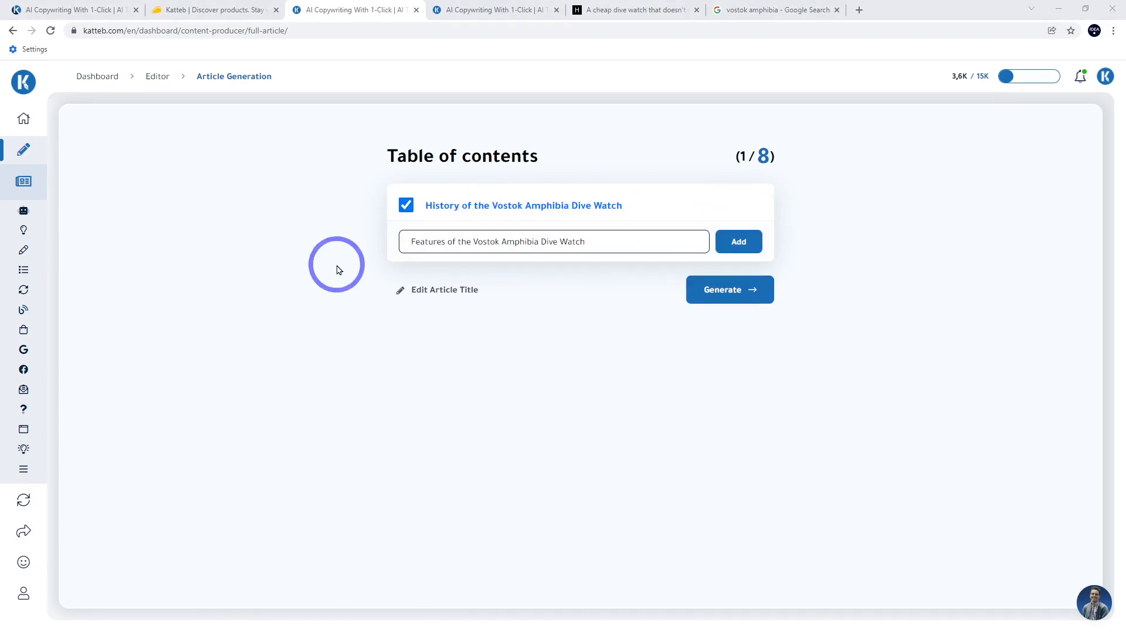
{"action": "mouse_move", "coordinate": [650, 247]}
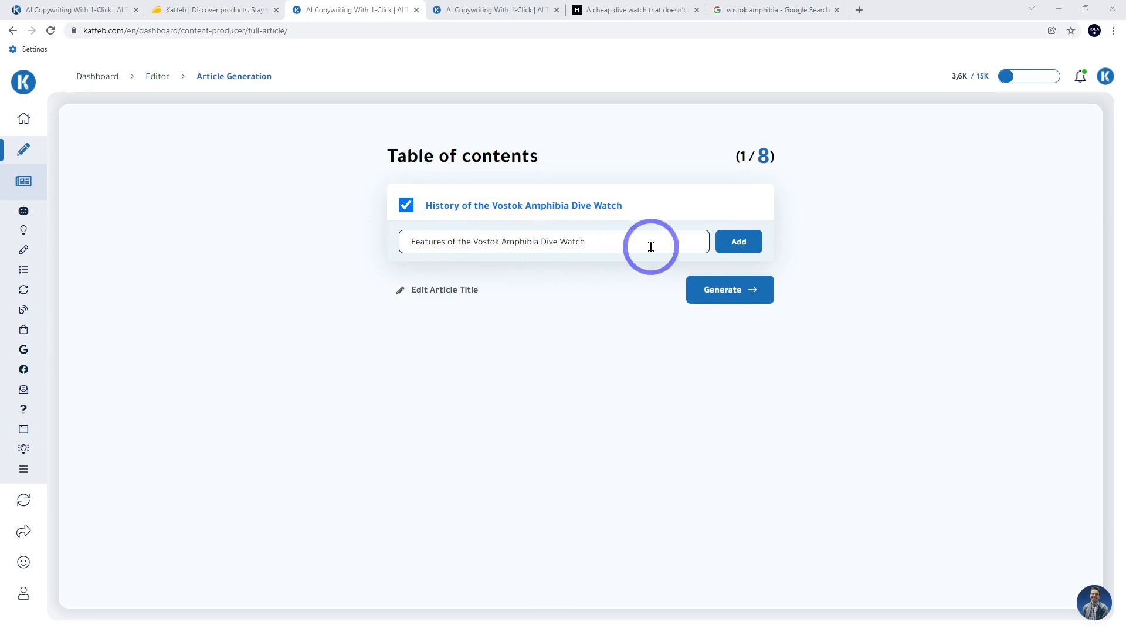
{"action": "left_click", "coordinate": [737, 241]}
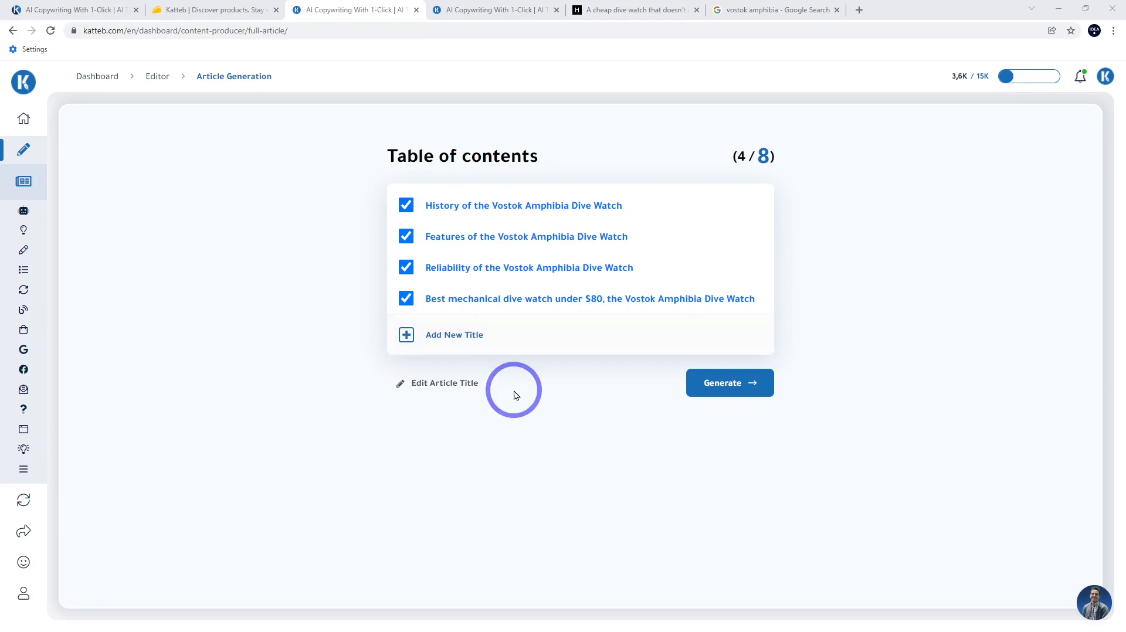
{"action": "mouse_move", "coordinate": [498, 263]}
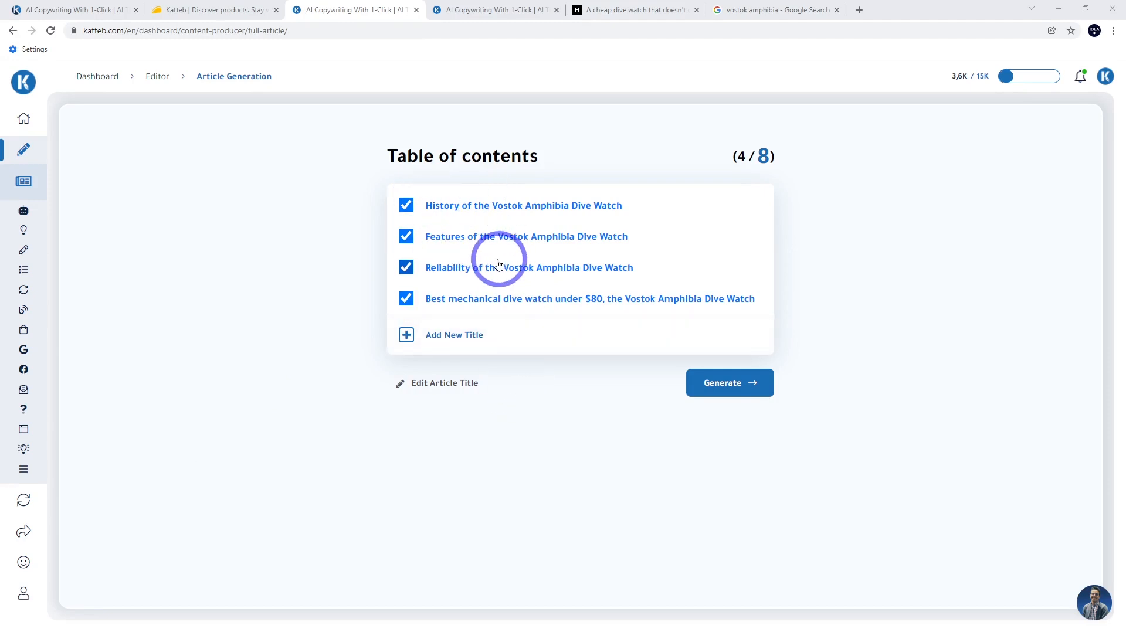
{"action": "mouse_move", "coordinate": [552, 292]}
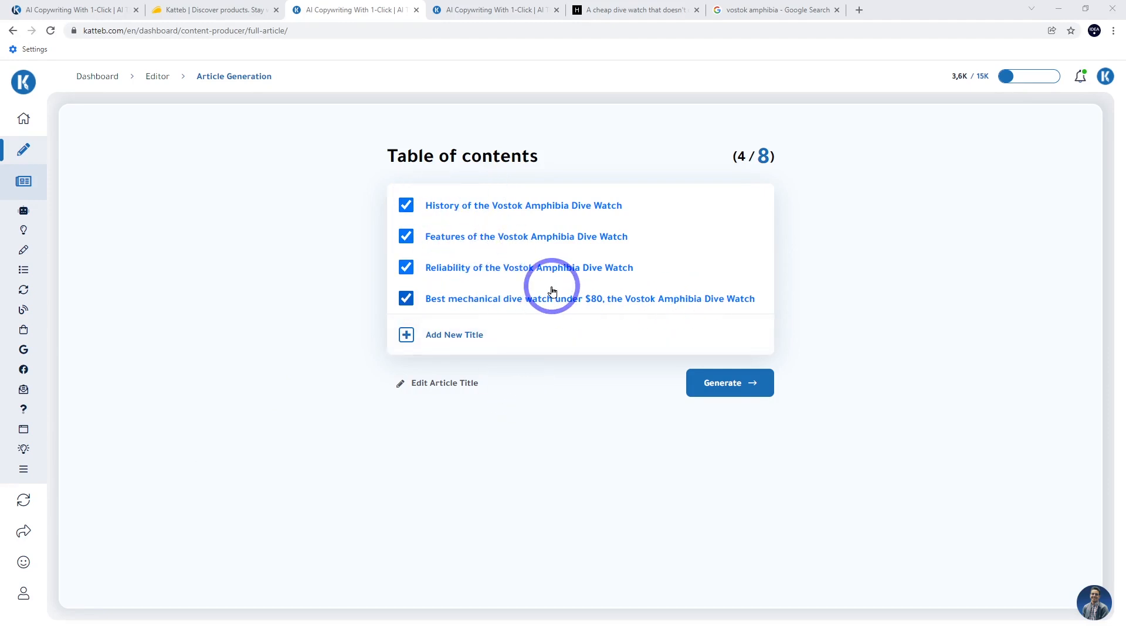
{"action": "mouse_move", "coordinate": [579, 313]}
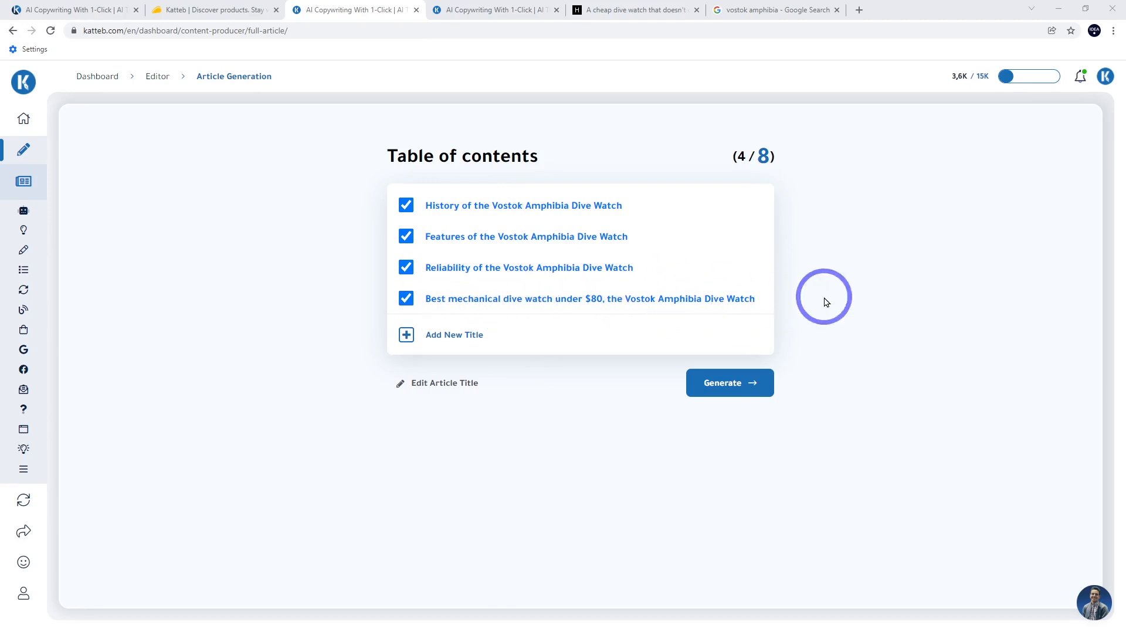
{"action": "mouse_move", "coordinate": [766, 206]}
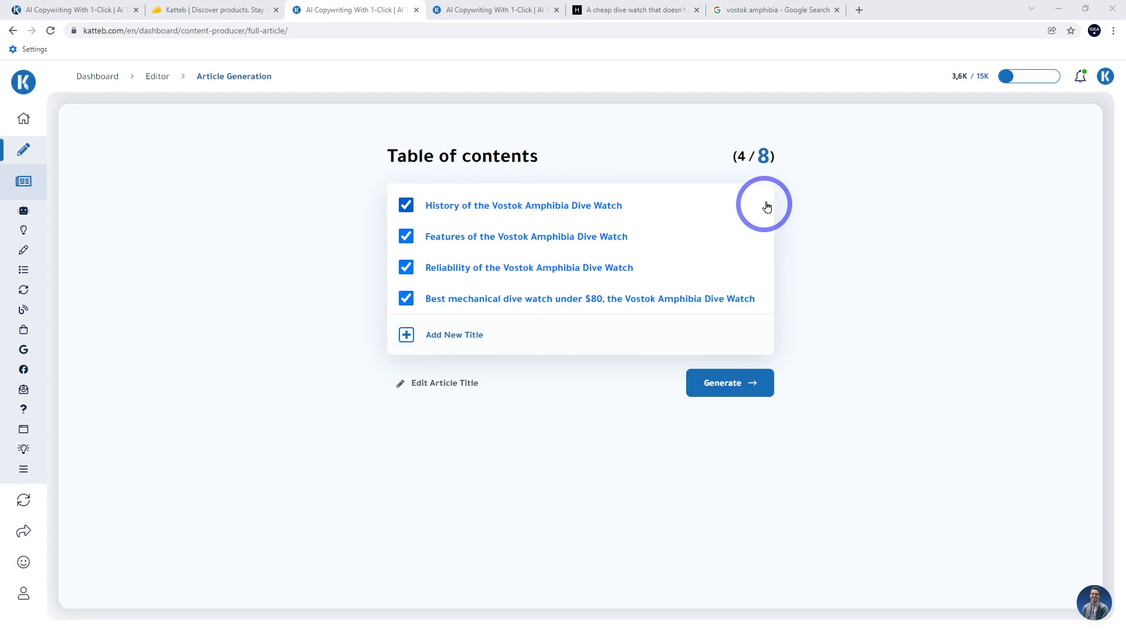
{"action": "mouse_move", "coordinate": [783, 199]}
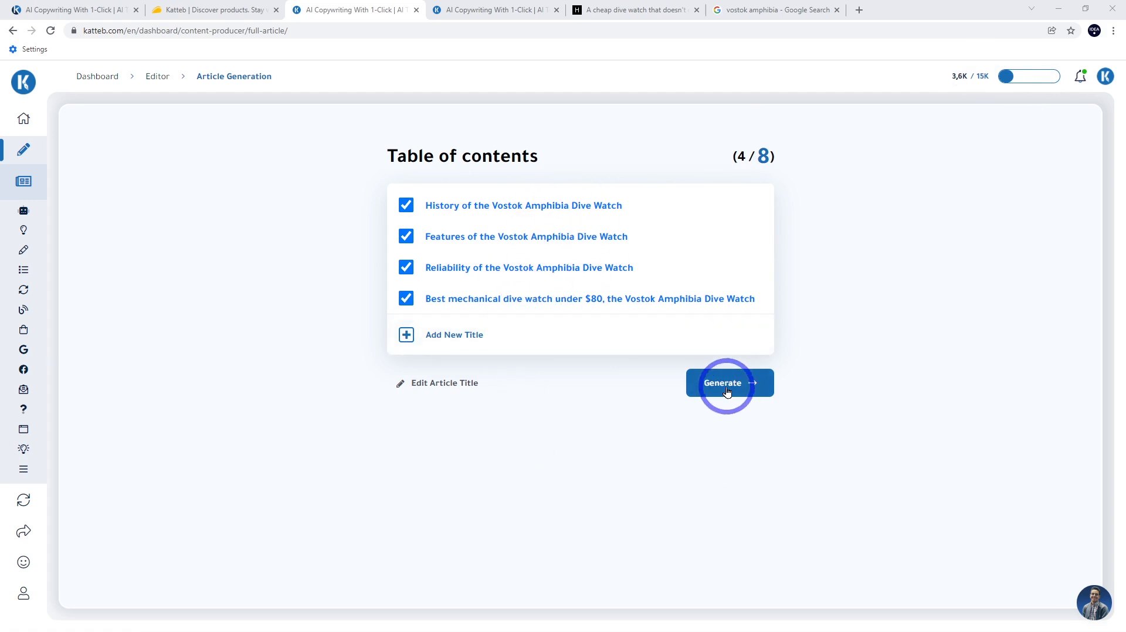
Start generating the article from the four chosen section titles
{"action": "left_click", "coordinate": [721, 383]}
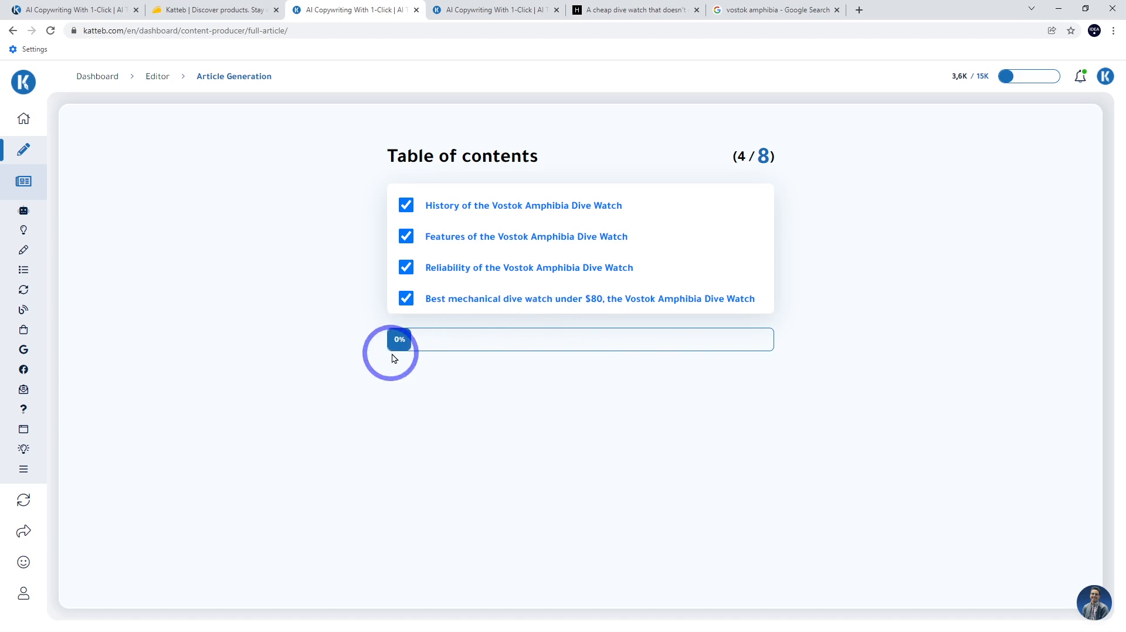
{"action": "mouse_move", "coordinate": [853, 390]}
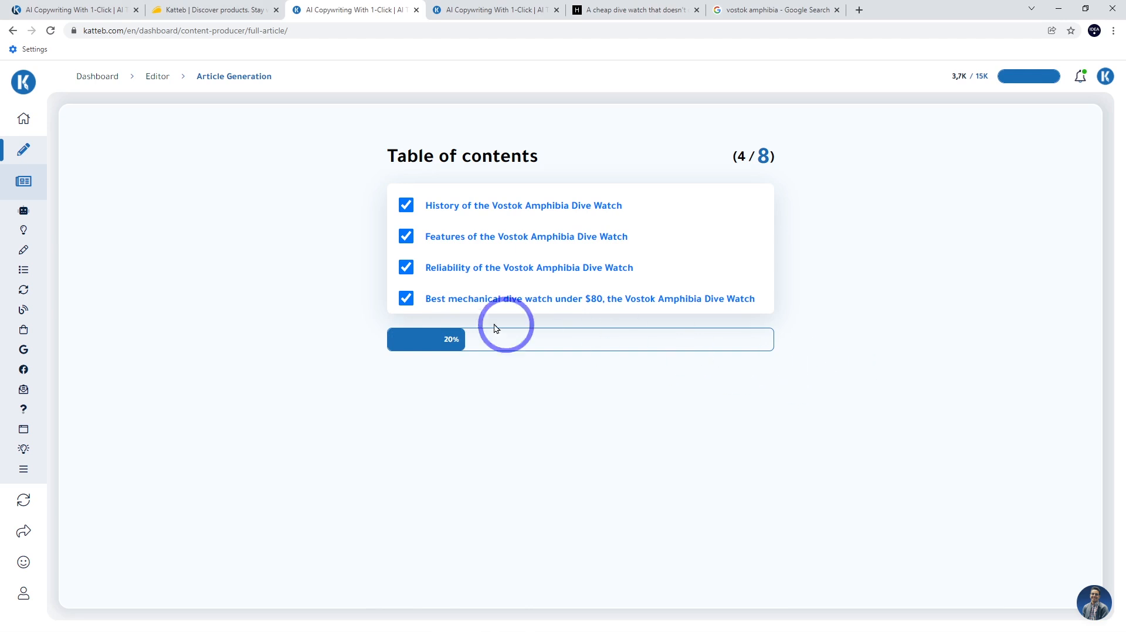
{"action": "mouse_move", "coordinate": [452, 359]}
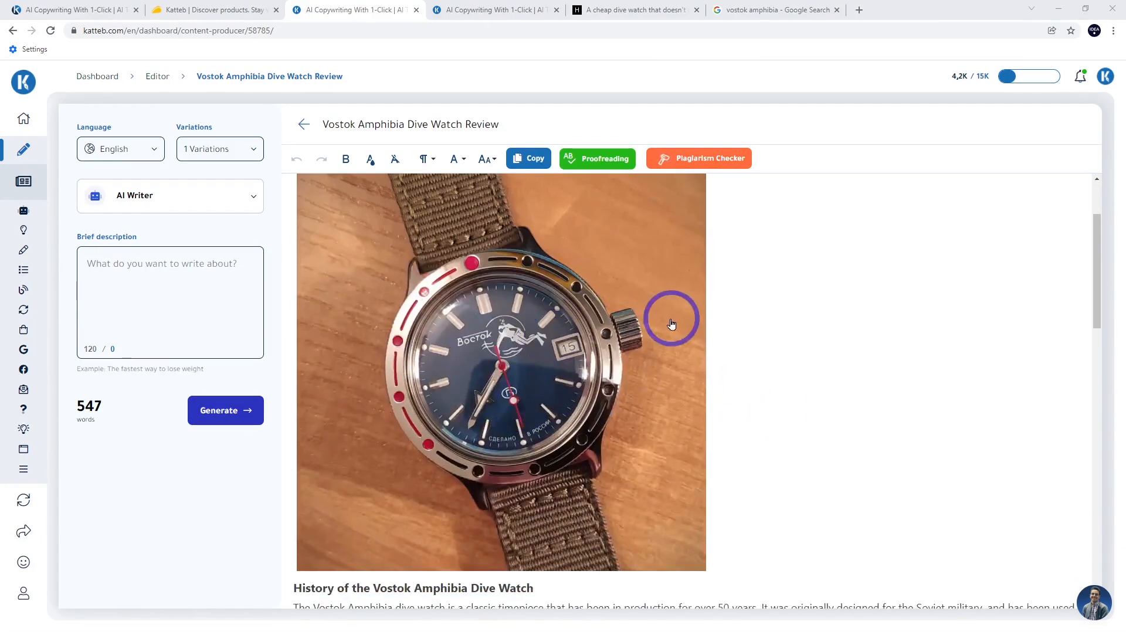
Scroll through the generated 547-word review with its intro, images and four sections
{"action": "scroll", "scroll_direction": "down", "scroll_amount": 3}
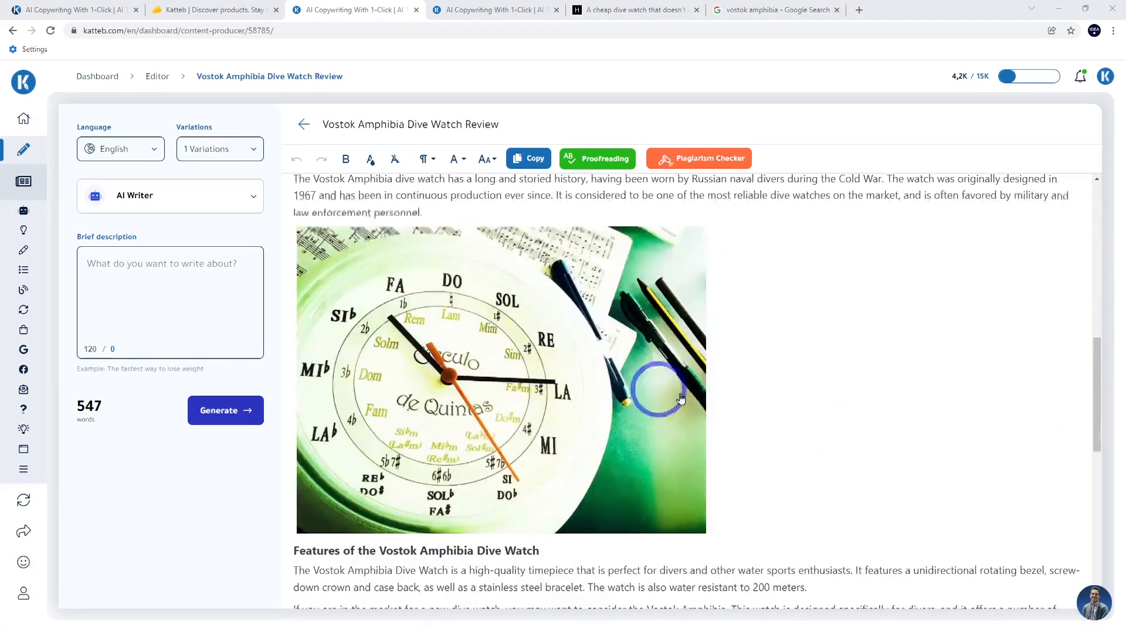
{"action": "scroll", "scroll_direction": "down", "scroll_amount": 3}
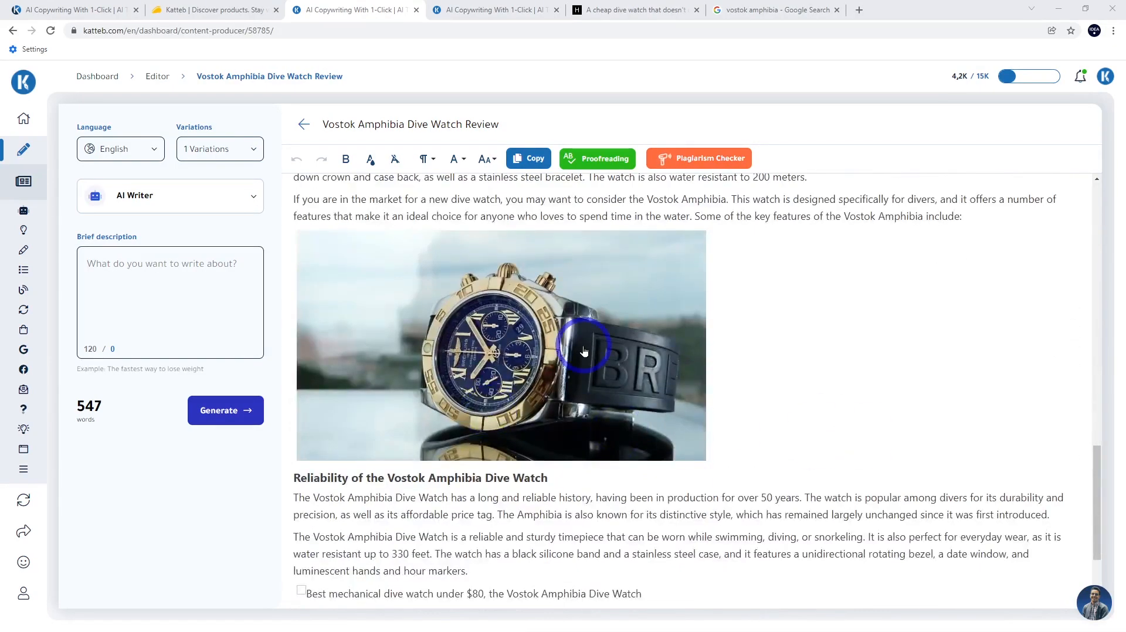
{"action": "scroll", "scroll_direction": "down", "scroll_amount": 3}
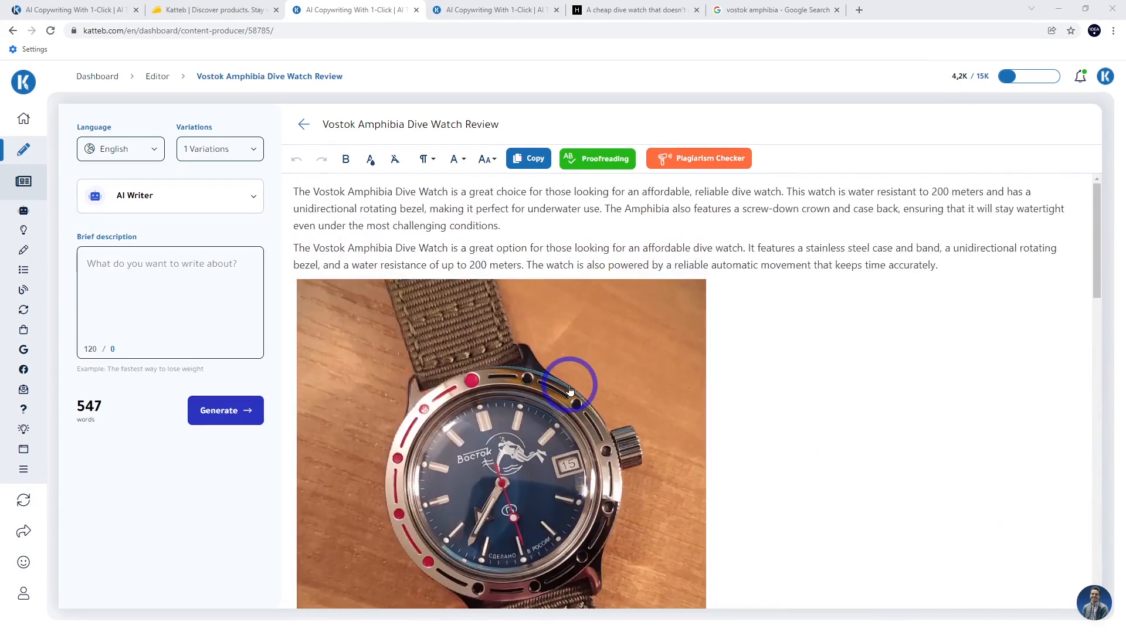
{"action": "mouse_move", "coordinate": [511, 407]}
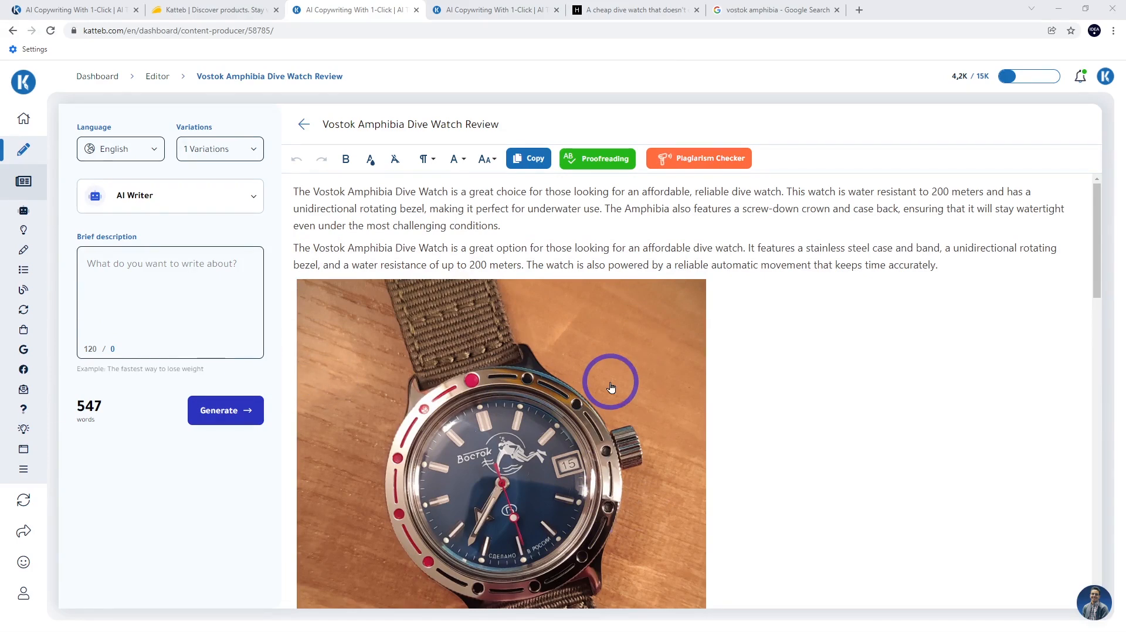
{"action": "mouse_move", "coordinate": [693, 291]}
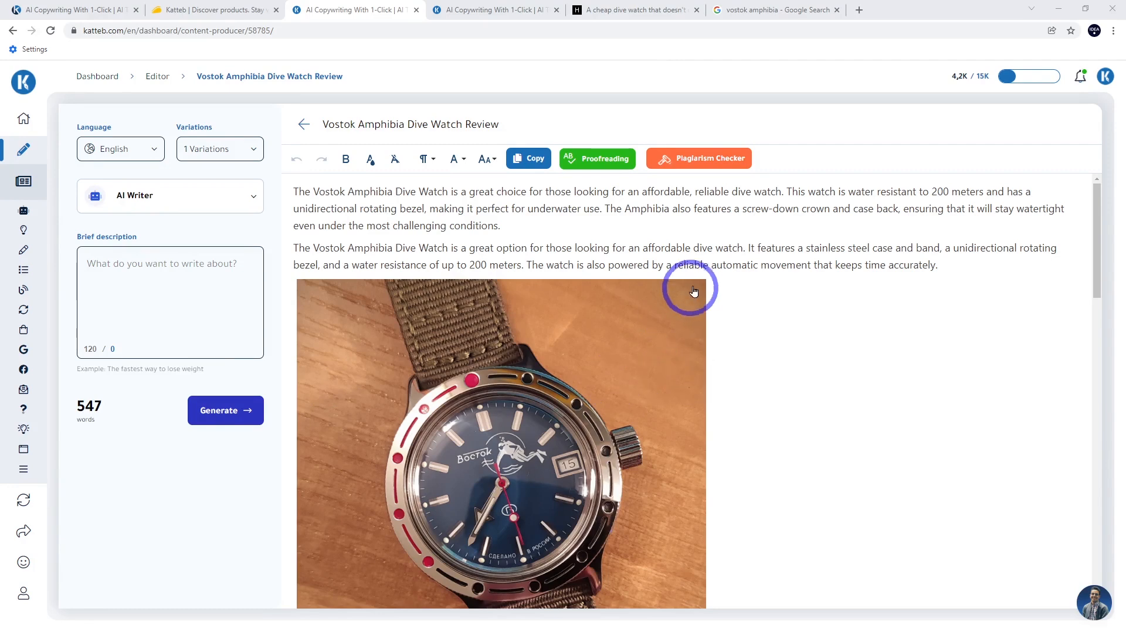
{"action": "mouse_move", "coordinate": [746, 254]}
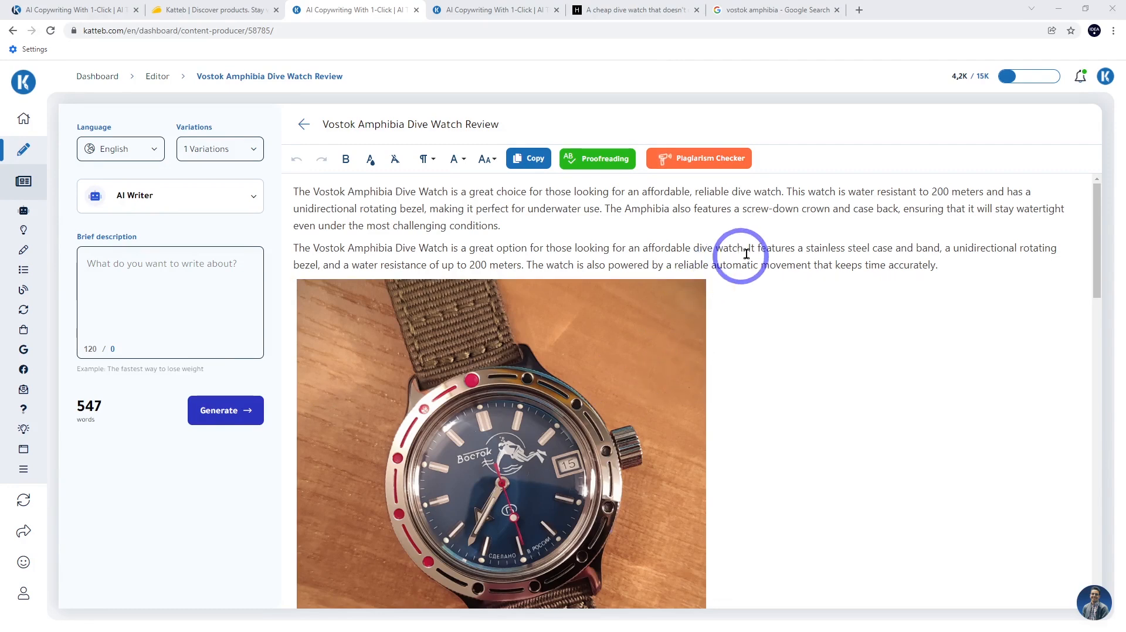
{"action": "mouse_move", "coordinate": [964, 188]}
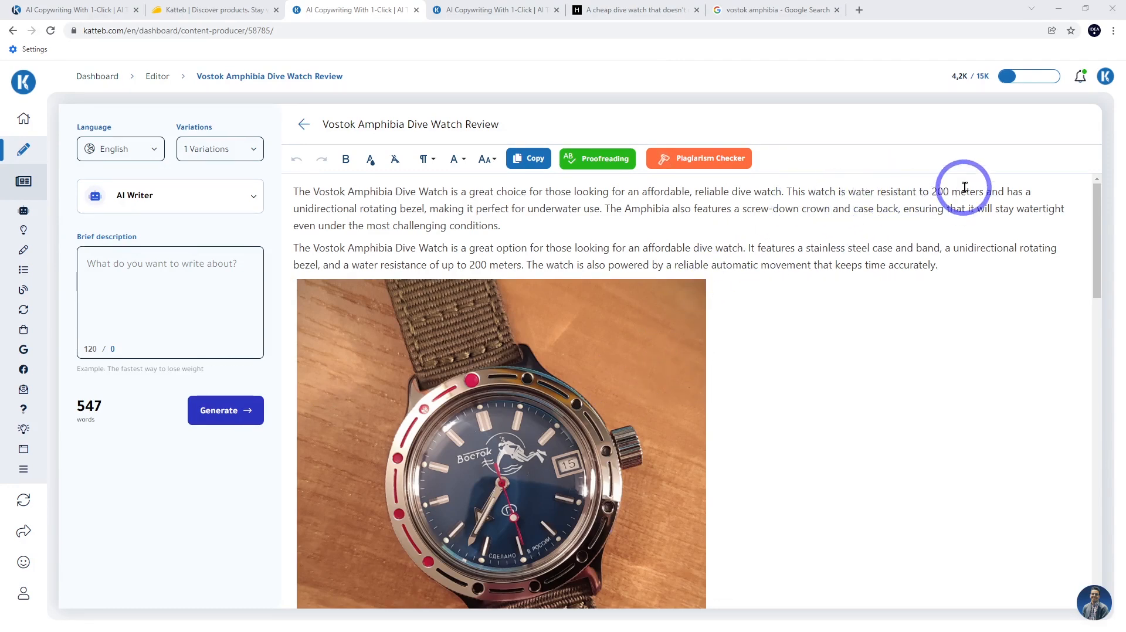
{"action": "mouse_move", "coordinate": [352, 208]}
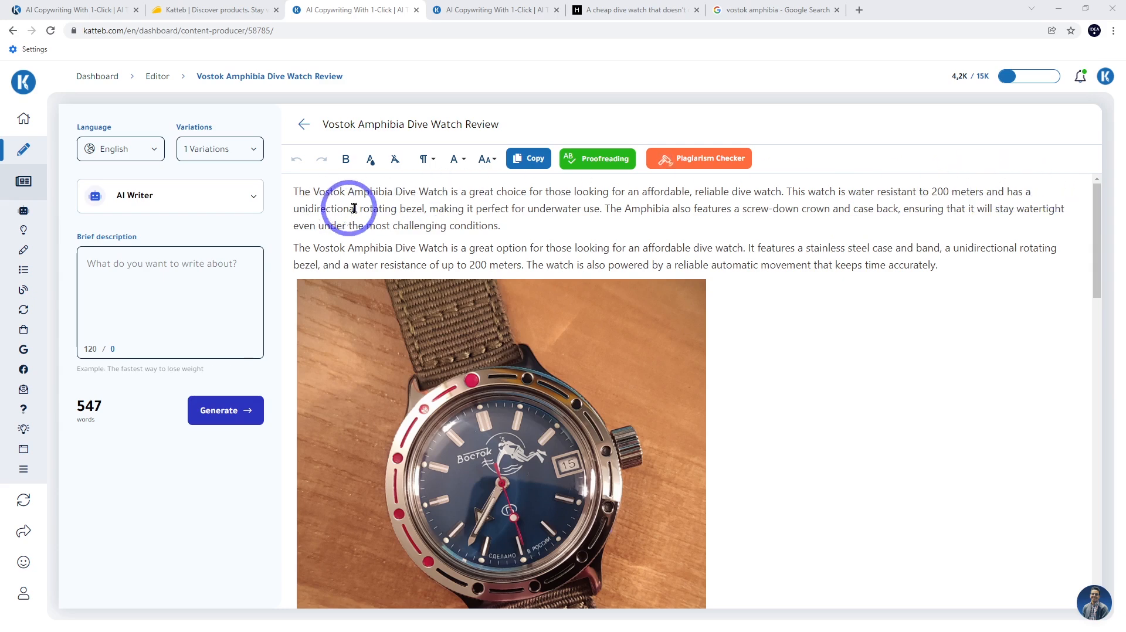
{"action": "mouse_move", "coordinate": [771, 222]}
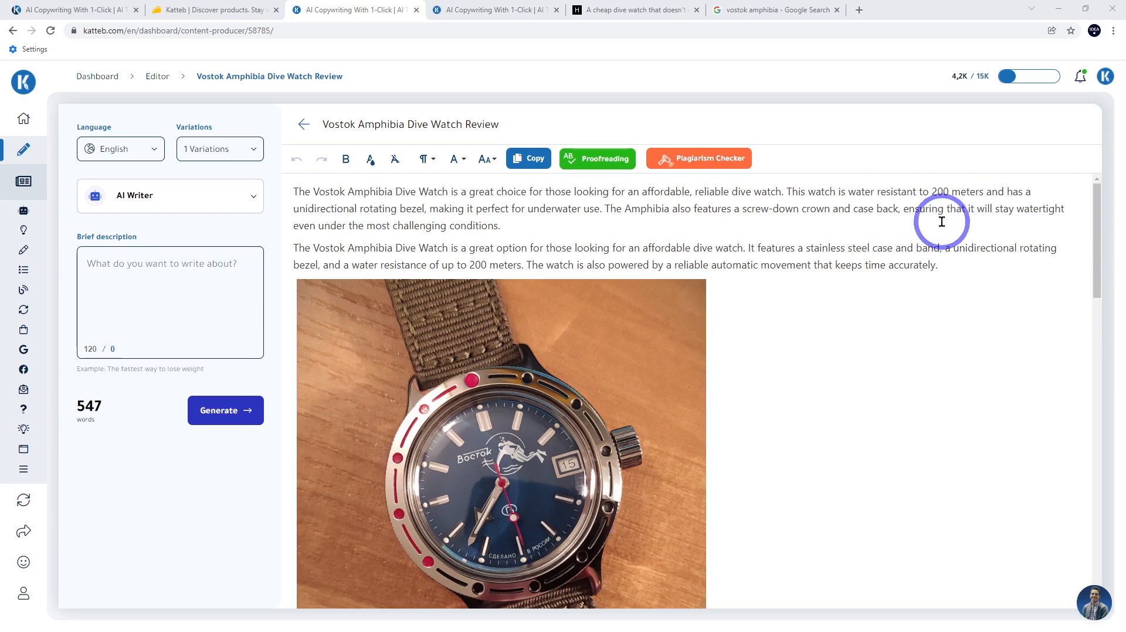
{"action": "mouse_move", "coordinate": [839, 248]}
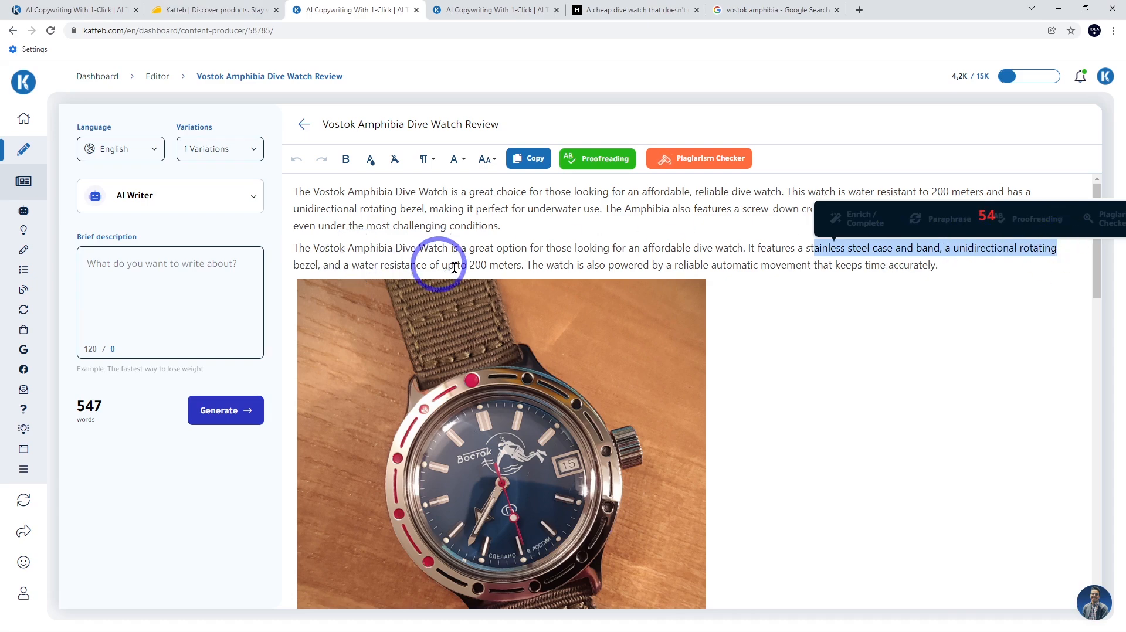
Select the water-resistance and bezel, crown and case clause in the last under-$80 paragraph for removal
{"action": "scroll", "scroll_direction": "down", "scroll_amount": 3}
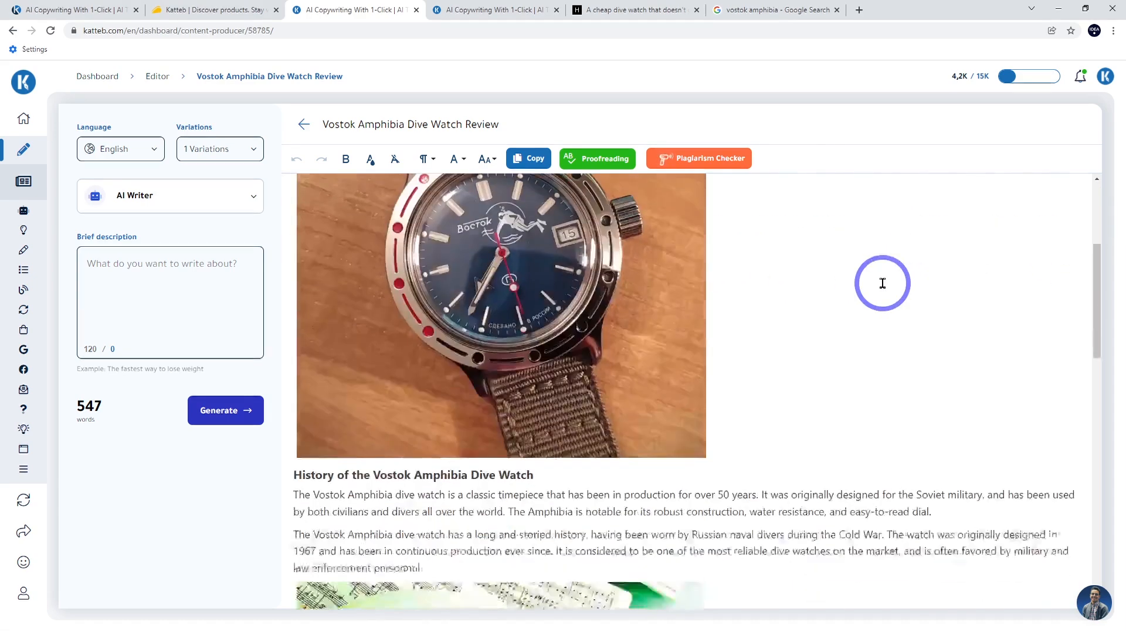
{"action": "scroll", "scroll_direction": "down", "scroll_amount": 3}
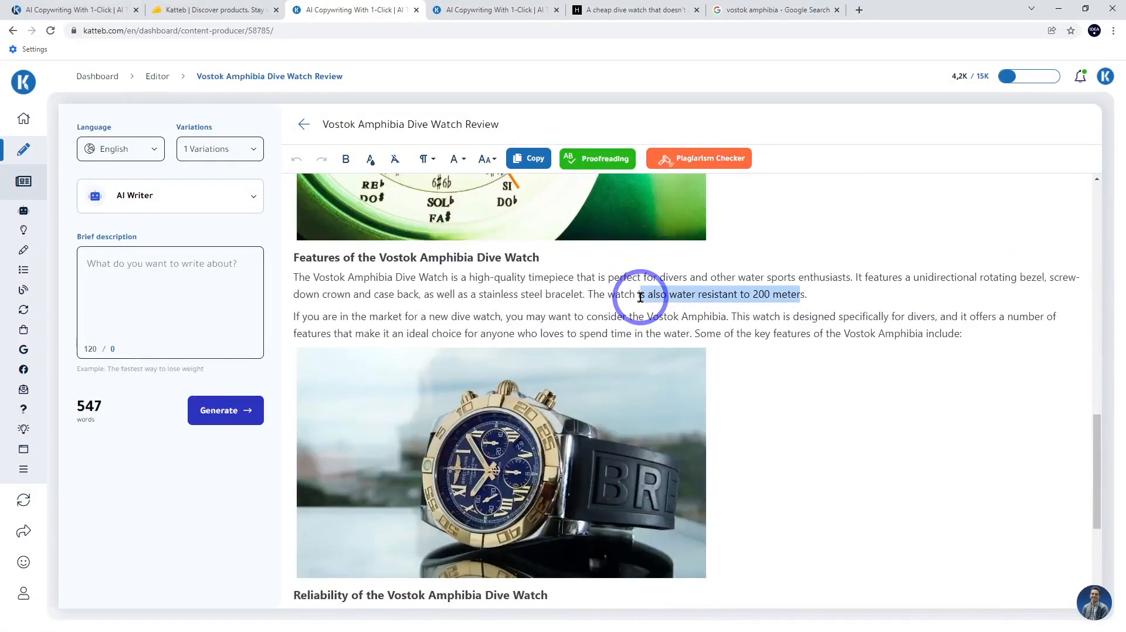
{"action": "mouse_move", "coordinate": [1056, 279]}
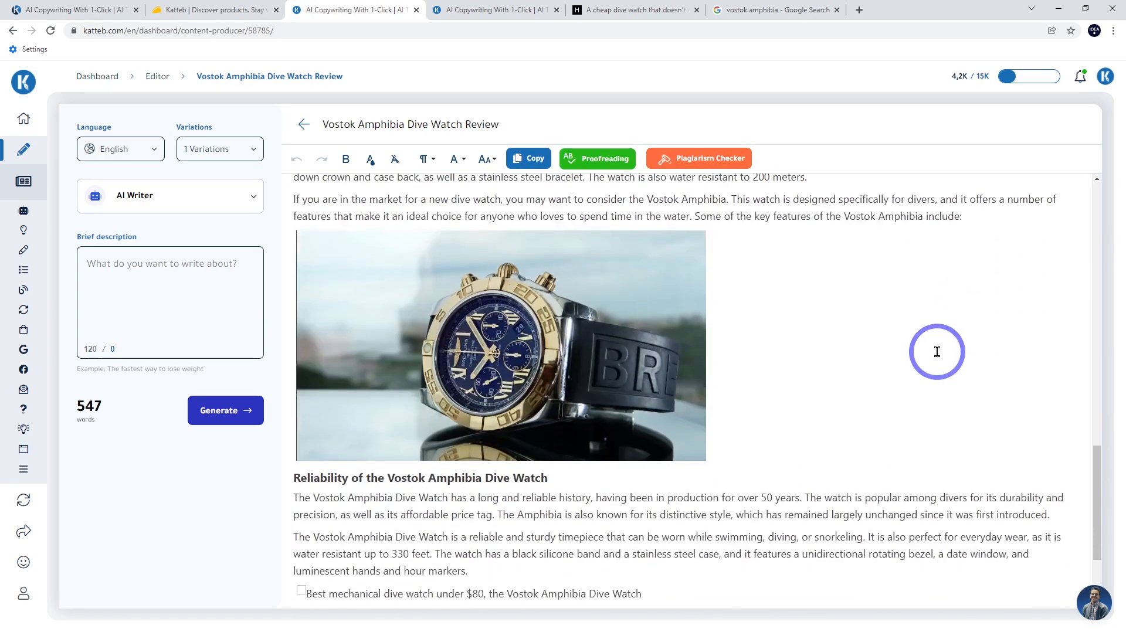
{"action": "scroll", "scroll_direction": "down", "scroll_amount": 3}
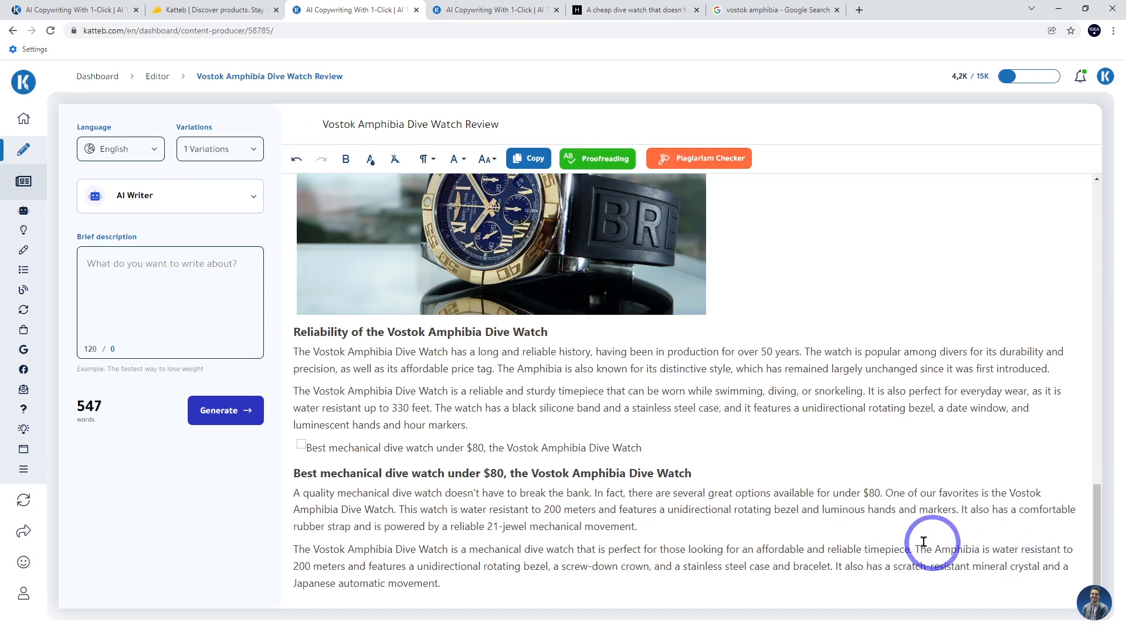
{"action": "mouse_move", "coordinate": [458, 575]}
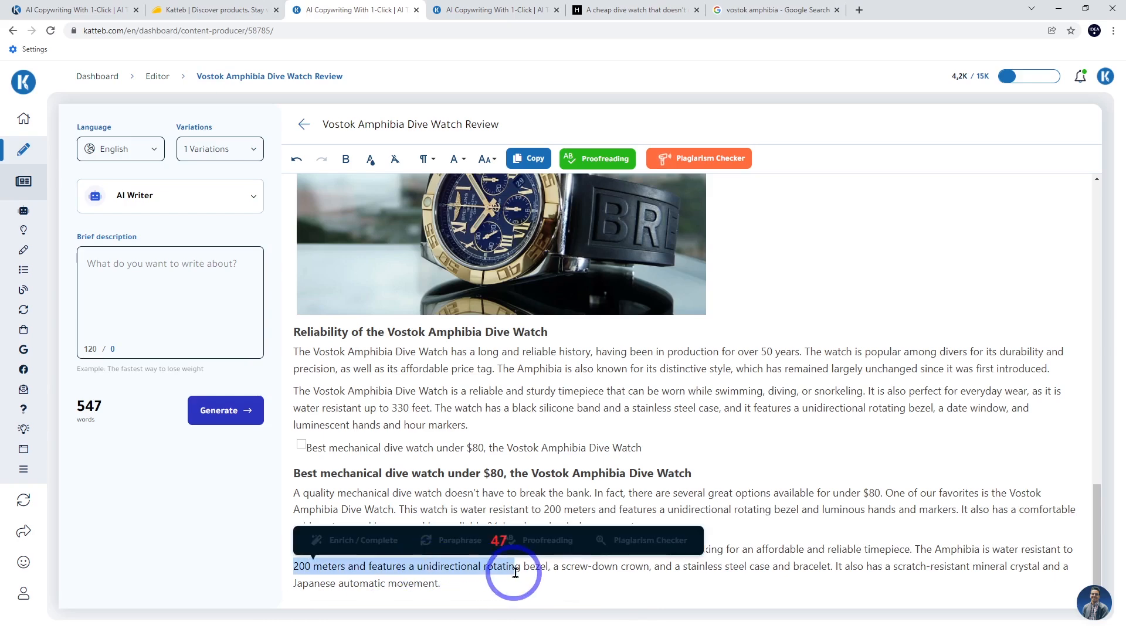
{"action": "left_click_drag", "start_coordinate": [514, 566], "coordinate": [822, 566]}
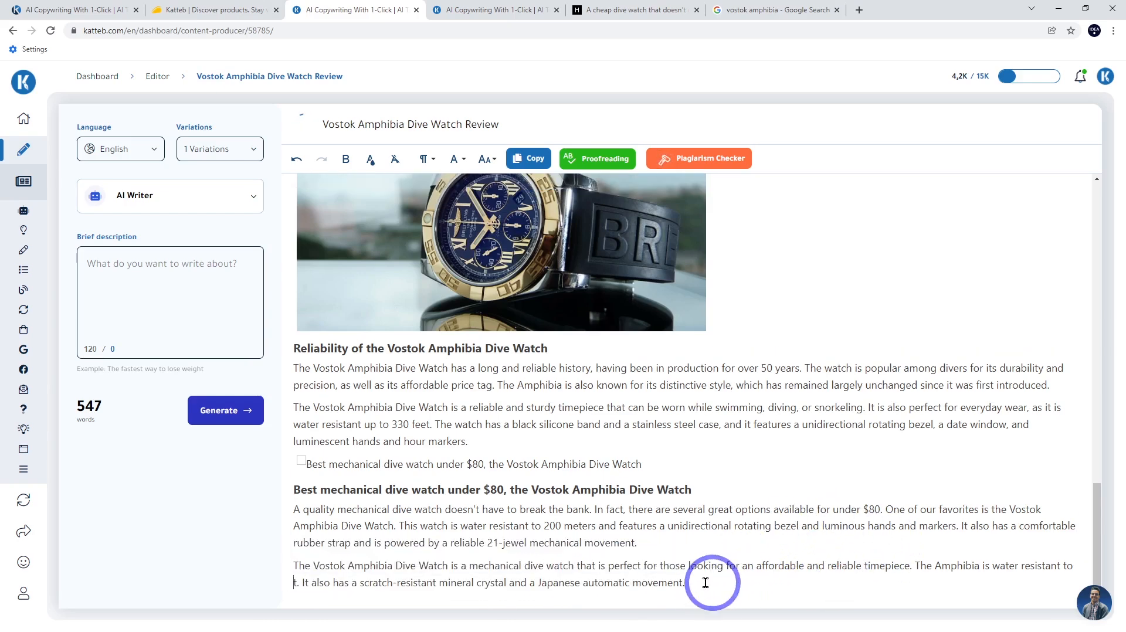
{"action": "left_click_drag", "start_coordinate": [686, 583], "coordinate": [535, 583]}
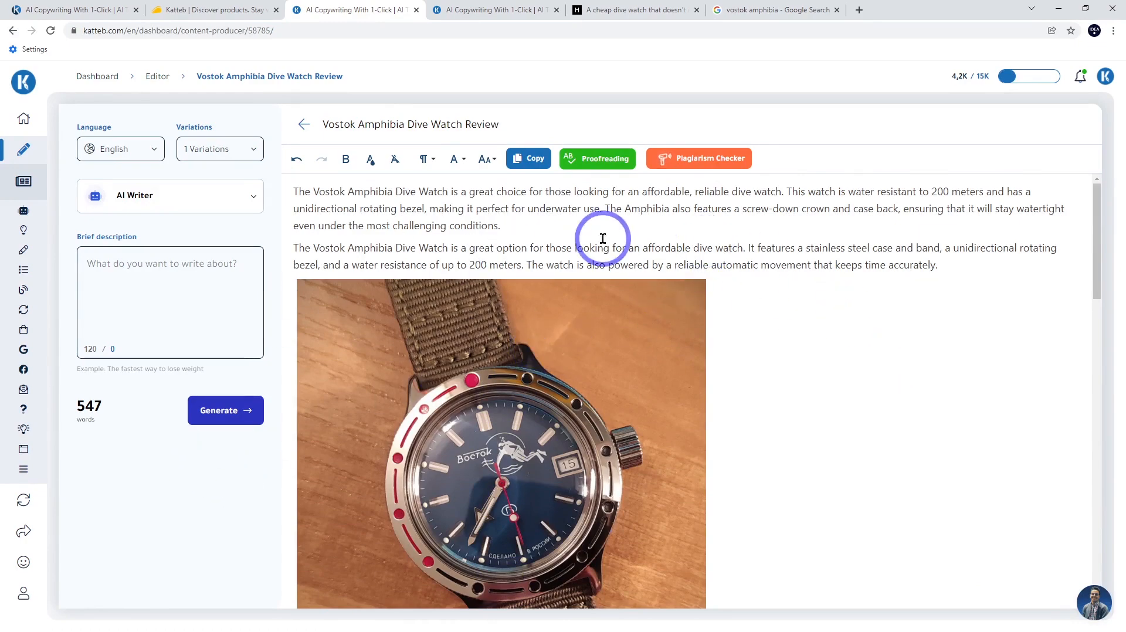
Read the review from History to the under-$80 pick, then switch to the Google Docs draft
{"action": "scroll", "scroll_direction": "down", "scroll_amount": 3}
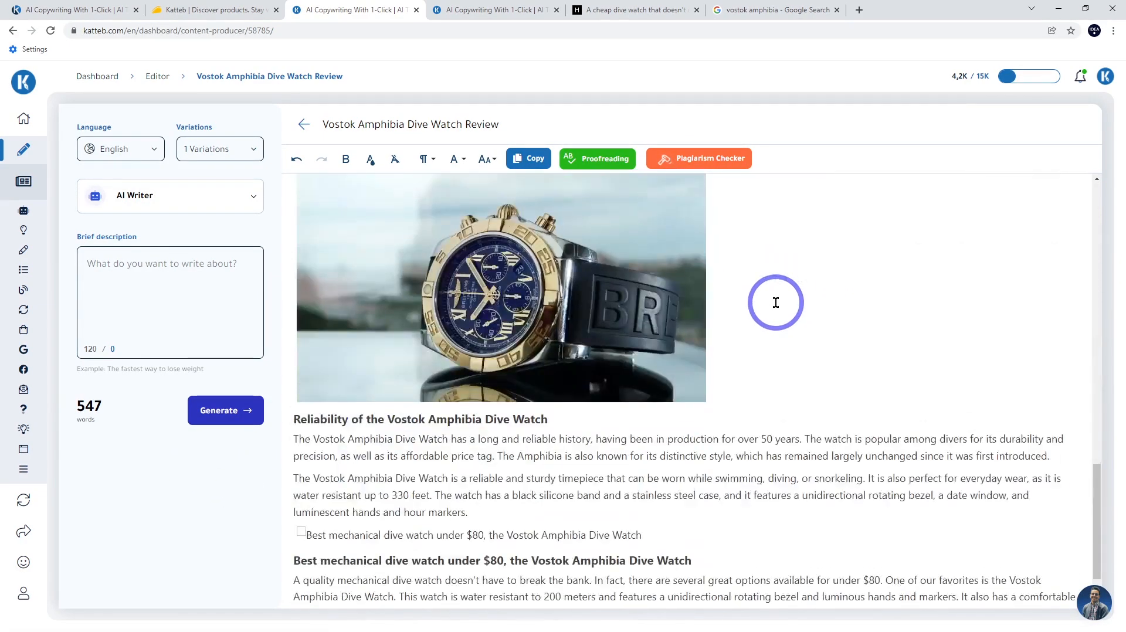
{"action": "scroll", "scroll_direction": "down", "scroll_amount": 3}
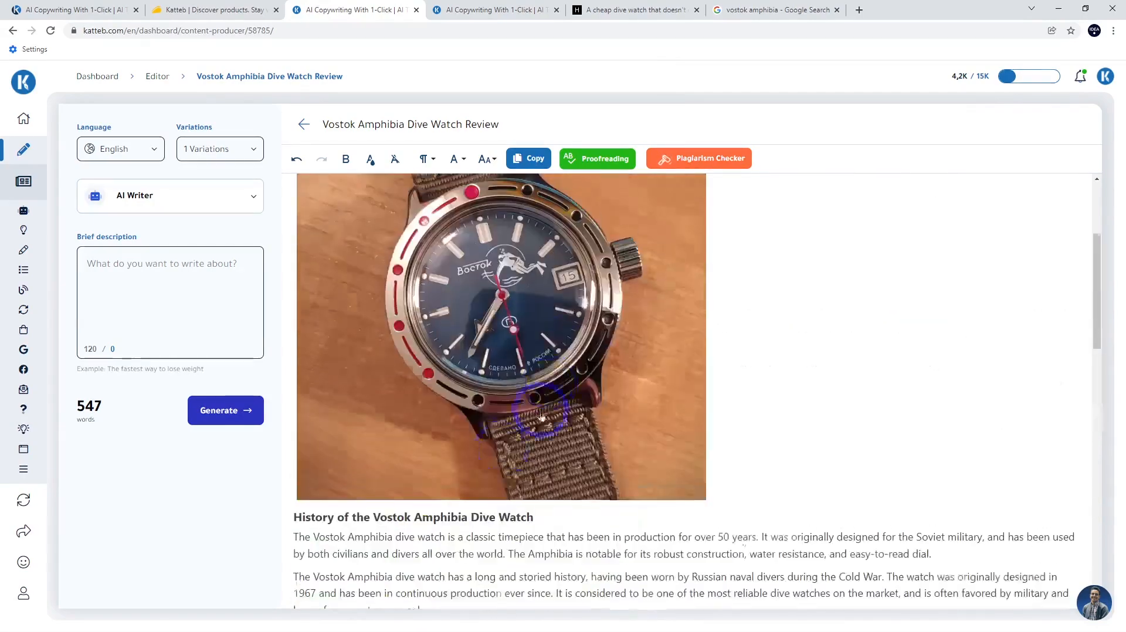
{"action": "scroll", "scroll_direction": "down", "scroll_amount": 3}
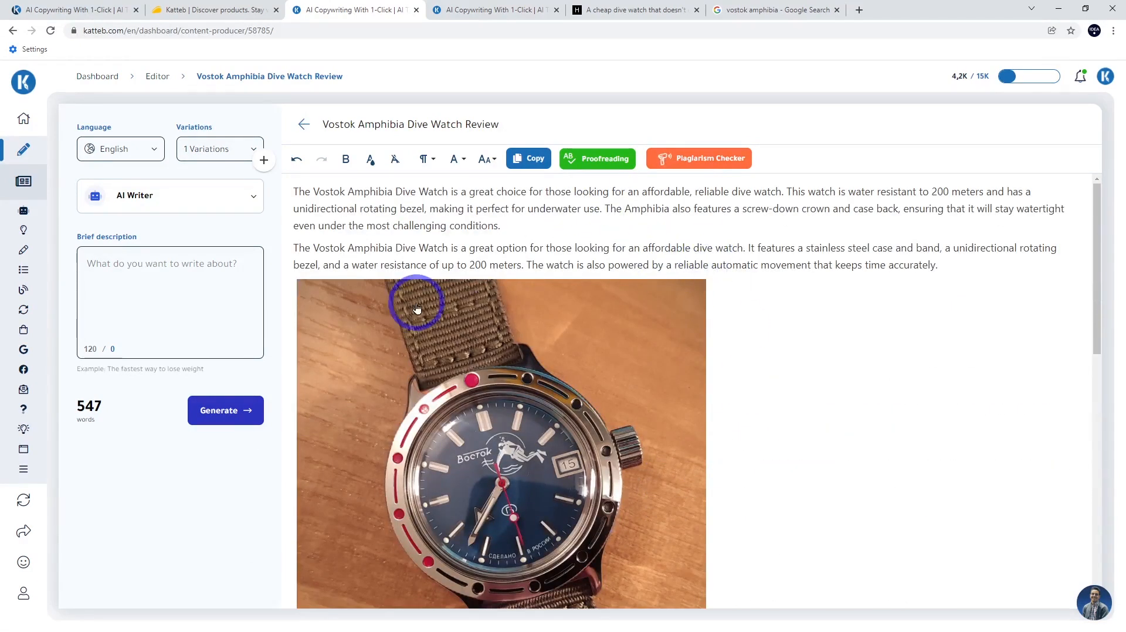
{"action": "scroll", "scroll_direction": "down", "scroll_amount": 3}
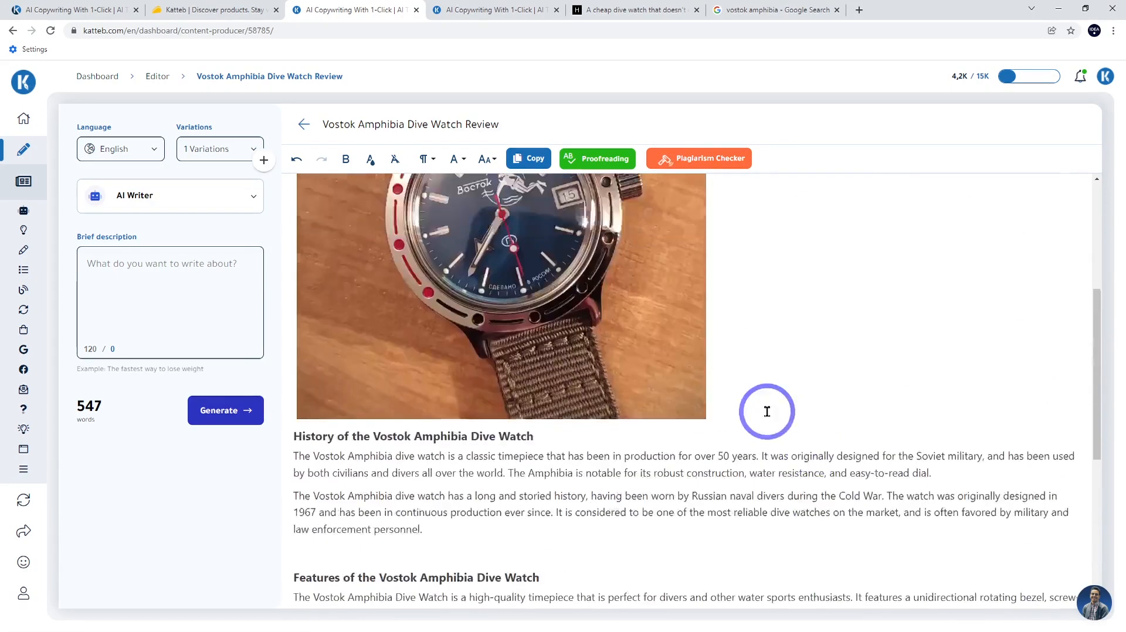
{"action": "scroll", "scroll_direction": "down", "scroll_amount": 3}
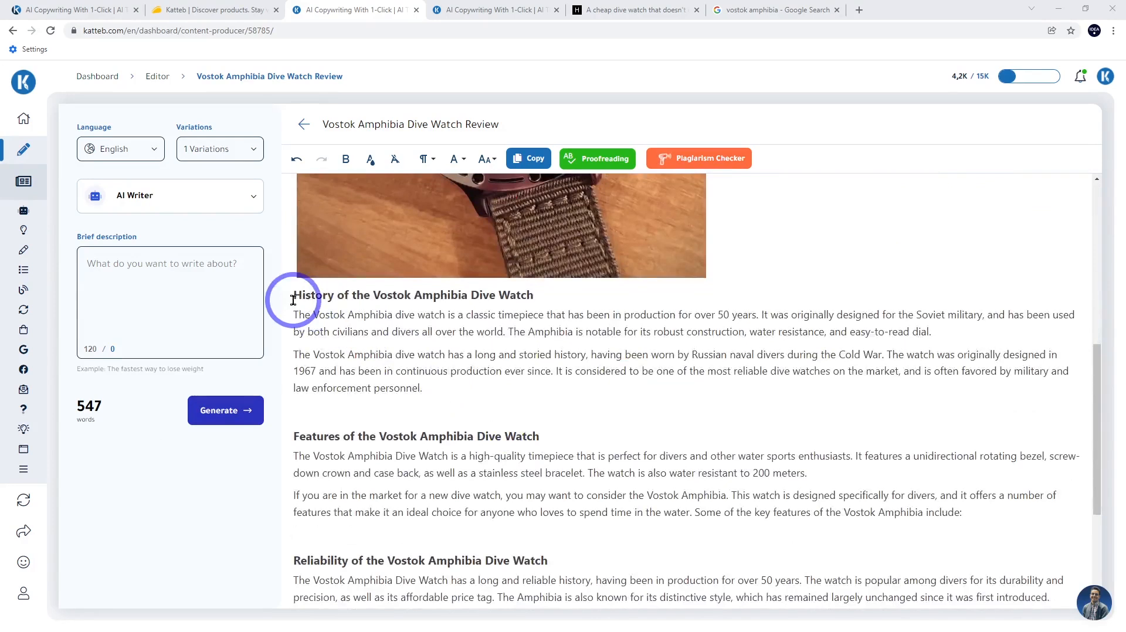
{"action": "mouse_move", "coordinate": [830, 372]}
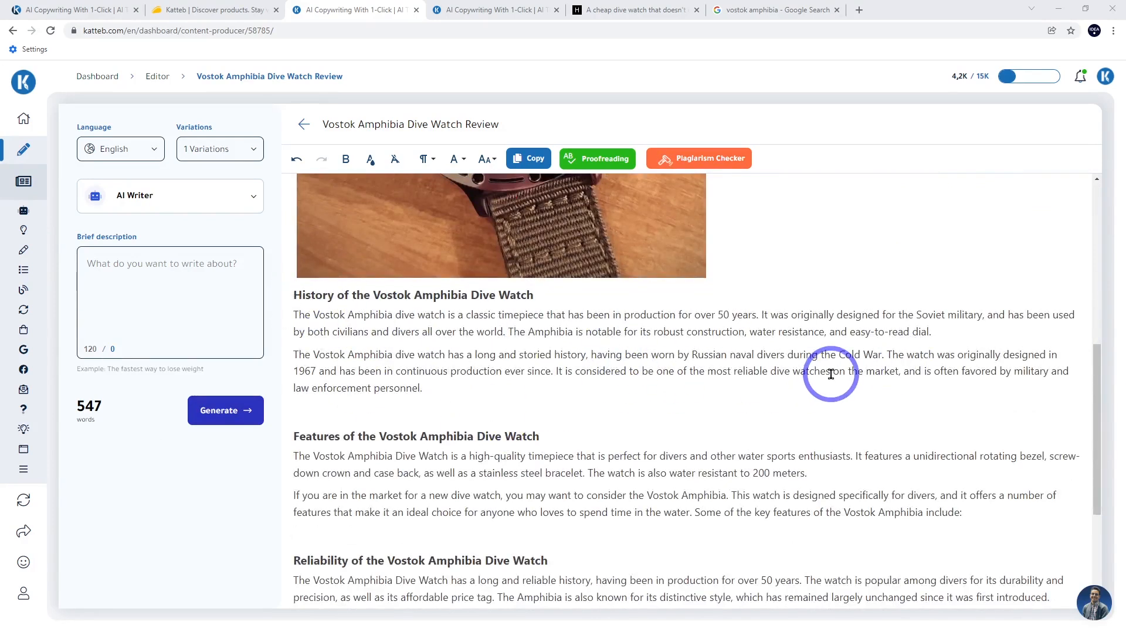
{"action": "mouse_move", "coordinate": [750, 347]}
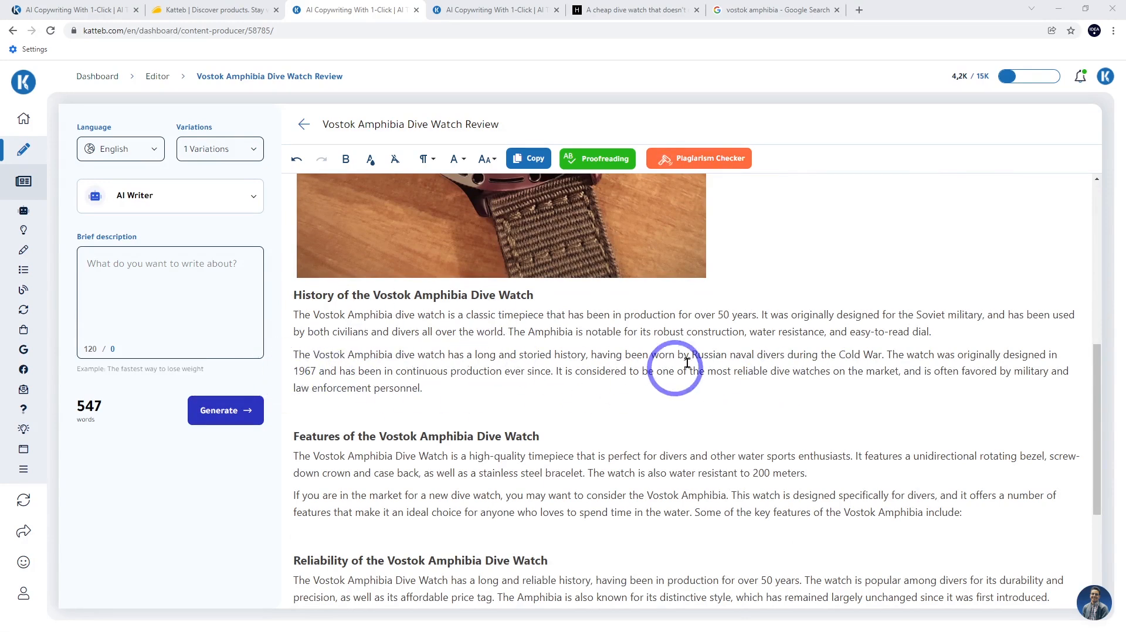
{"action": "scroll", "scroll_direction": "down", "scroll_amount": 3}
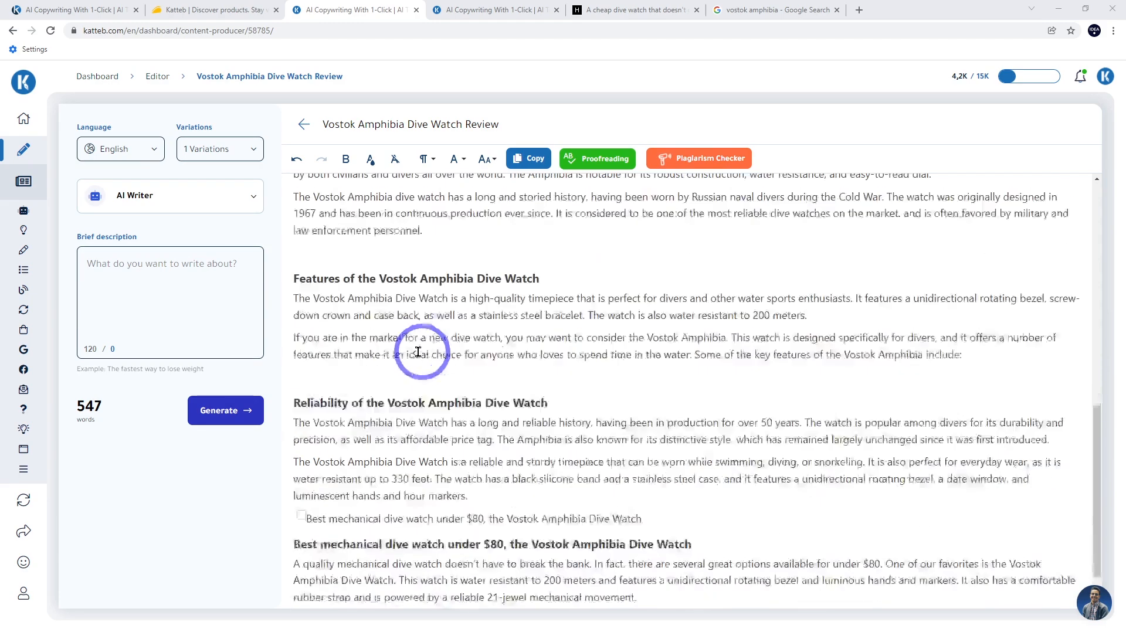
{"action": "scroll", "scroll_direction": "down", "scroll_amount": 3}
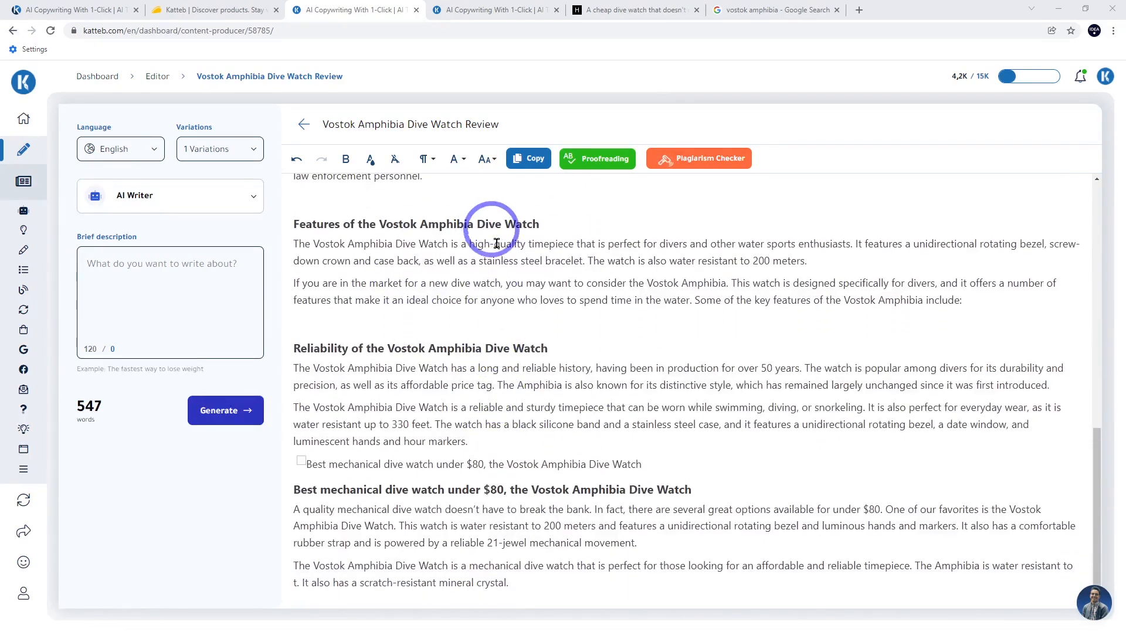
{"action": "left_click", "coordinate": [487, 9]}
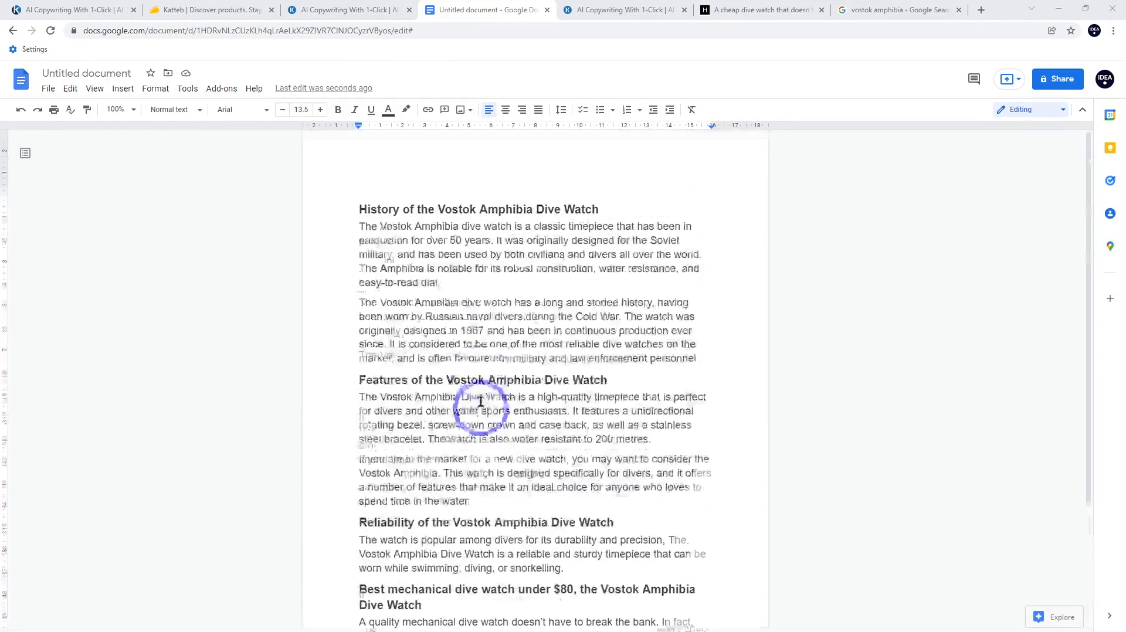
Select the whole trimmed Google Docs draft and return to the Katteb editor with it
{"action": "left_click", "coordinate": [188, 88]}
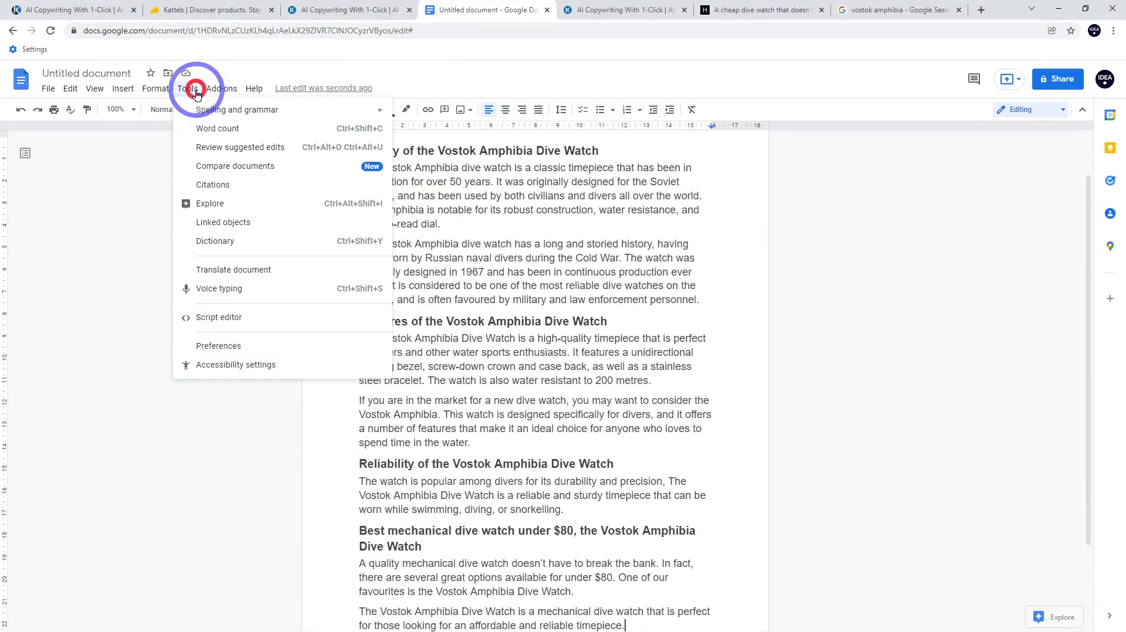
{"action": "left_click", "coordinate": [218, 128]}
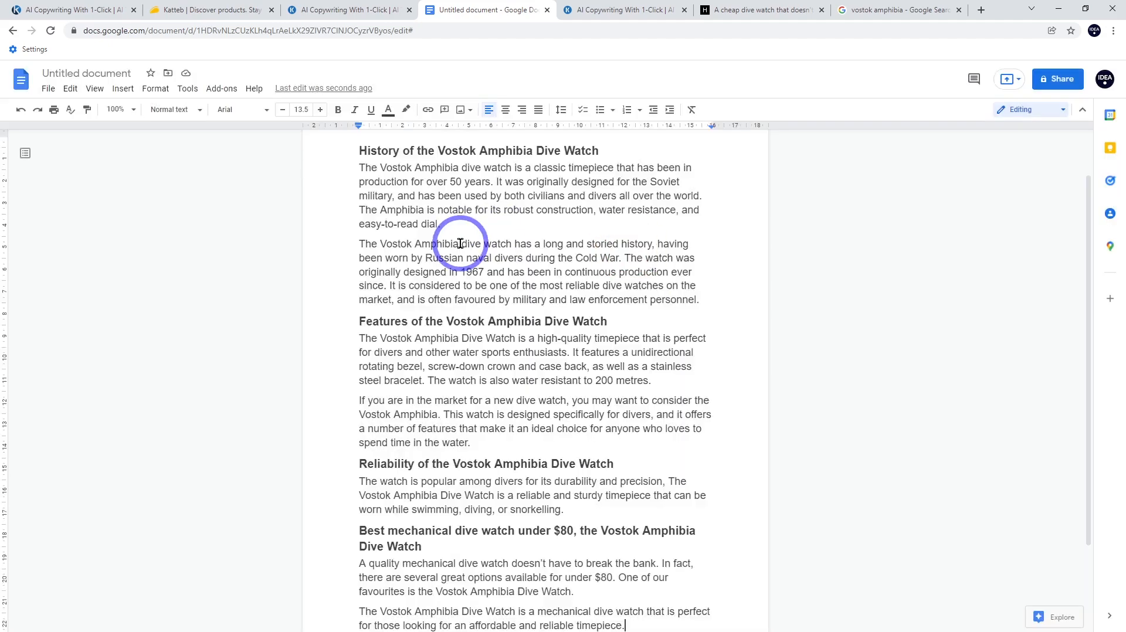
{"action": "key", "text": "ctrl+a"}
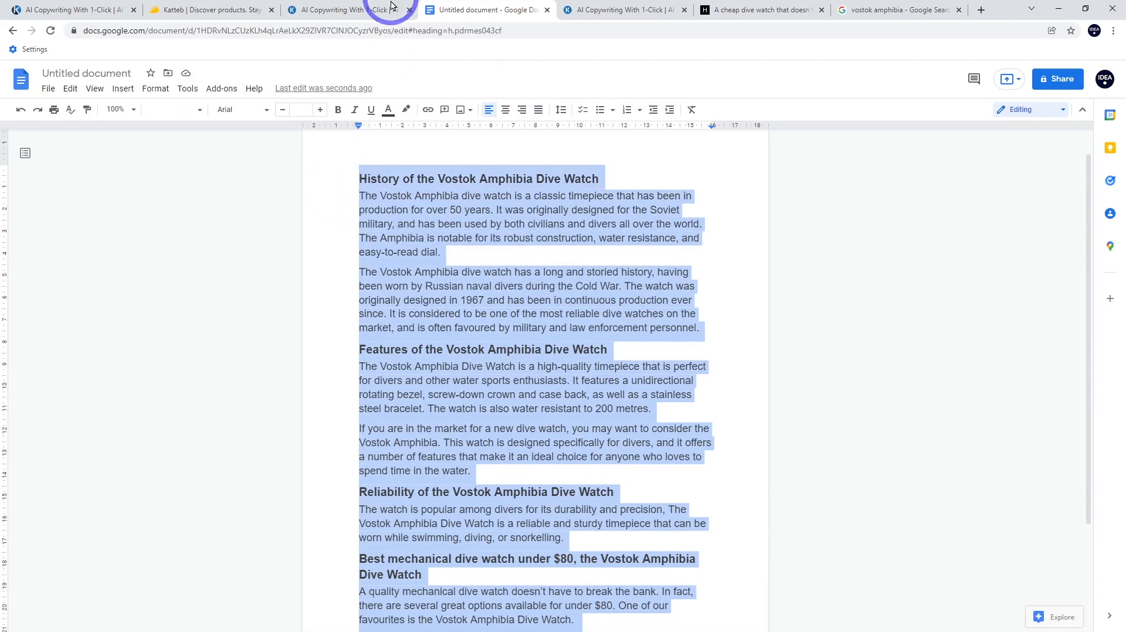
{"action": "left_click", "coordinate": [351, 9]}
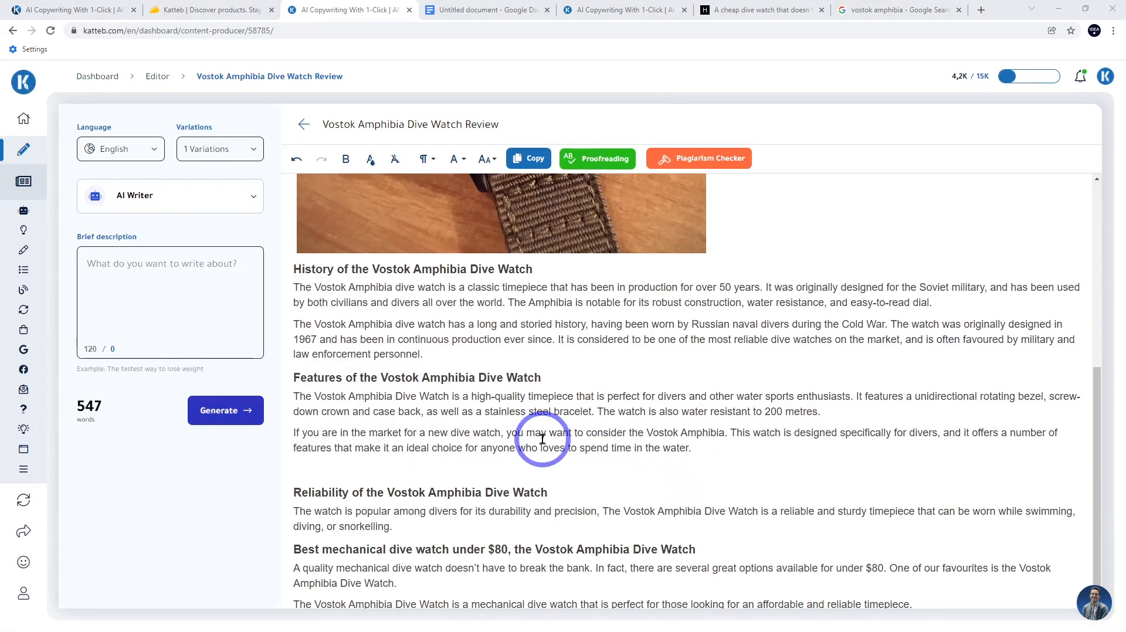
Generate an AI Writer paragraph from the brief 'the acrylic face of the vostok amphibia dive watch'
{"action": "left_click", "coordinate": [129, 280]}
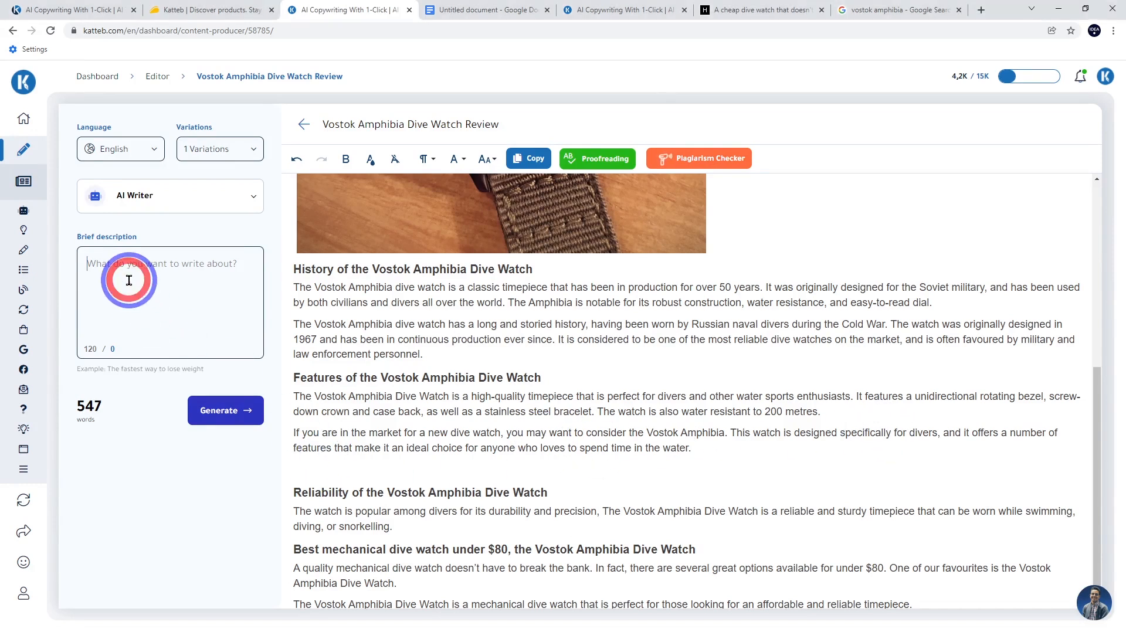
{"action": "type", "text": "the acrylic face of the vostok amphibia dive watch"}
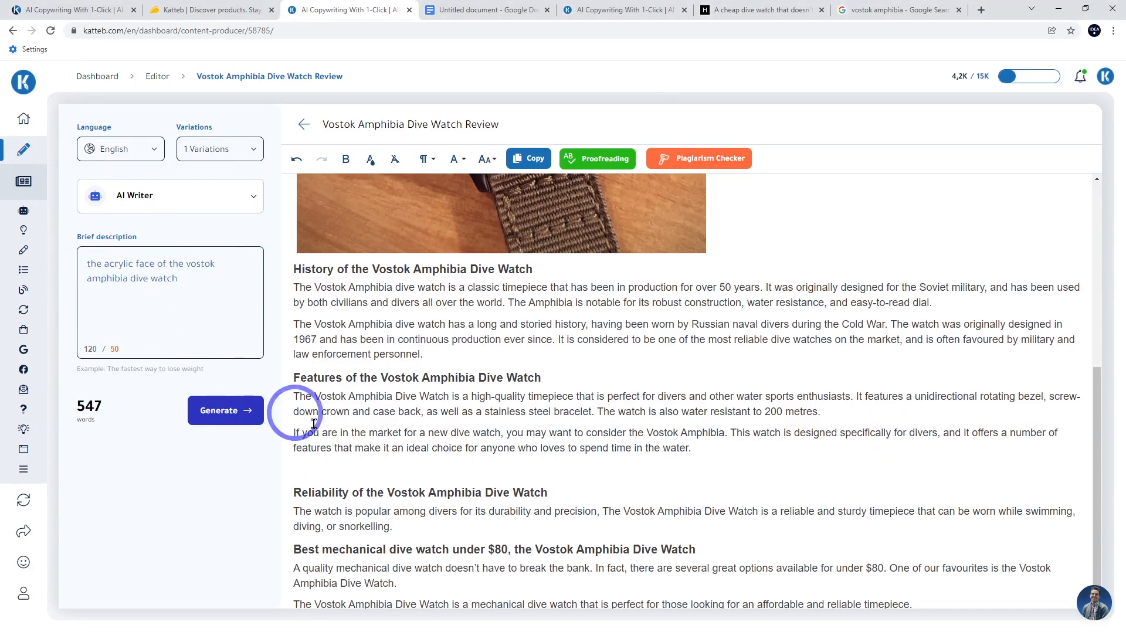
{"action": "left_click", "coordinate": [225, 410]}
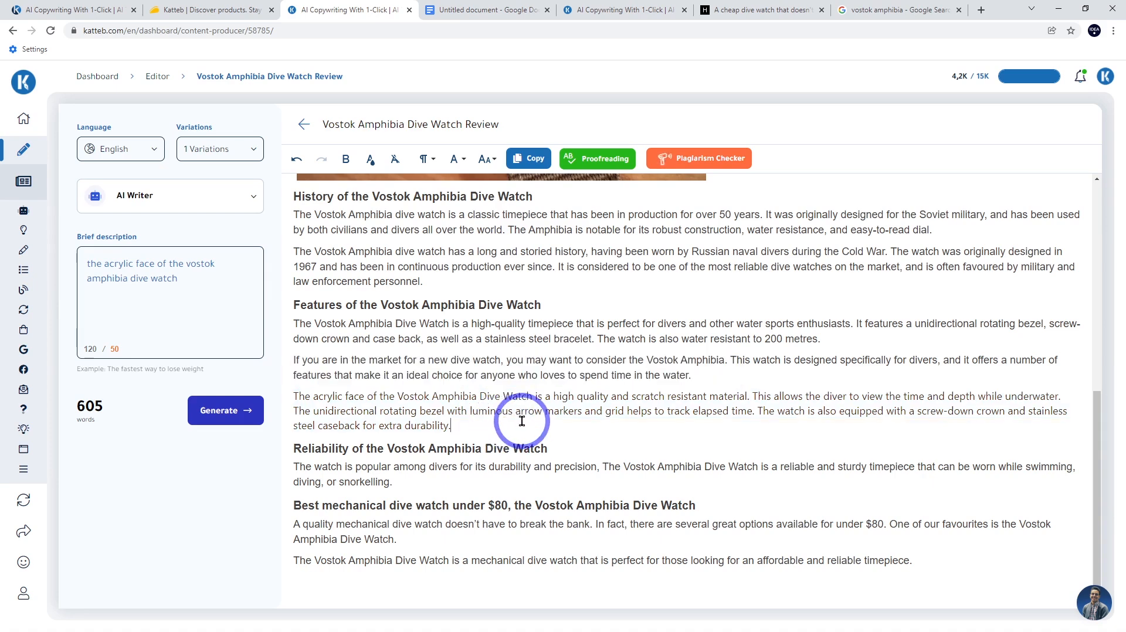
{"action": "mouse_move", "coordinate": [288, 404]}
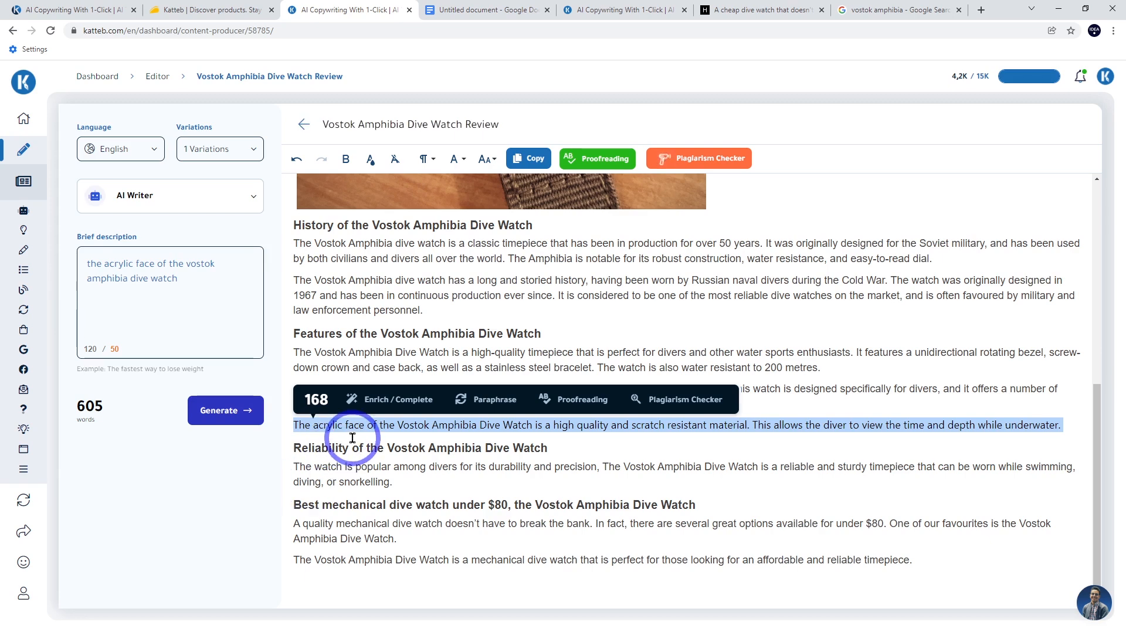
Switch to Google Docs to add the two-sentence acrylic face paragraph to the draft
{"action": "left_click", "coordinate": [486, 9]}
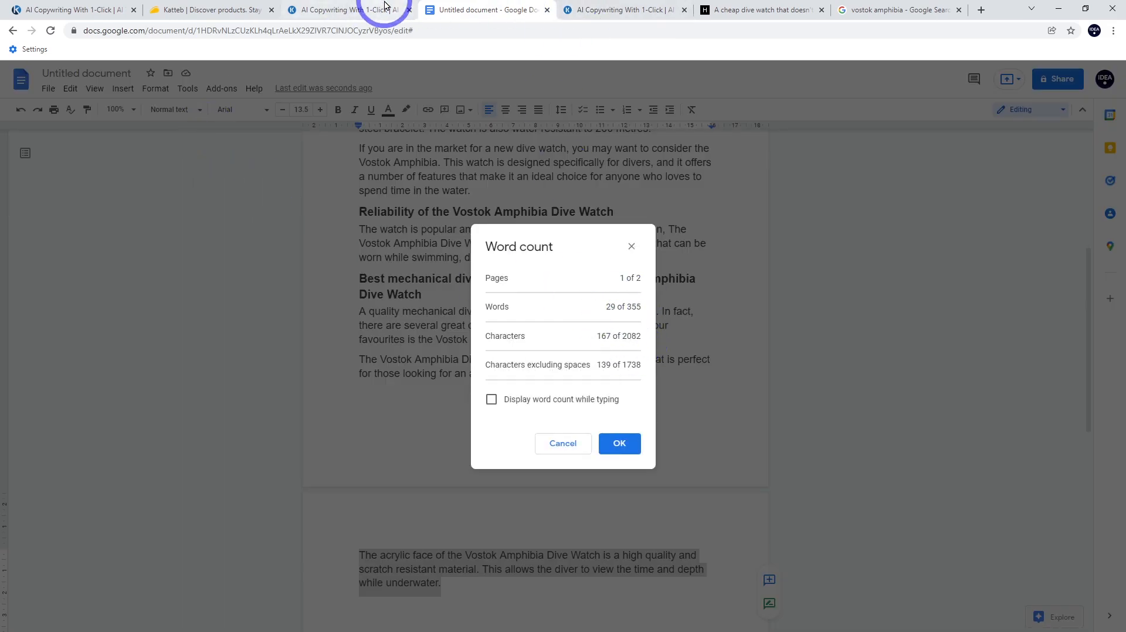
Switch from Google Docs back to the Katteb review editor showing the acrylic-face paragraph
{"action": "left_click", "coordinate": [348, 9]}
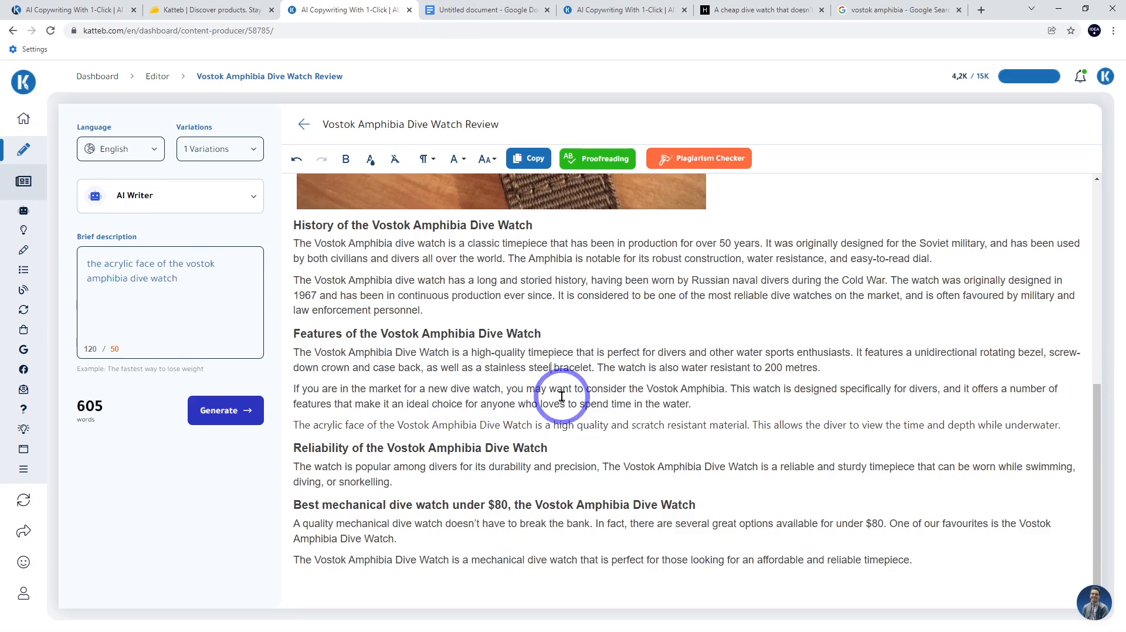
{"action": "mouse_move", "coordinate": [592, 398]}
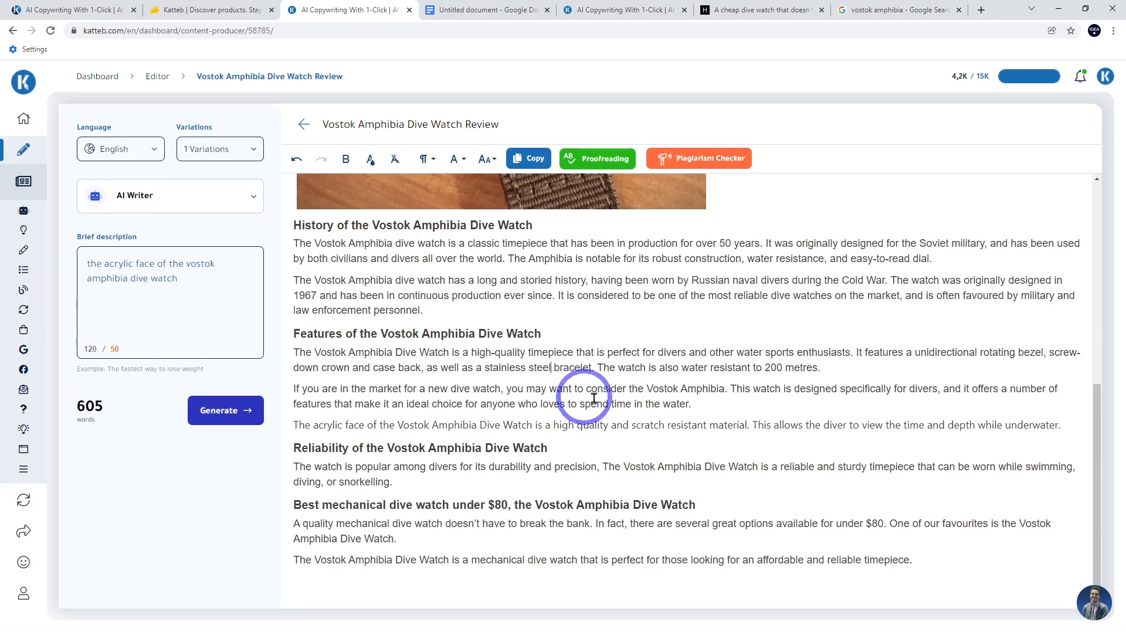
{"action": "mouse_move", "coordinate": [553, 399]}
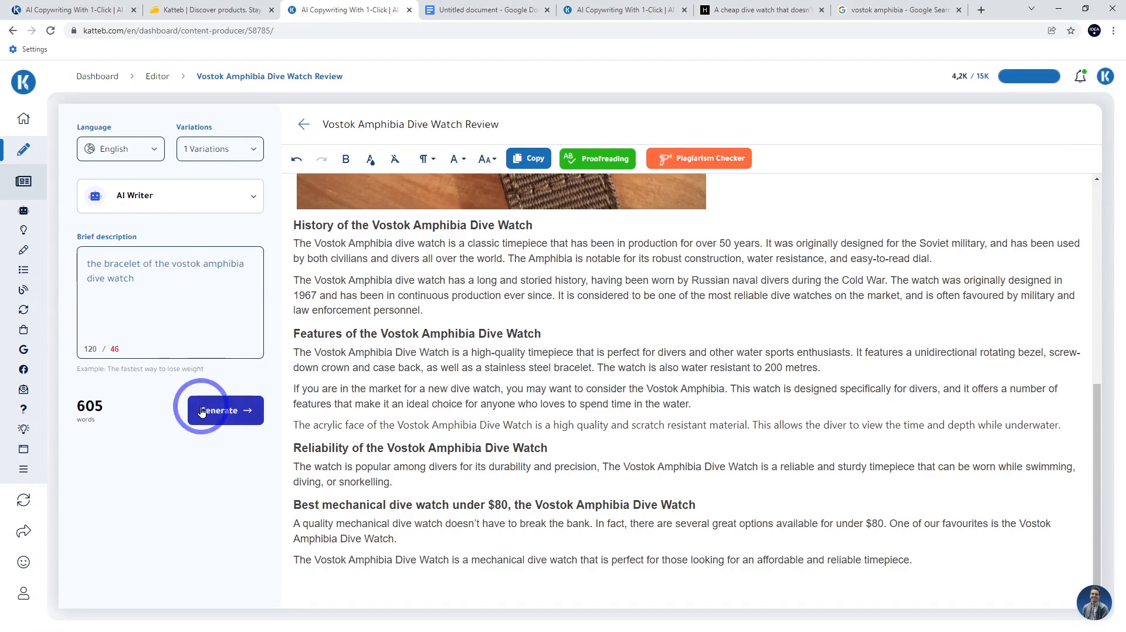
Generate a paragraph on the Amphibia's stainless steel bracelet, bringing the review to 667 words
{"action": "left_click", "coordinate": [219, 410]}
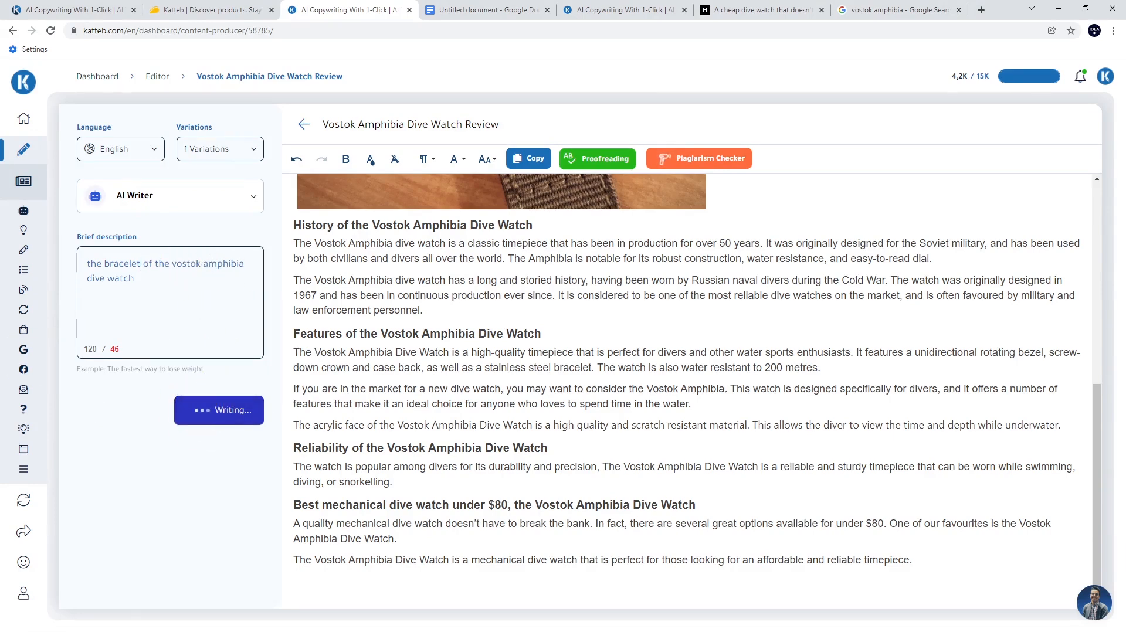
{"action": "mouse_move", "coordinate": [579, 419]}
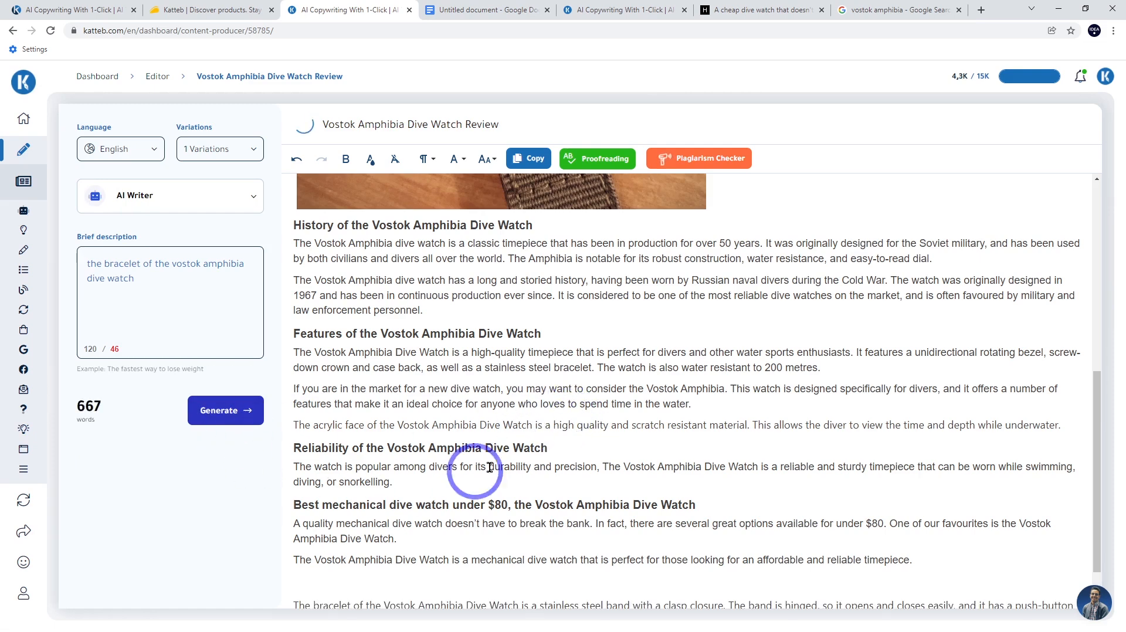
{"action": "scroll", "scroll_direction": "down", "scroll_amount": 3}
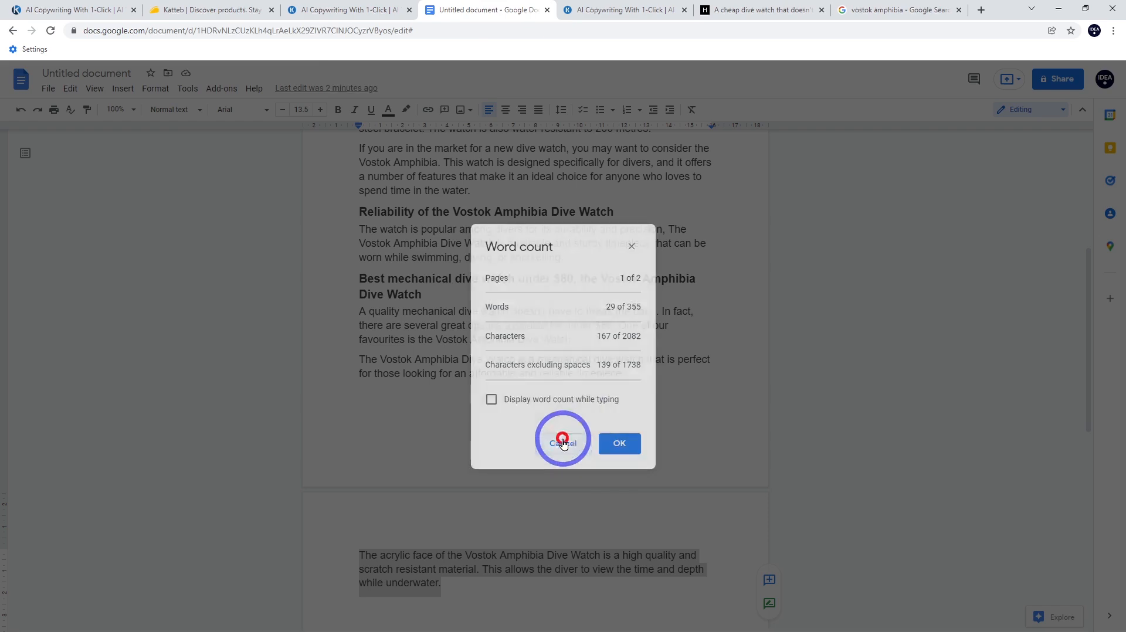
Paste the bracelet paragraph into the Docs draft and confirm its 43-word count
{"action": "left_click", "coordinate": [562, 443]}
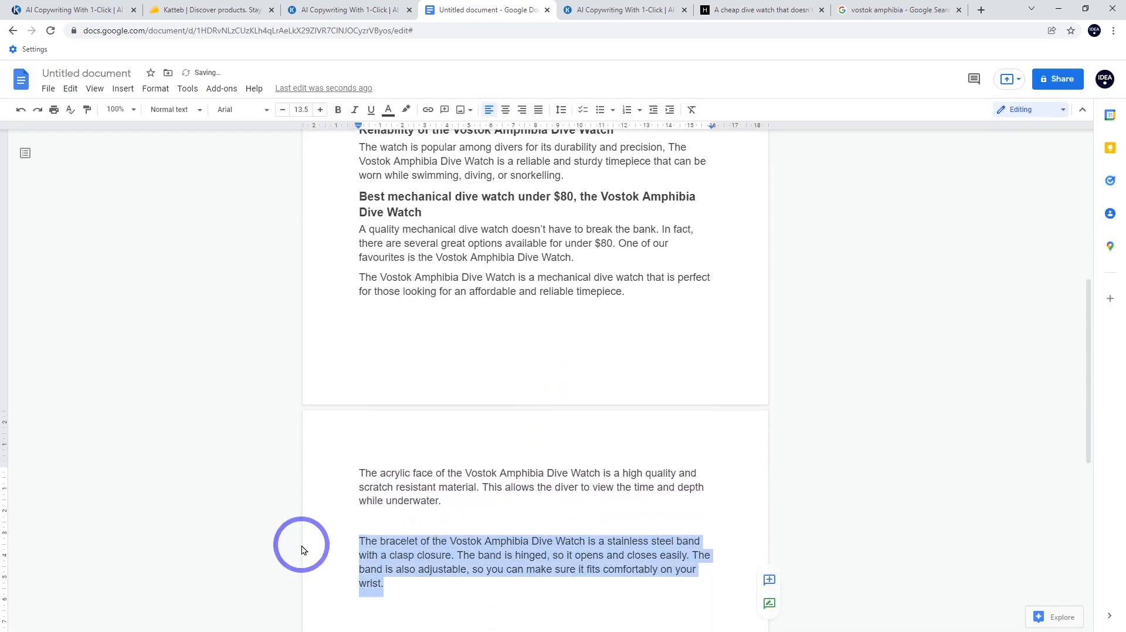
{"action": "left_click", "coordinate": [187, 88]}
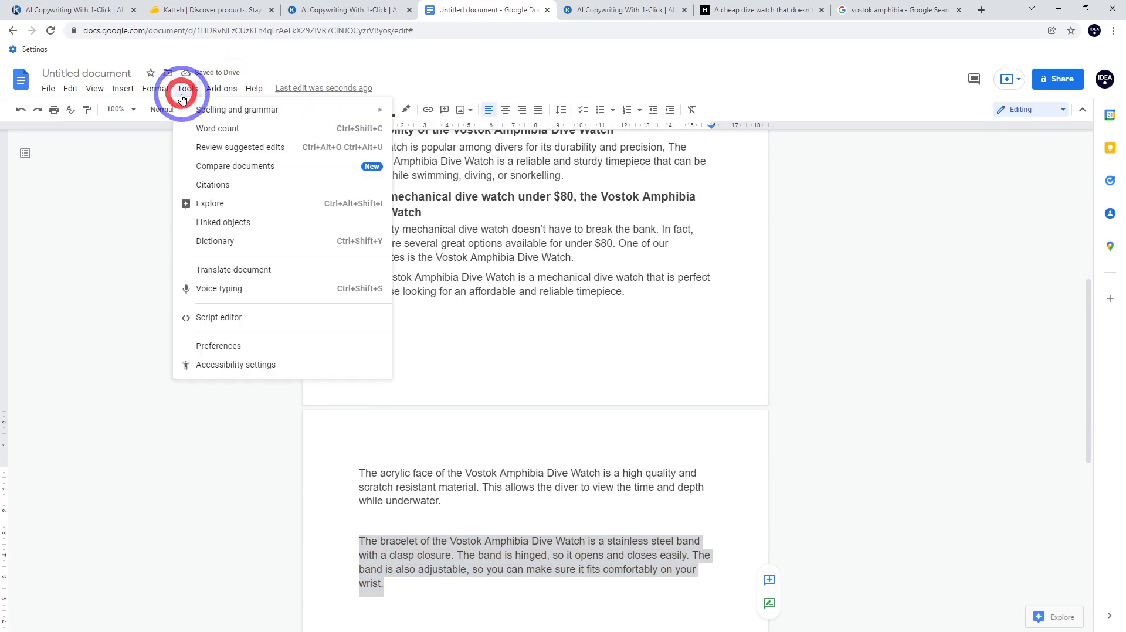
{"action": "left_click", "coordinate": [218, 128]}
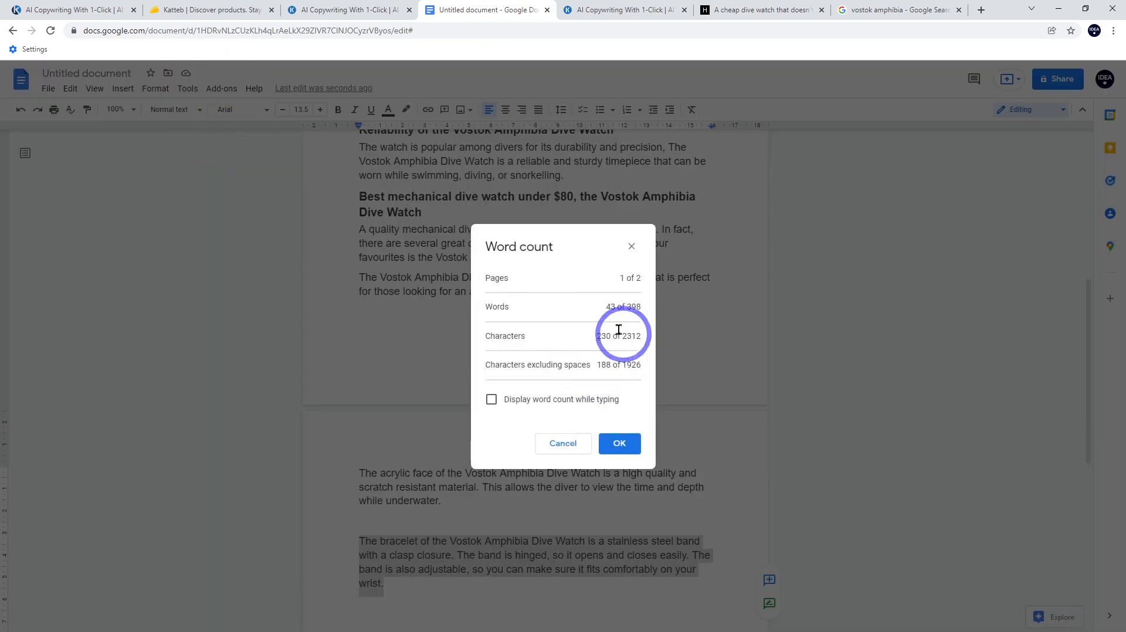
{"action": "left_click", "coordinate": [349, 10]}
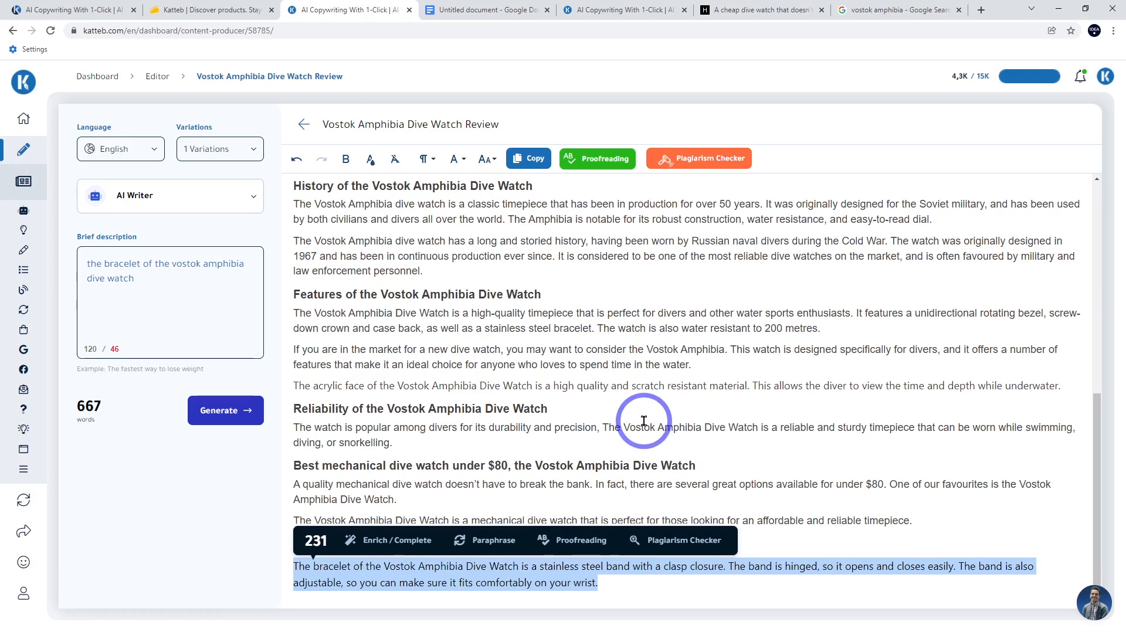
Place the bracelet paragraph in the Features section right after the acrylic-face paragraph
{"action": "left_click", "coordinate": [642, 420]}
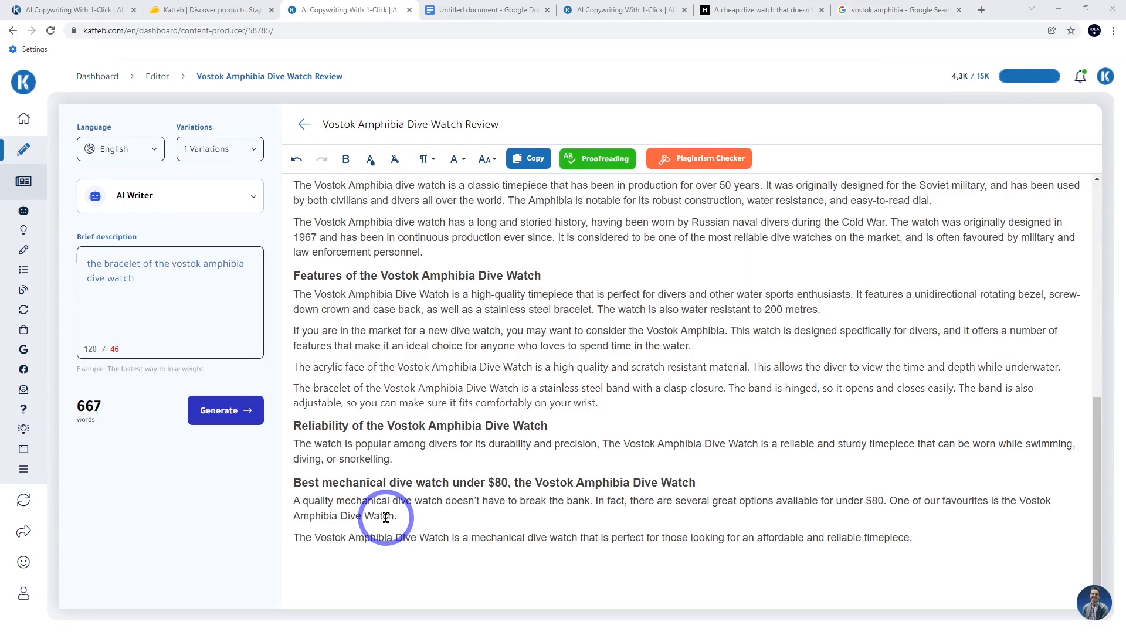
{"action": "mouse_move", "coordinate": [683, 449]}
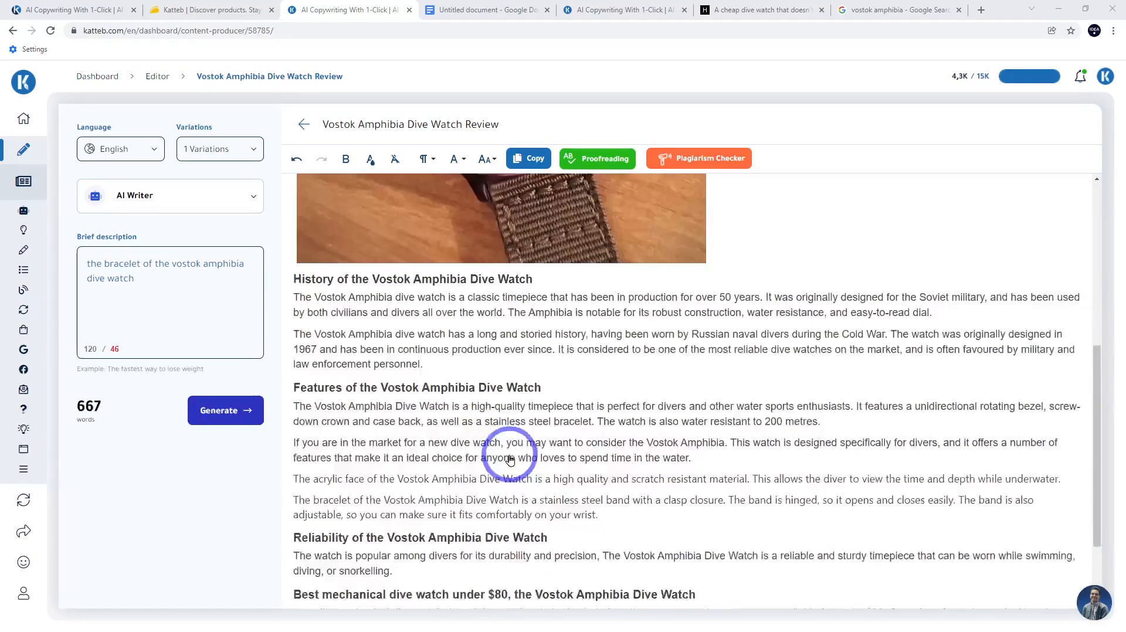
{"action": "scroll", "scroll_direction": "down", "scroll_amount": 3}
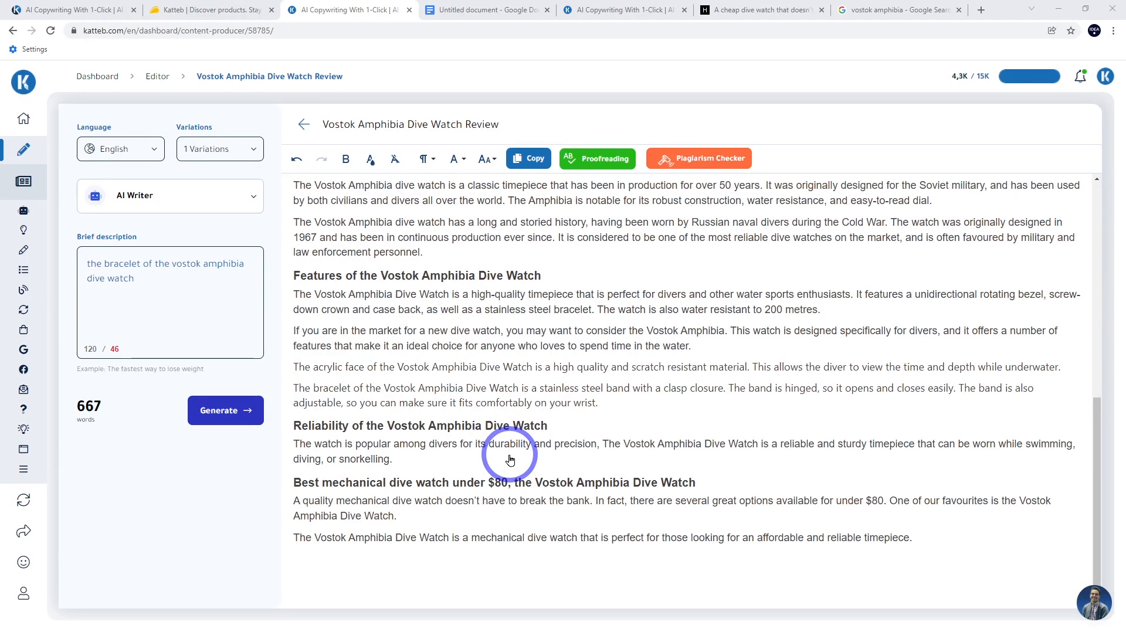
{"action": "mouse_move", "coordinate": [868, 480]}
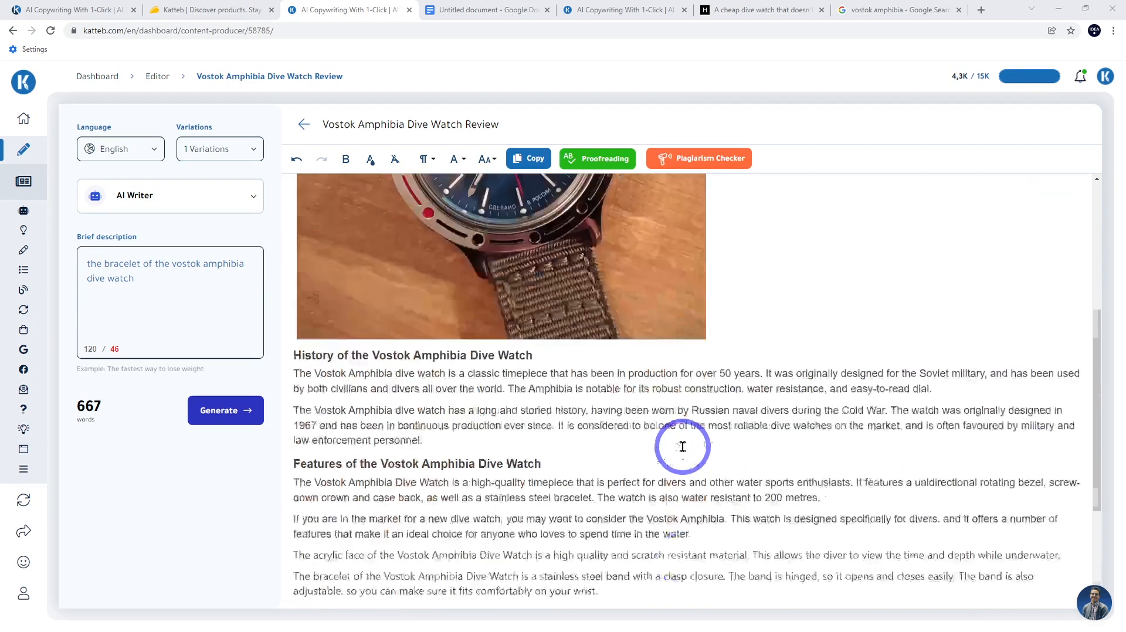
{"action": "scroll", "scroll_direction": "down", "scroll_amount": 3}
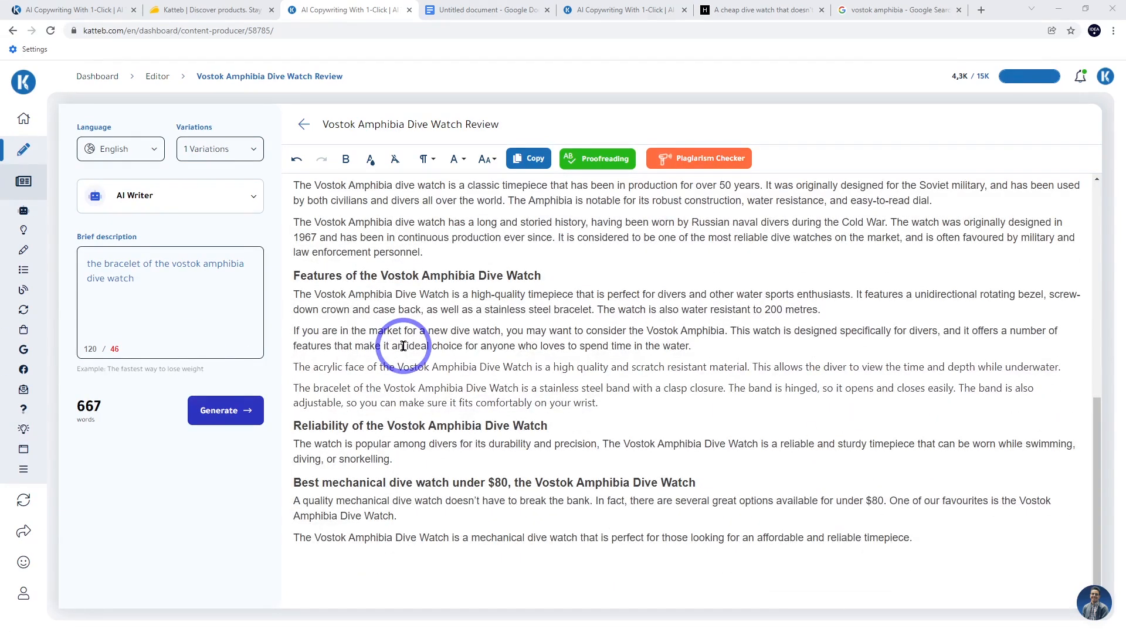
{"action": "mouse_move", "coordinate": [964, 76]}
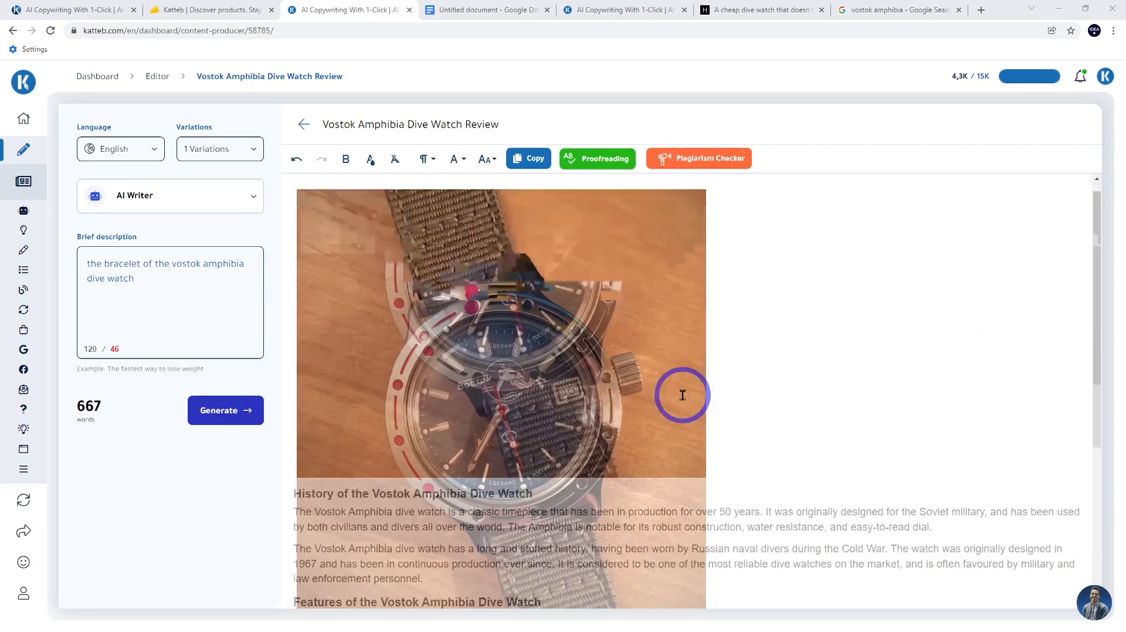
{"action": "scroll", "scroll_direction": "down", "scroll_amount": 3}
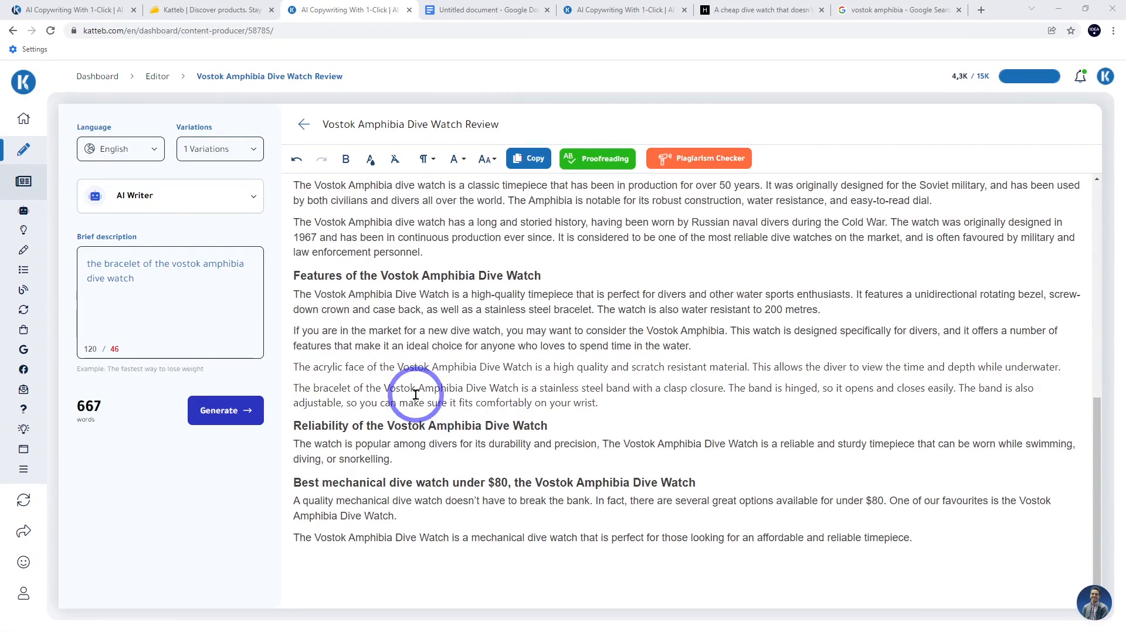
{"action": "mouse_move", "coordinate": [657, 359]}
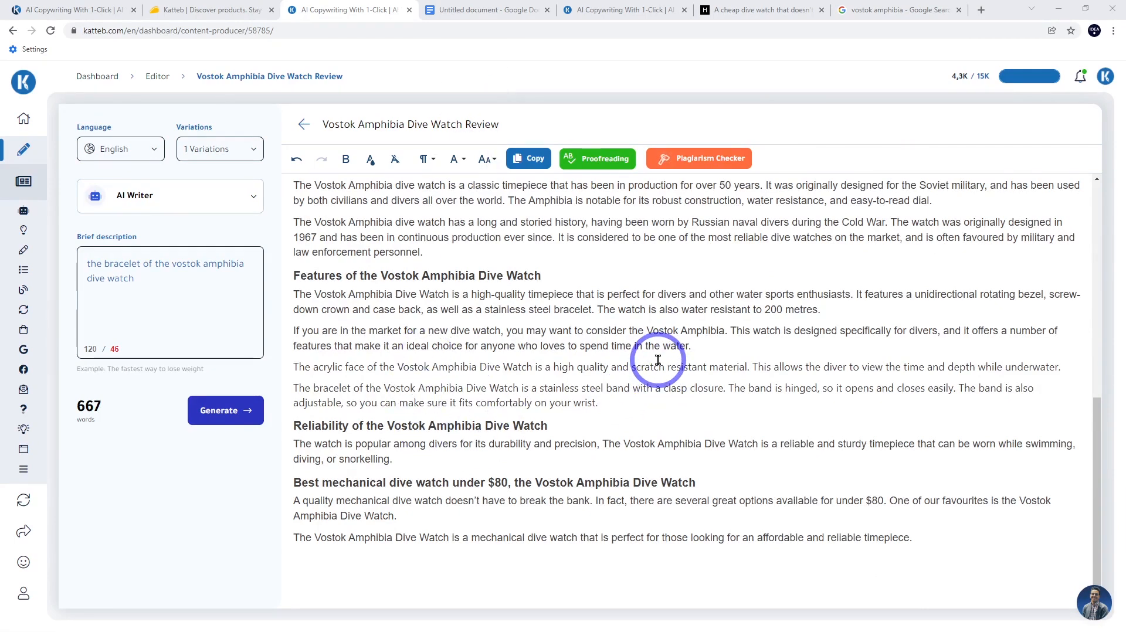
{"action": "mouse_move", "coordinate": [671, 362]}
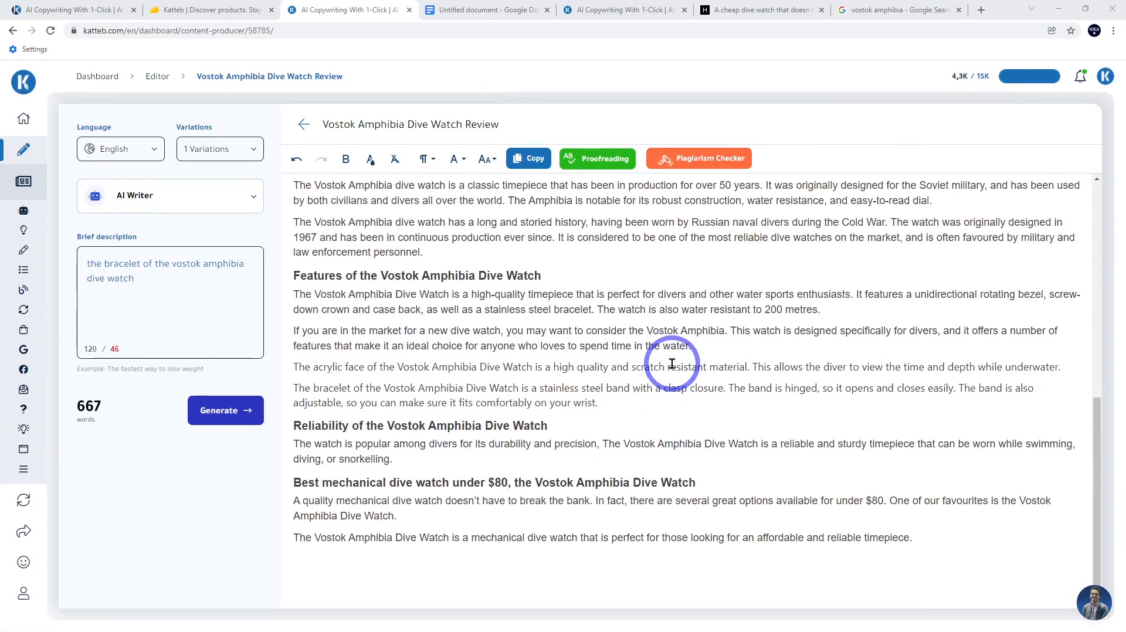